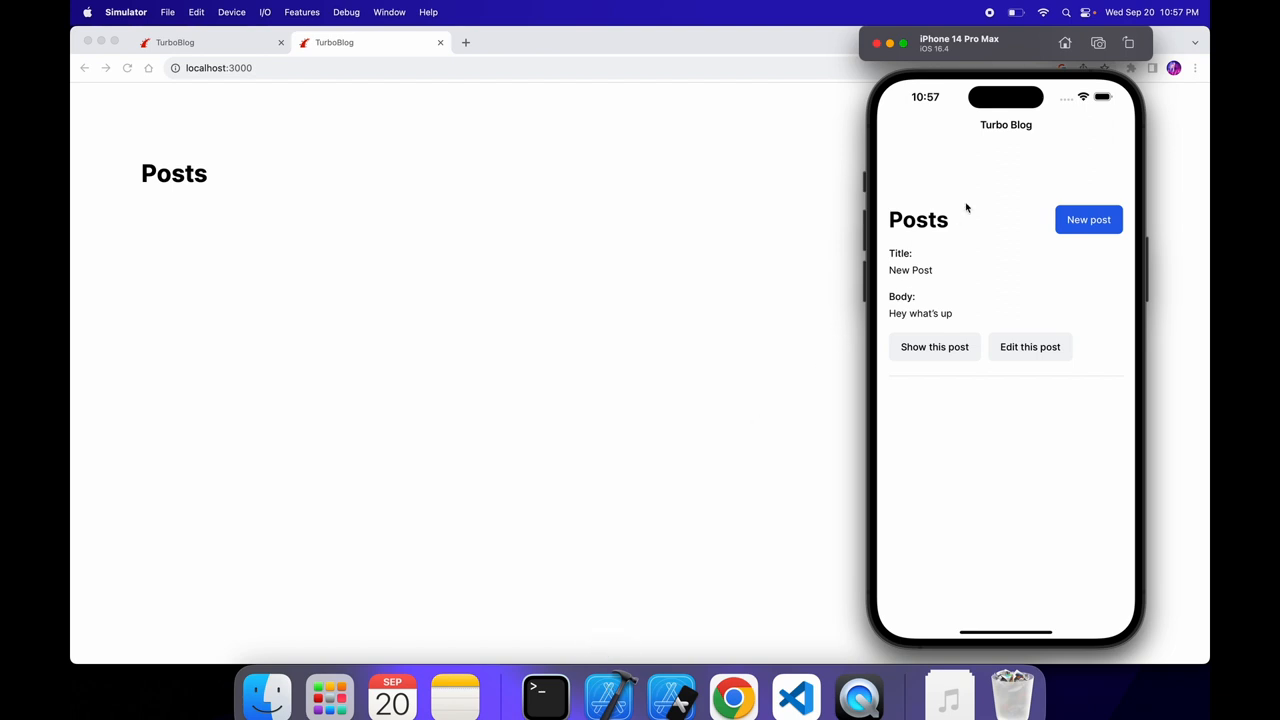
pyautogui.moveTo(1092, 280)
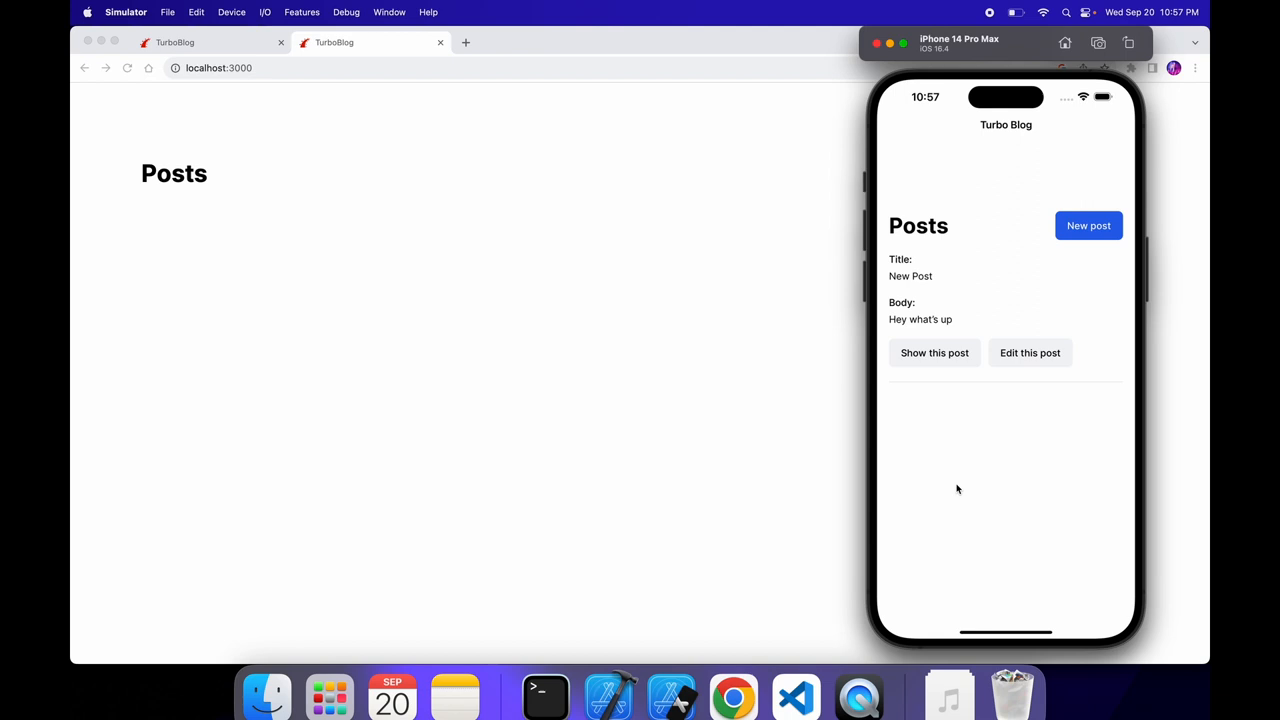
# Step: Try the Turbo Blog app in Simulator: the new post form and an existing post's detail page
pyautogui.click(1088, 224)
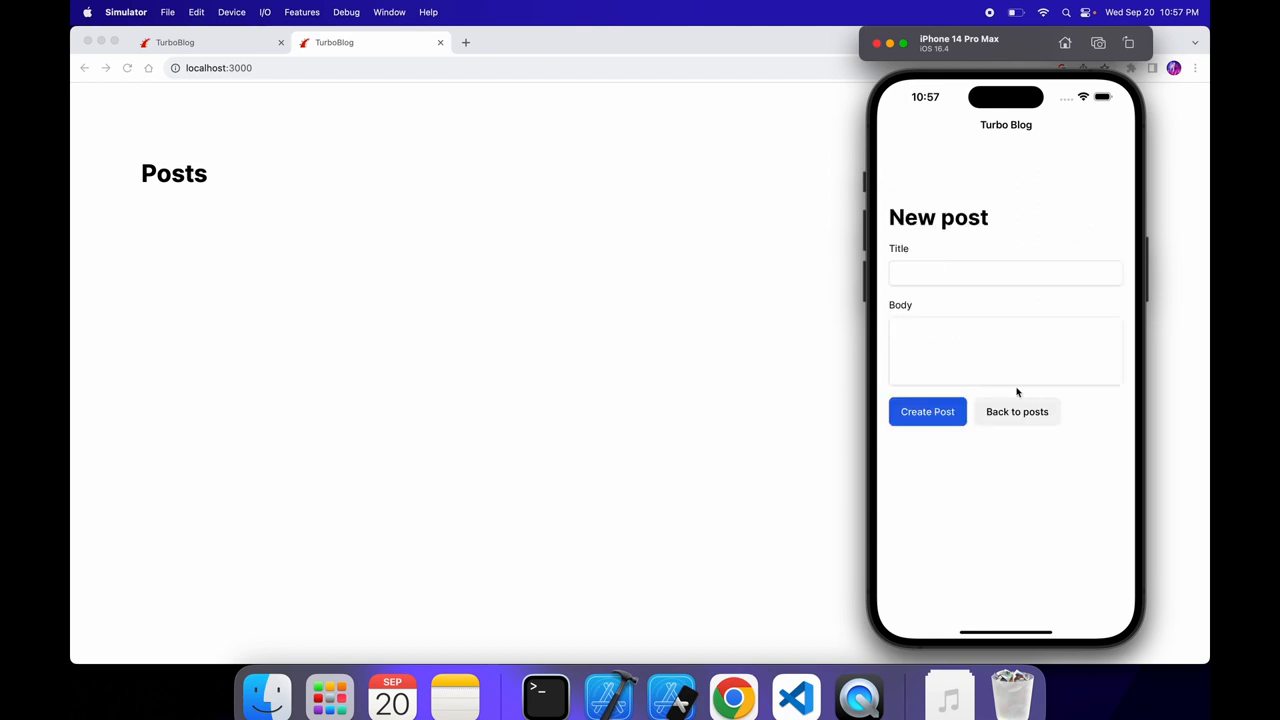
pyautogui.click(928, 412)
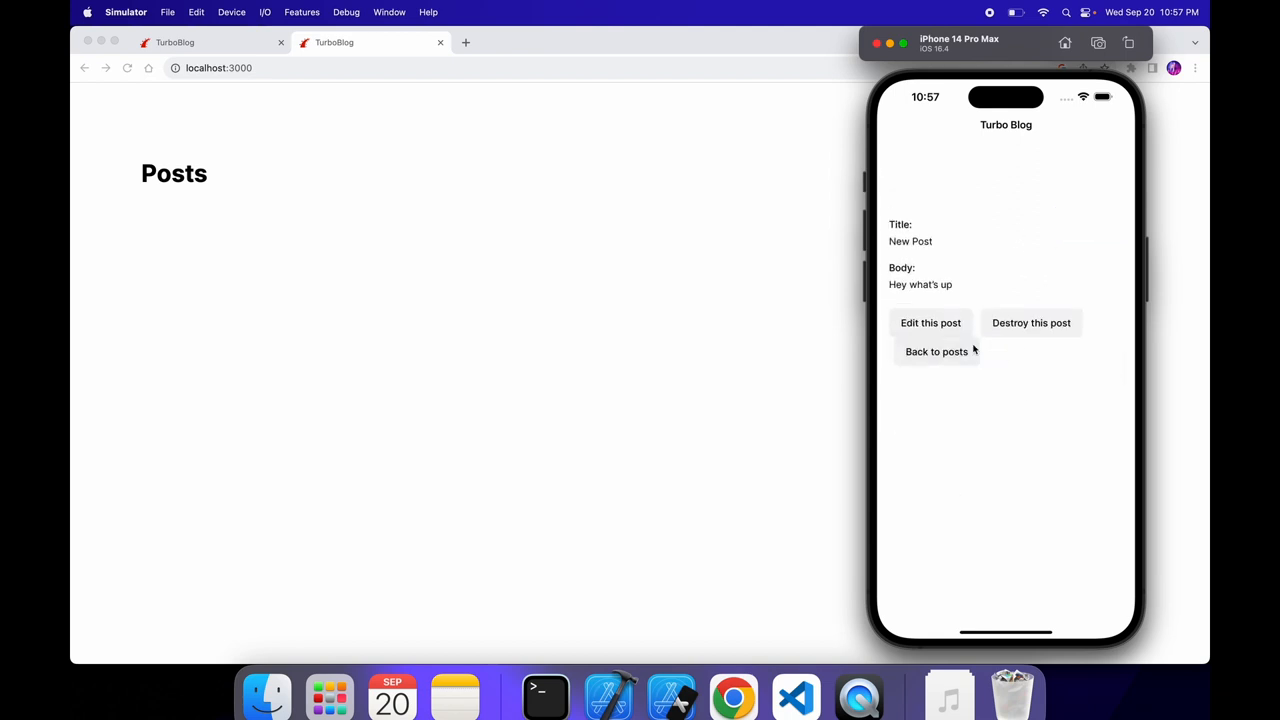
pyautogui.click(936, 352)
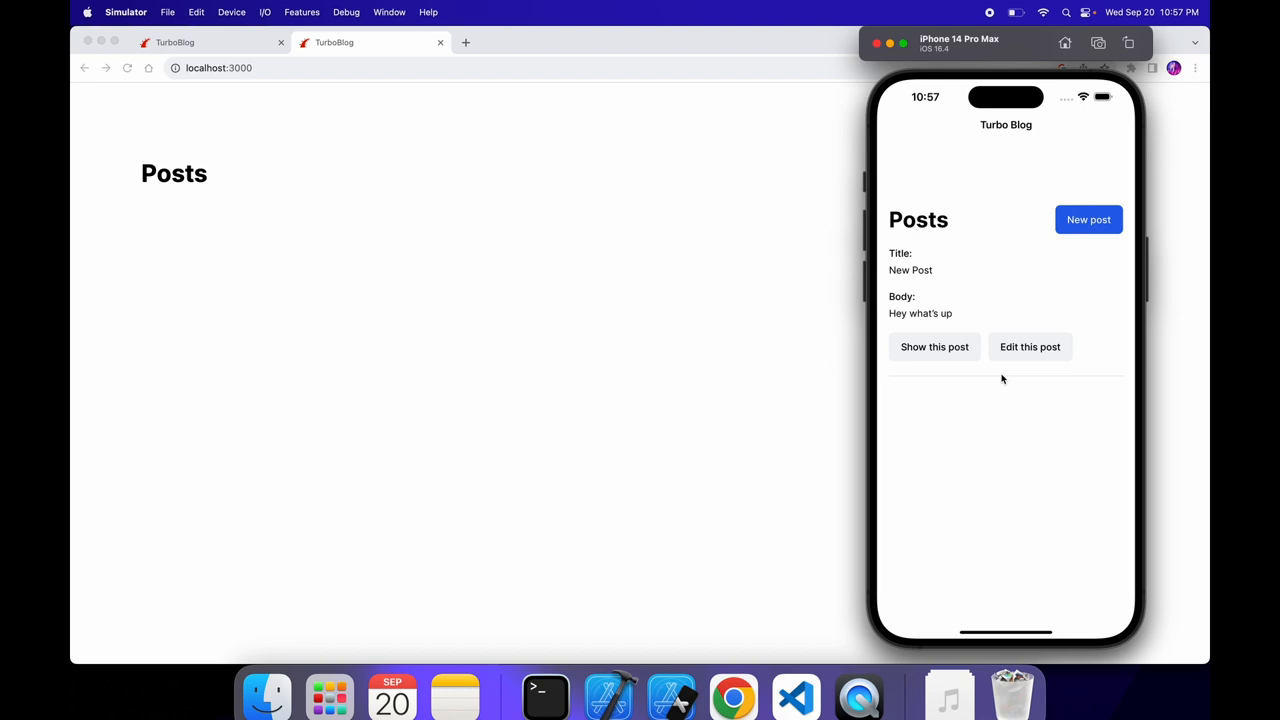
pyautogui.moveTo(886, 590)
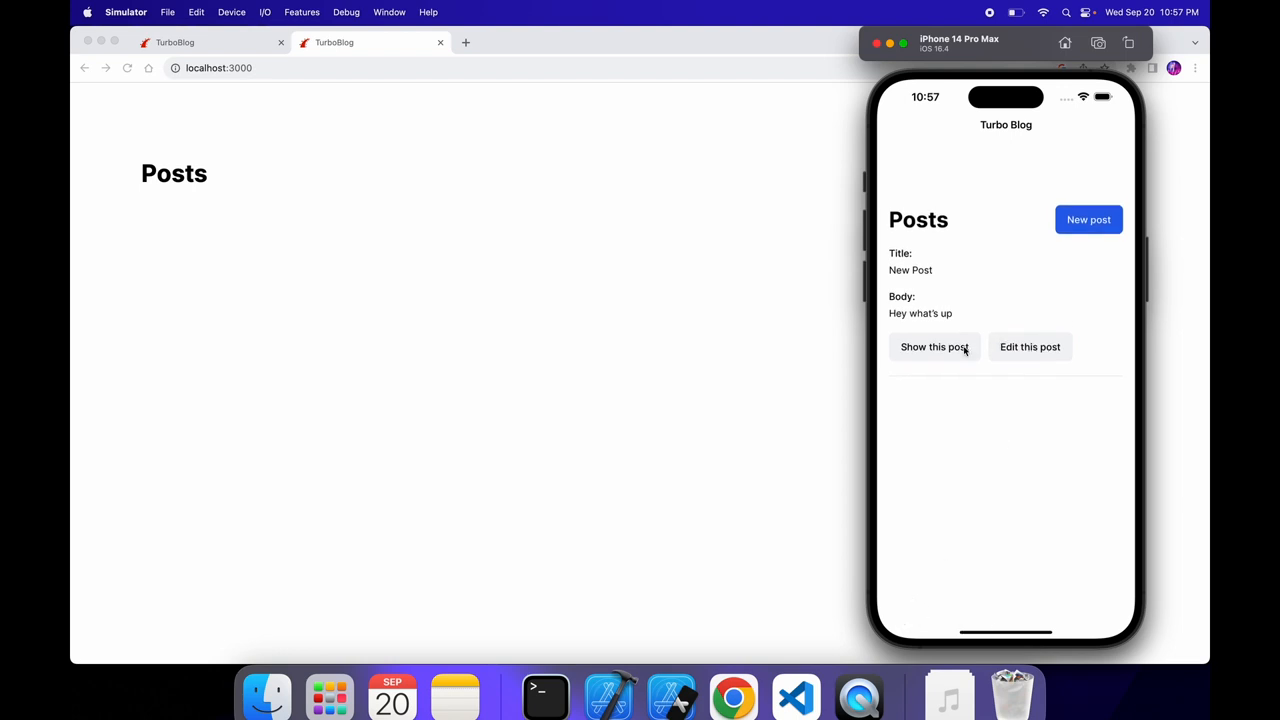
pyautogui.click(932, 348)
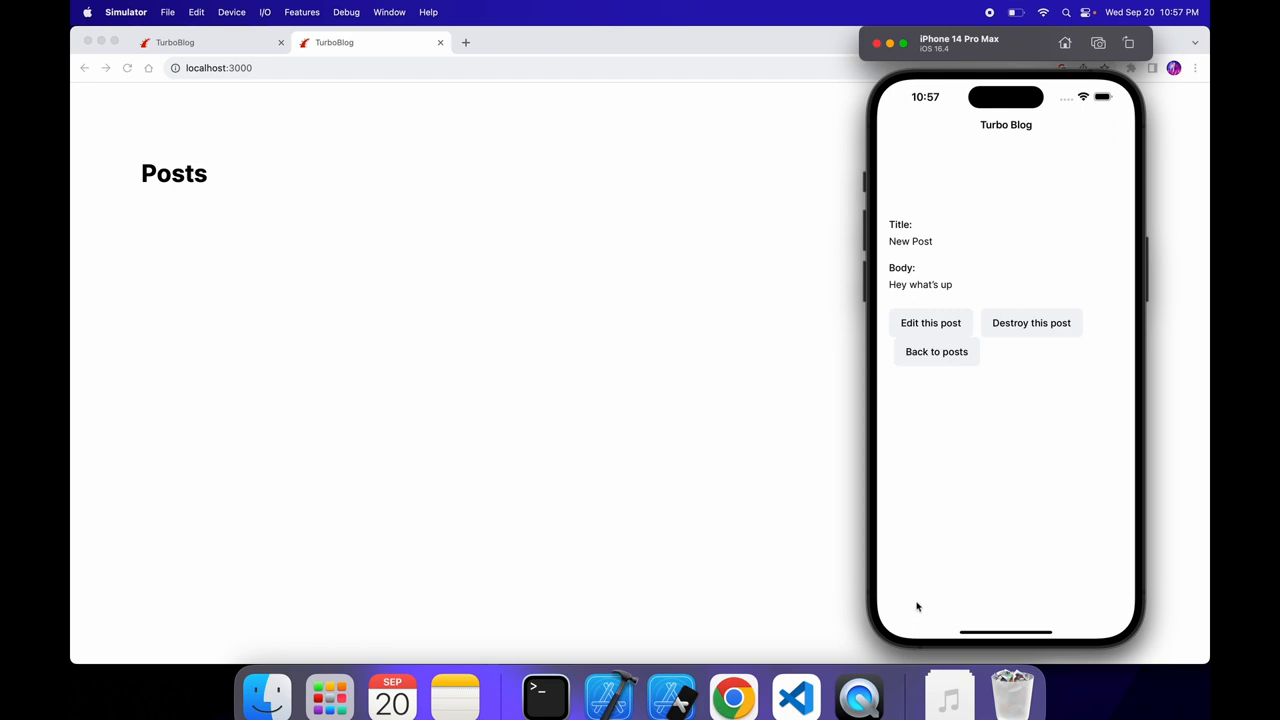
pyautogui.moveTo(964, 360)
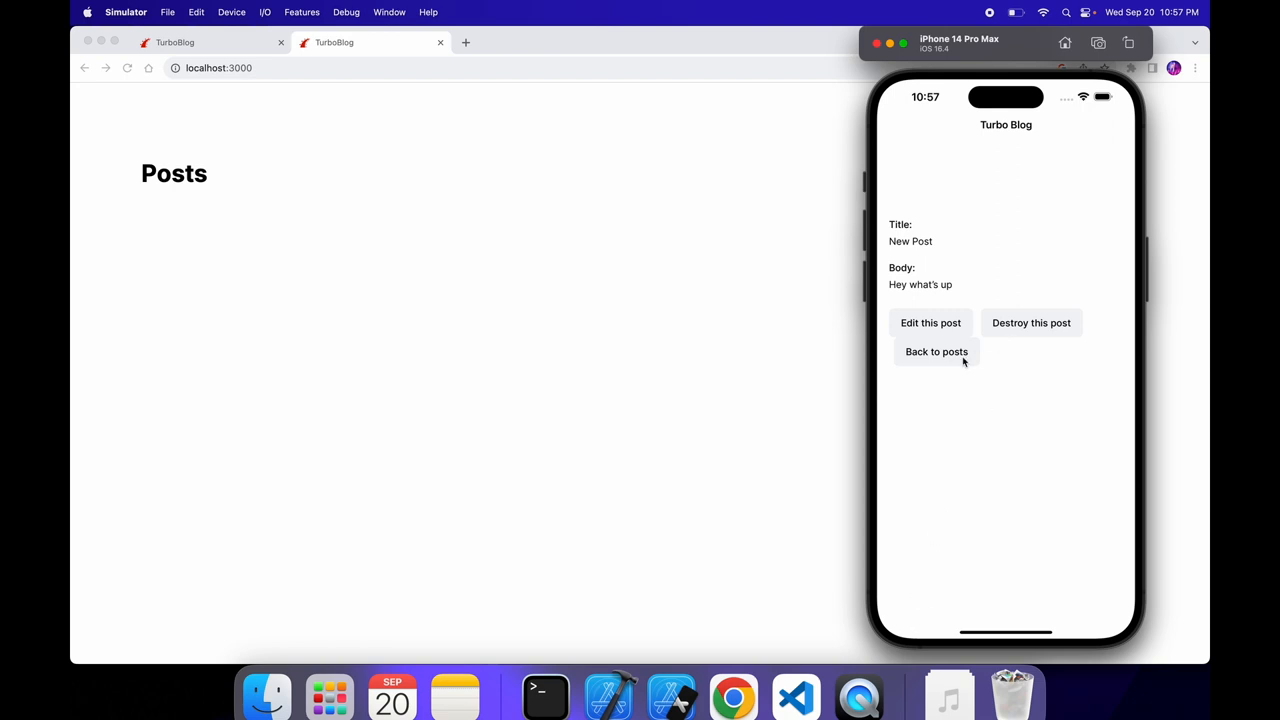
pyautogui.click(936, 352)
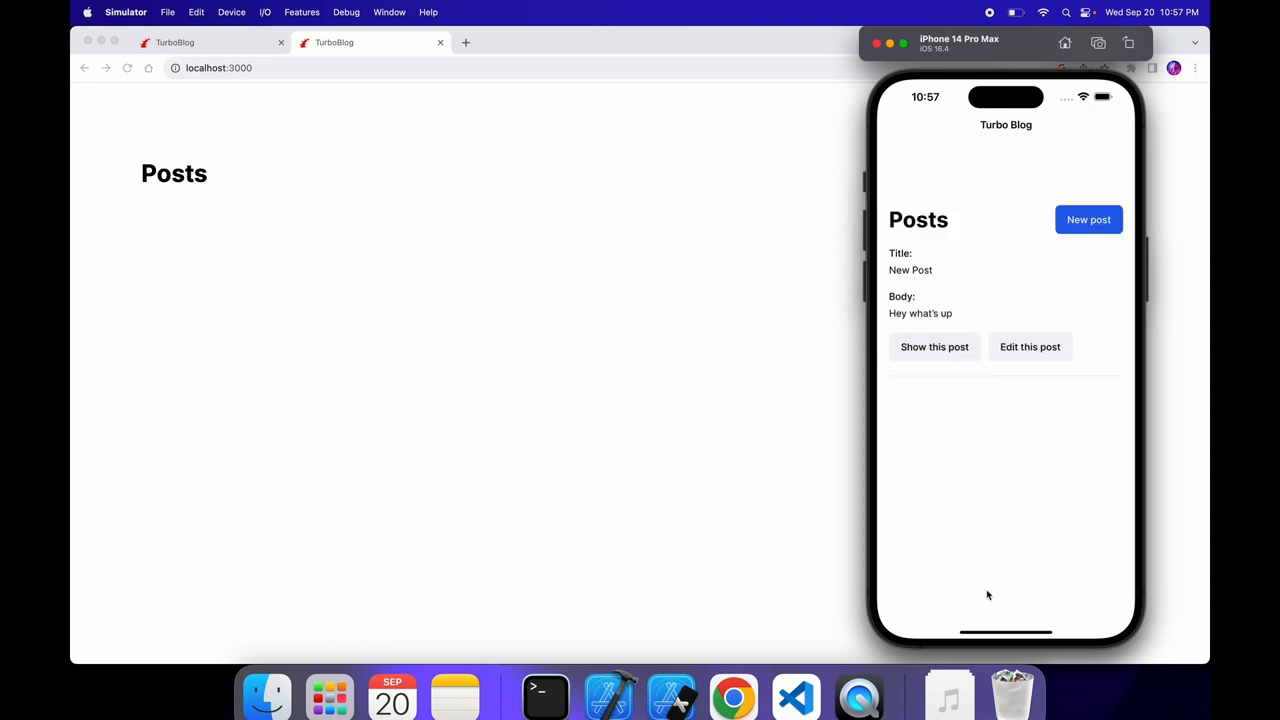
pyautogui.moveTo(1032, 324)
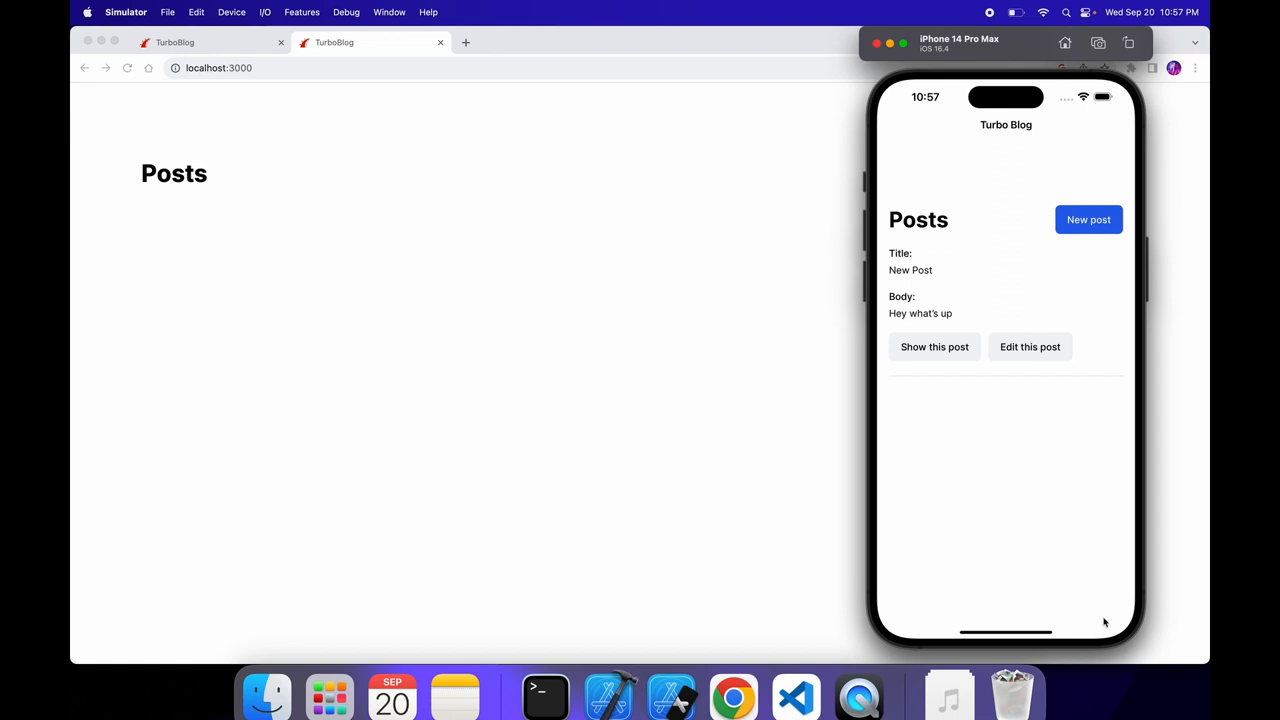
pyautogui.moveTo(1084, 602)
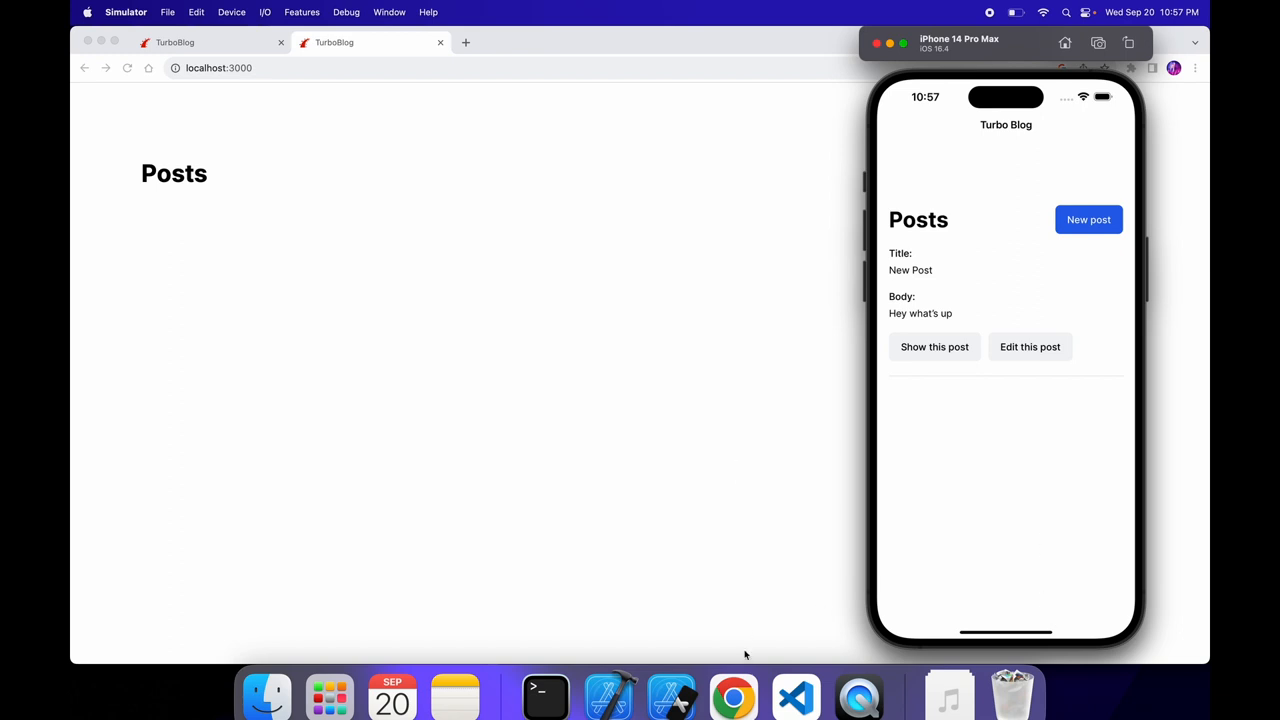
pyautogui.moveTo(670, 696)
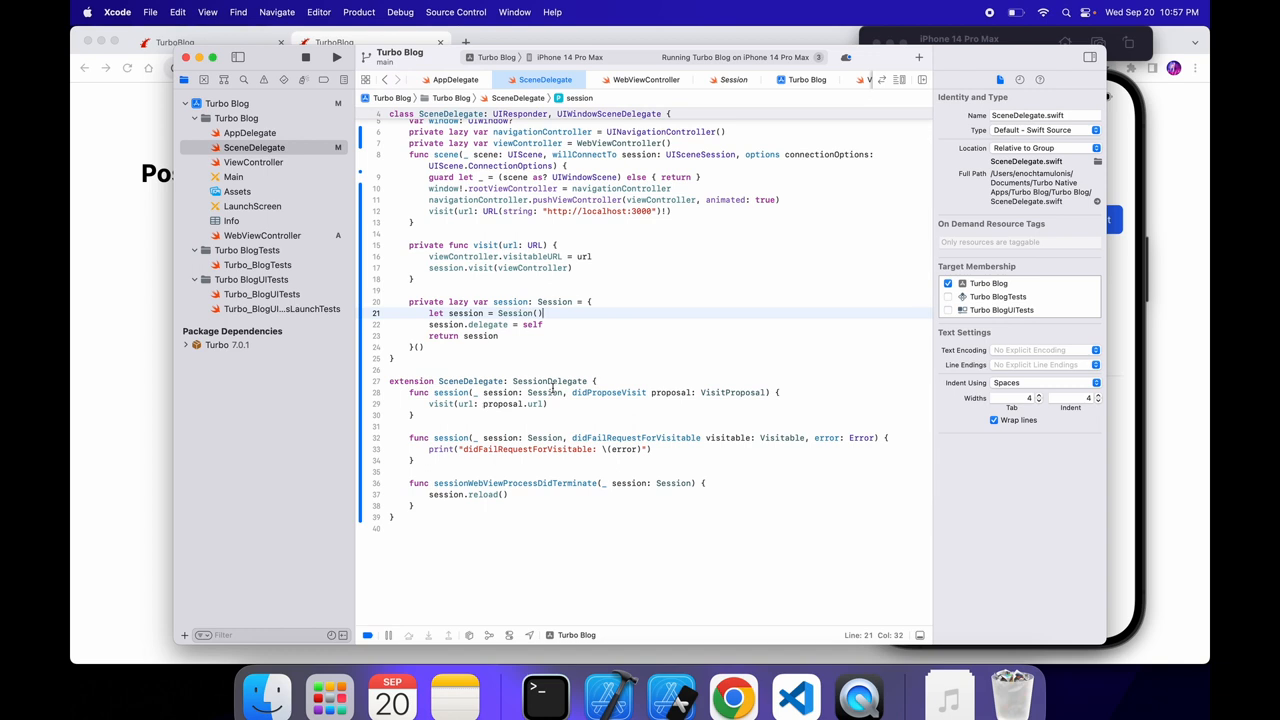
# Step: In ViewController.swift add 'import WebKit', declare 'let tabBar = UITabBar()' and remove the placeholder comment
pyautogui.click(254, 162)
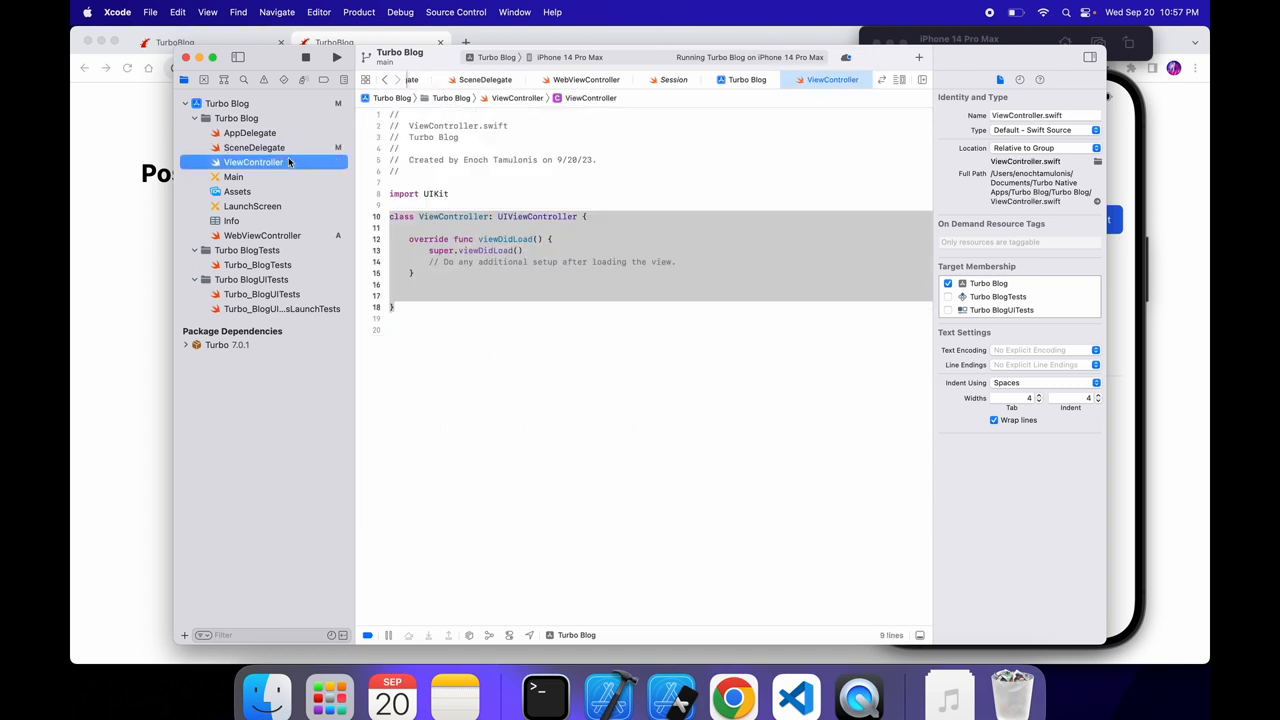
pyautogui.click(410, 228)
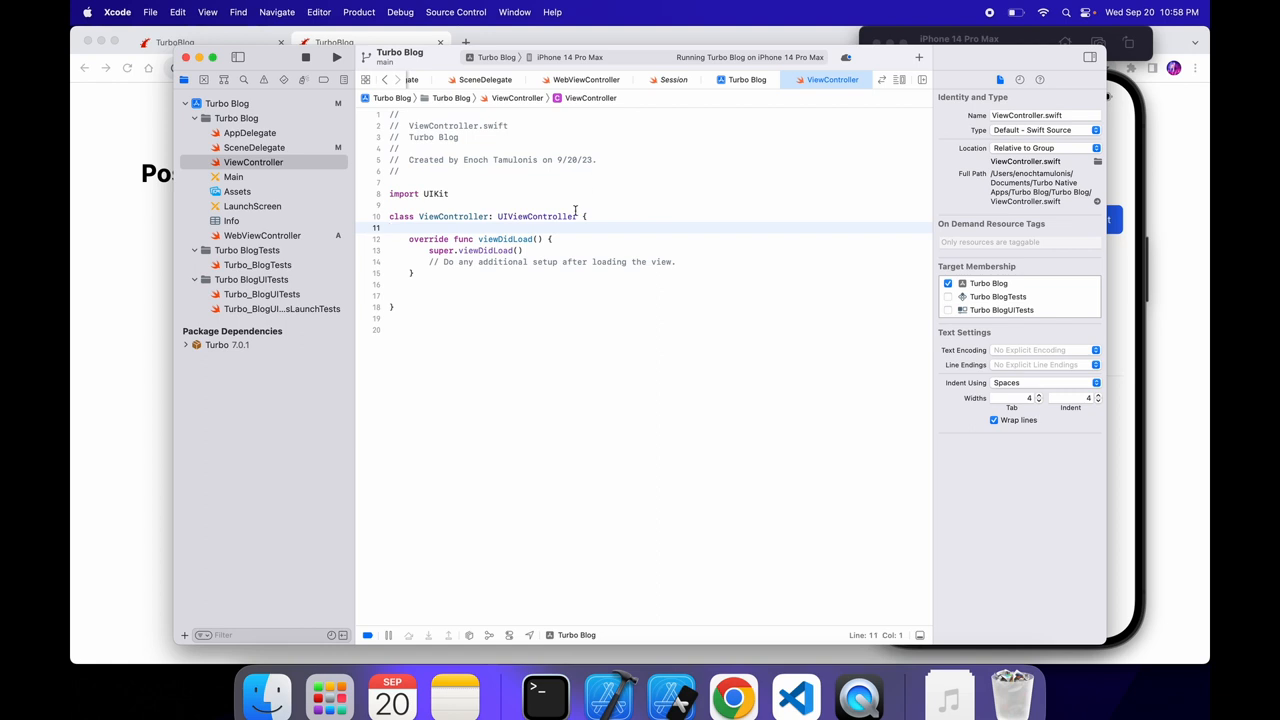
pyautogui.write('let')
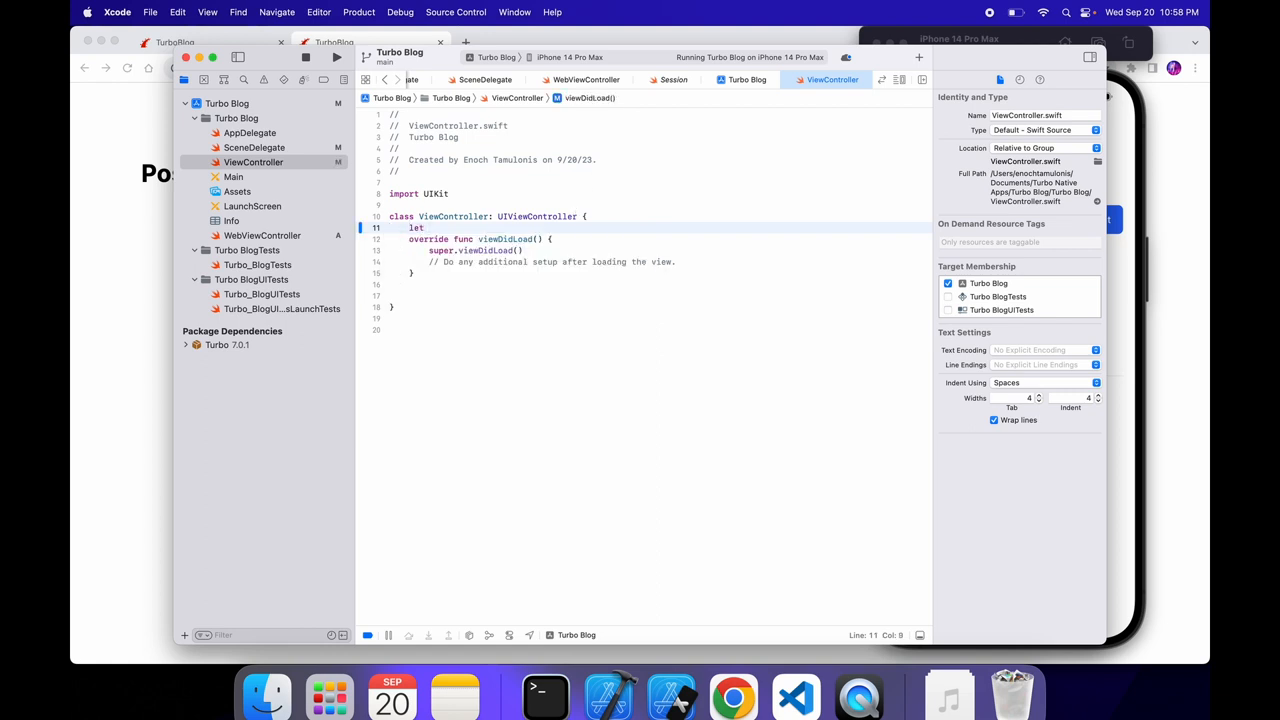
pyautogui.write('tabBar = UITabBar(')
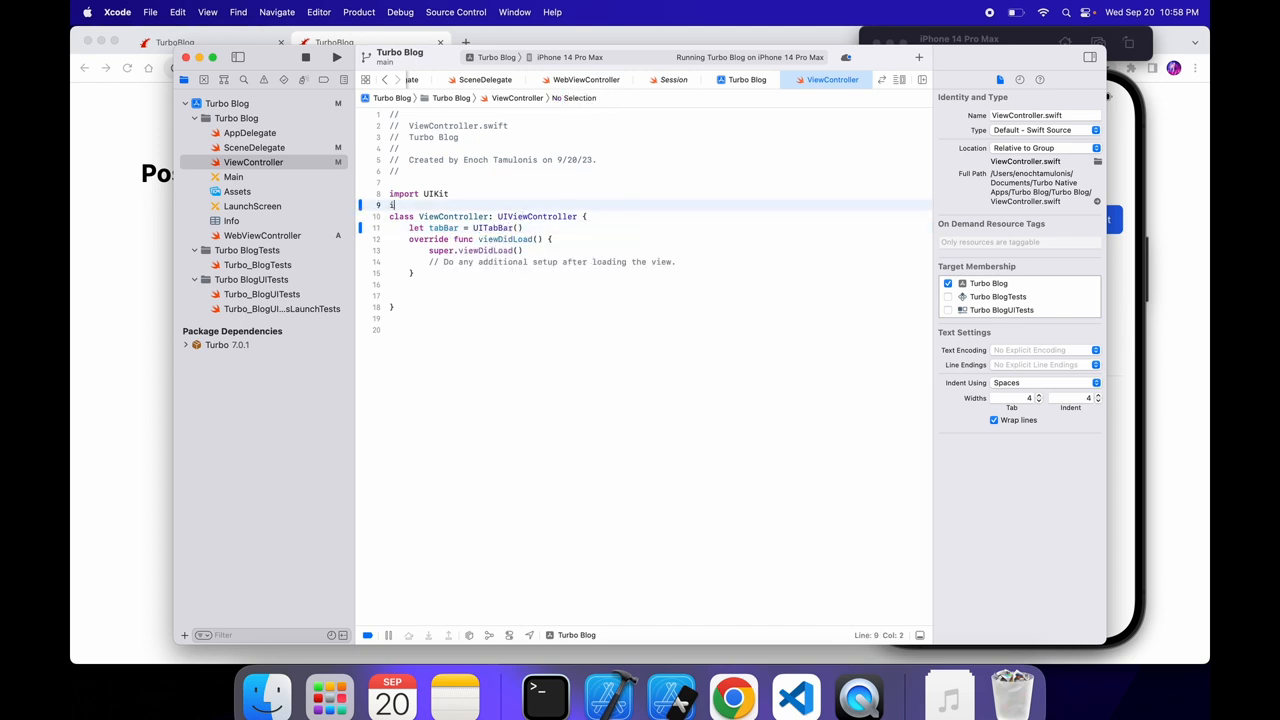
pyautogui.write('mport Webkit')
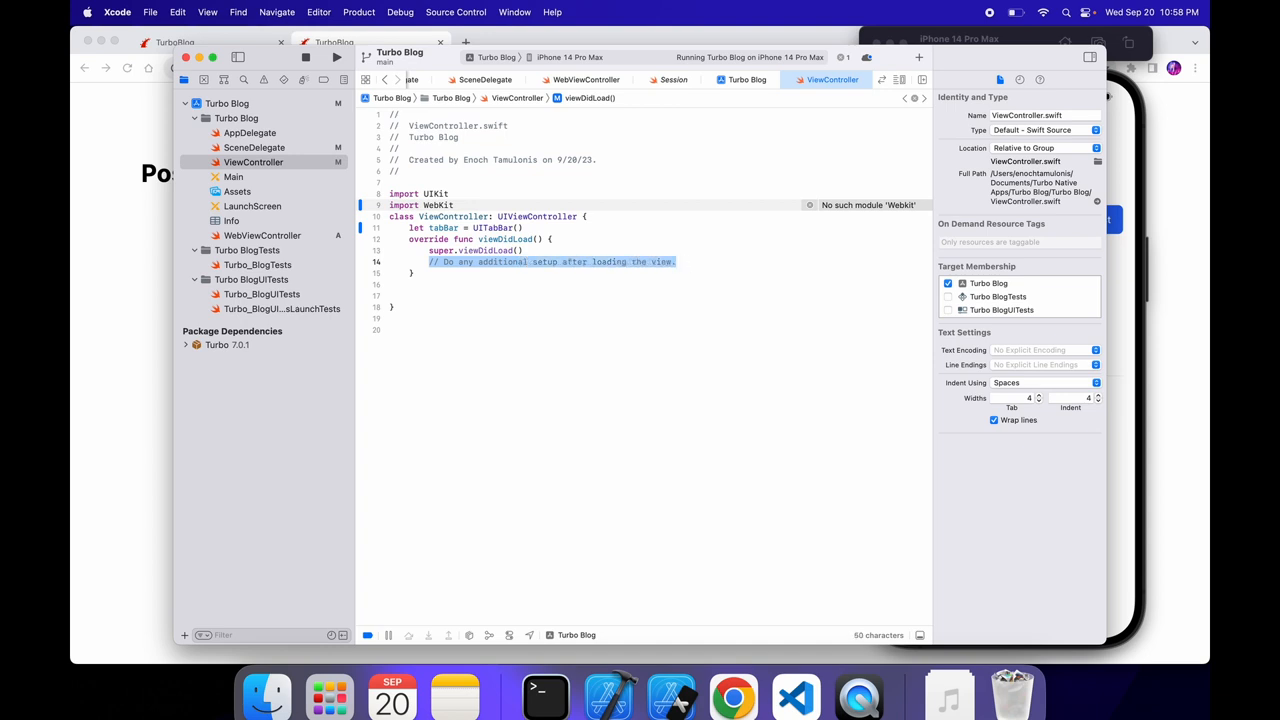
pyautogui.press('Delete')
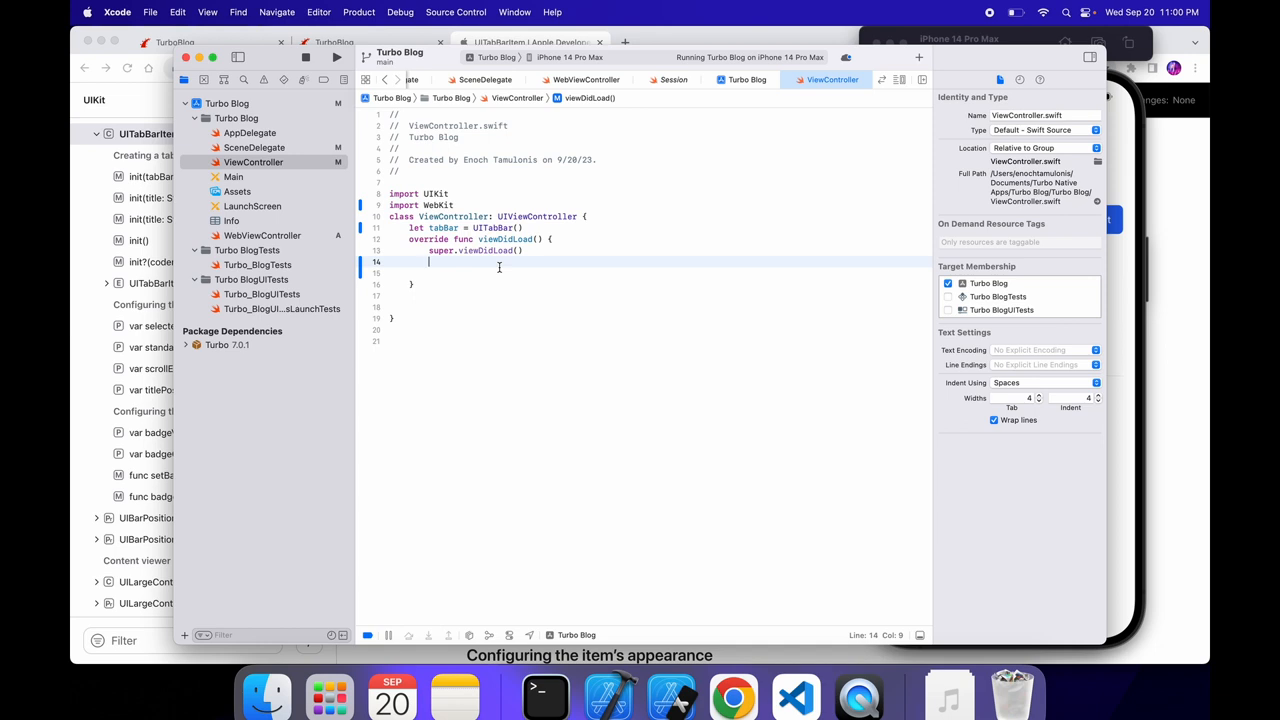
# Step: Declare itemHome as a UITabBarItem titled "Home" with a UIImage(systemName:) image and tag 0
pyautogui.write('let item')
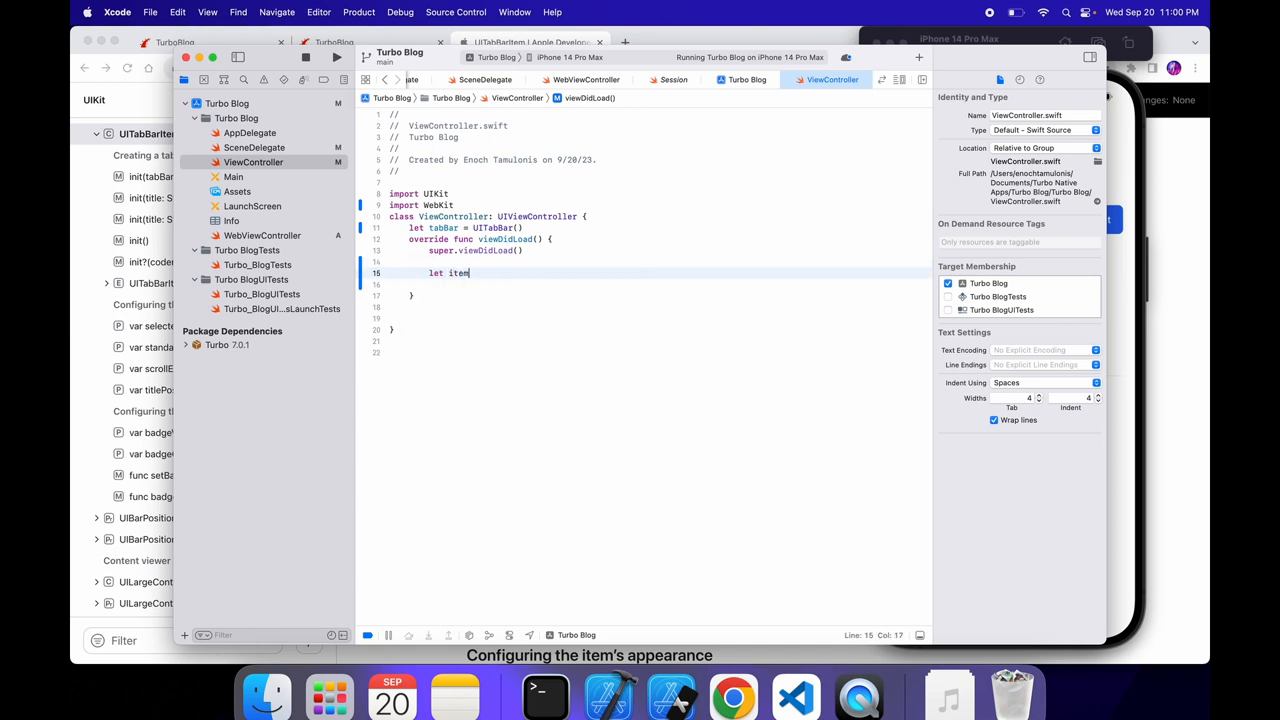
pyautogui.write('Home =')
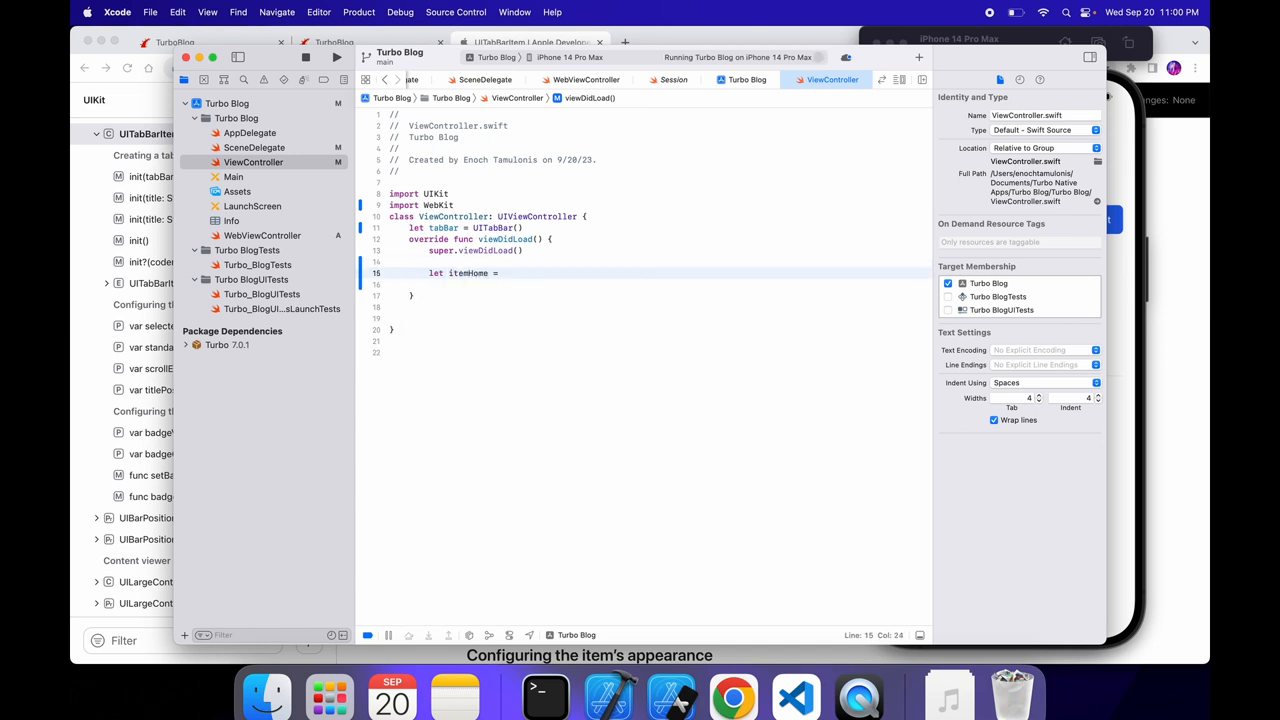
pyautogui.write('UITabBarItem')
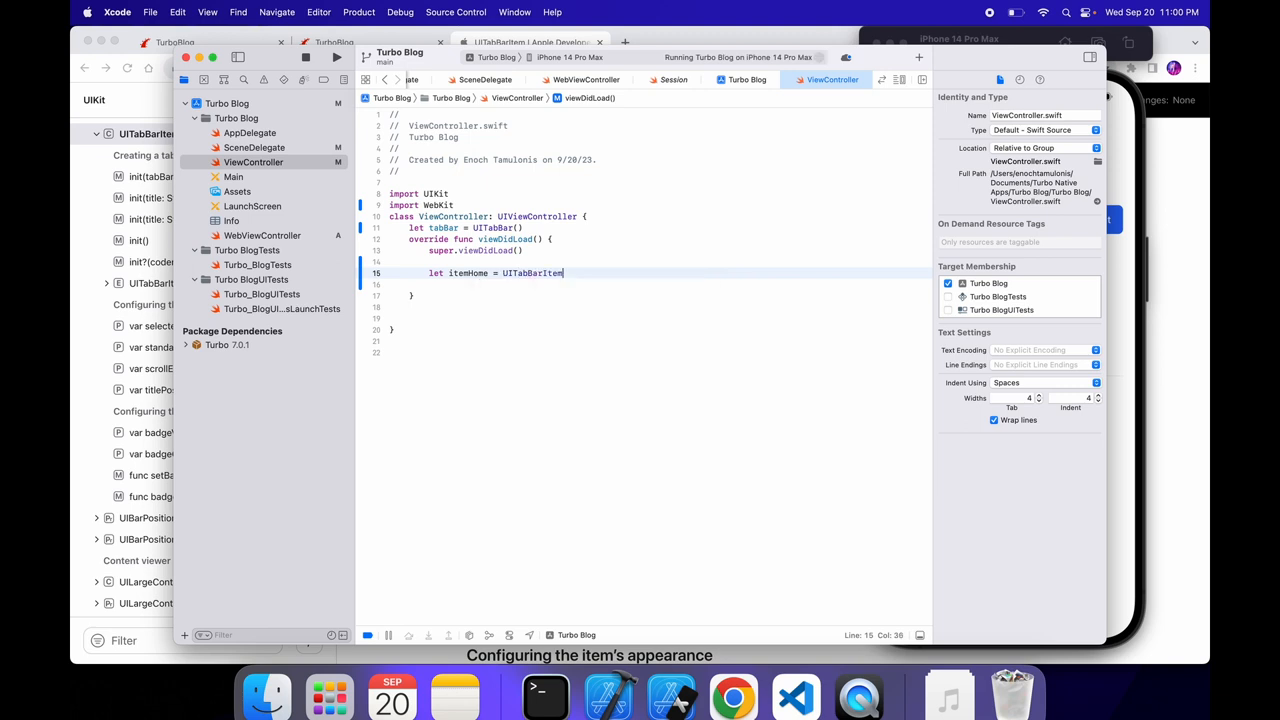
pyautogui.write('(title: "Home", image: U')
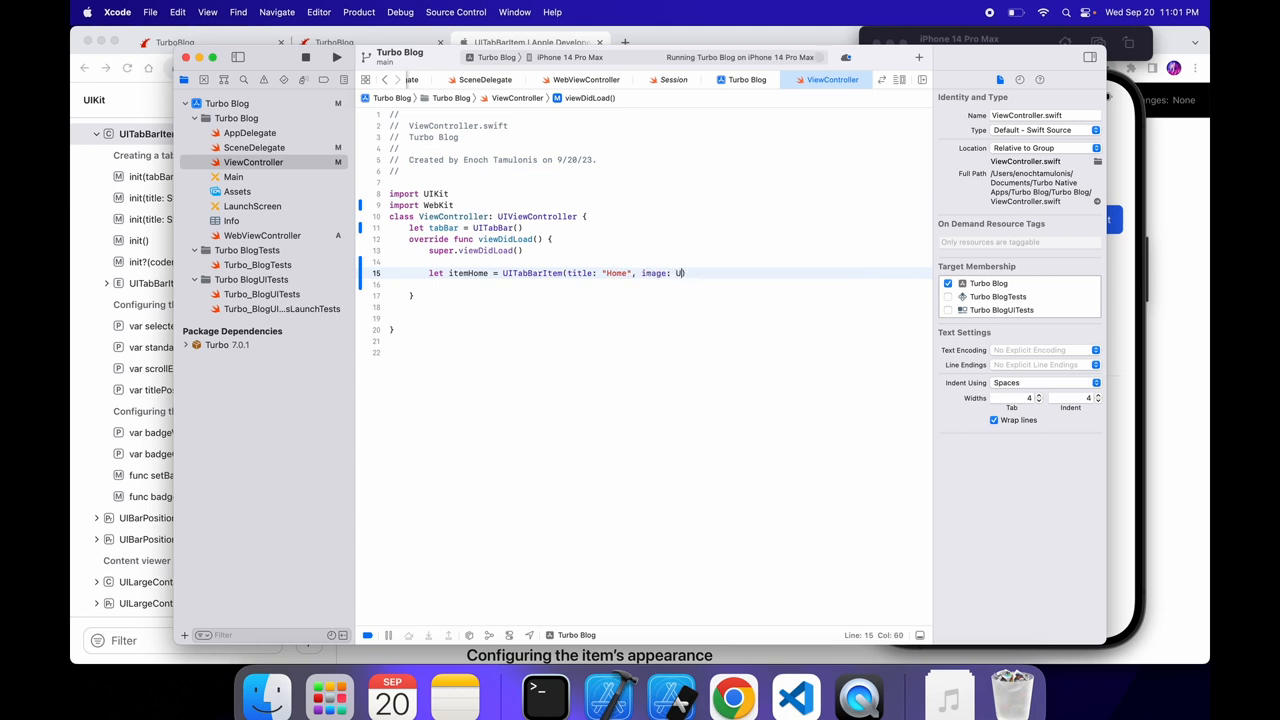
pyautogui.write('IImage')
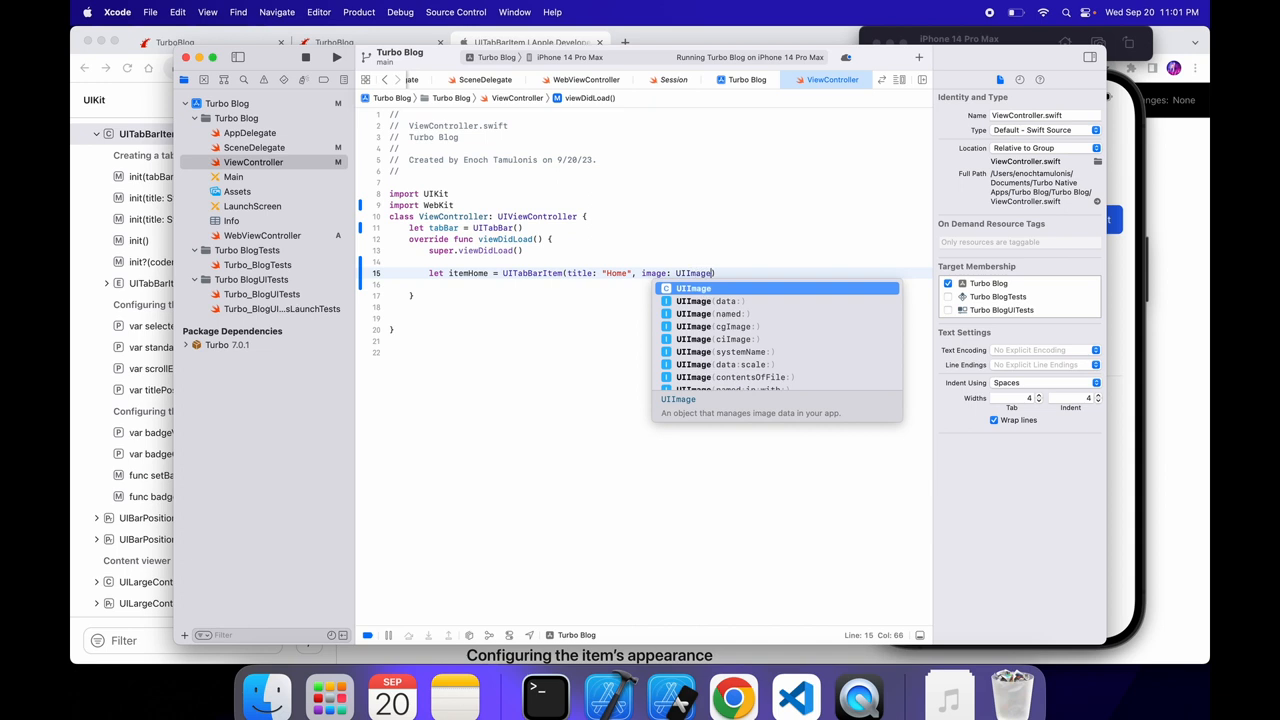
pyautogui.write('sts')
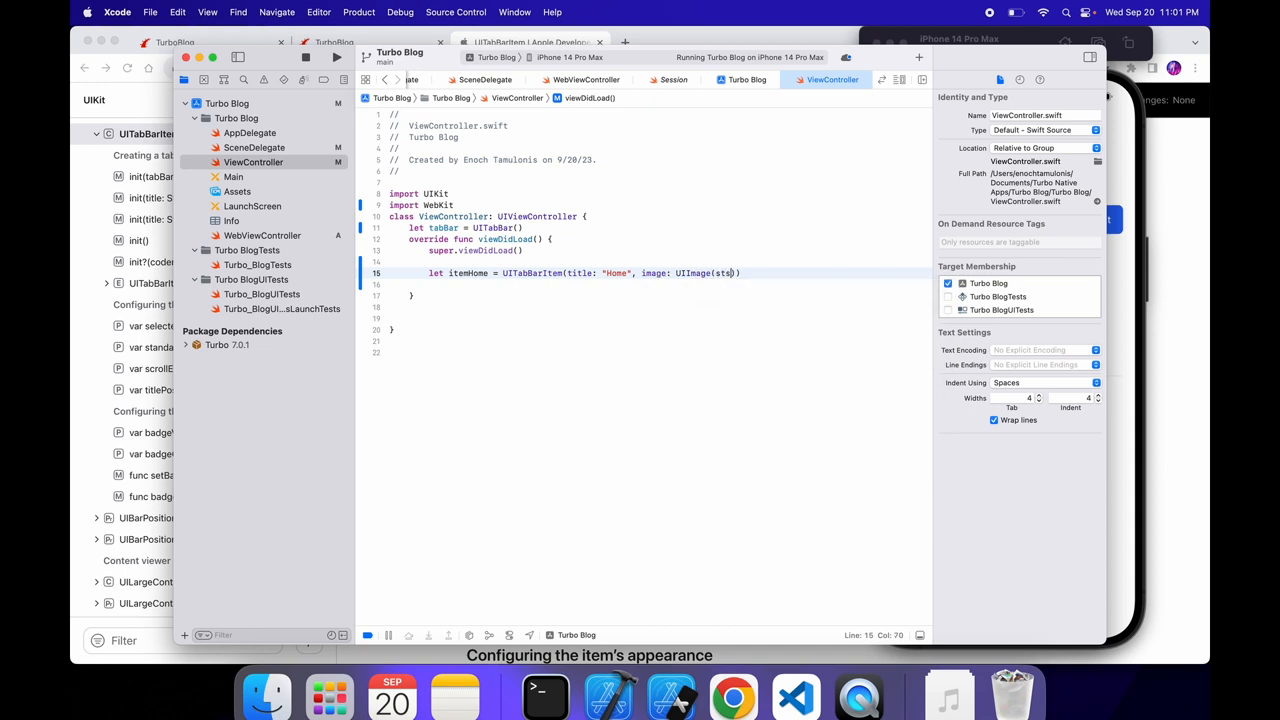
pyautogui.write('systemName:')
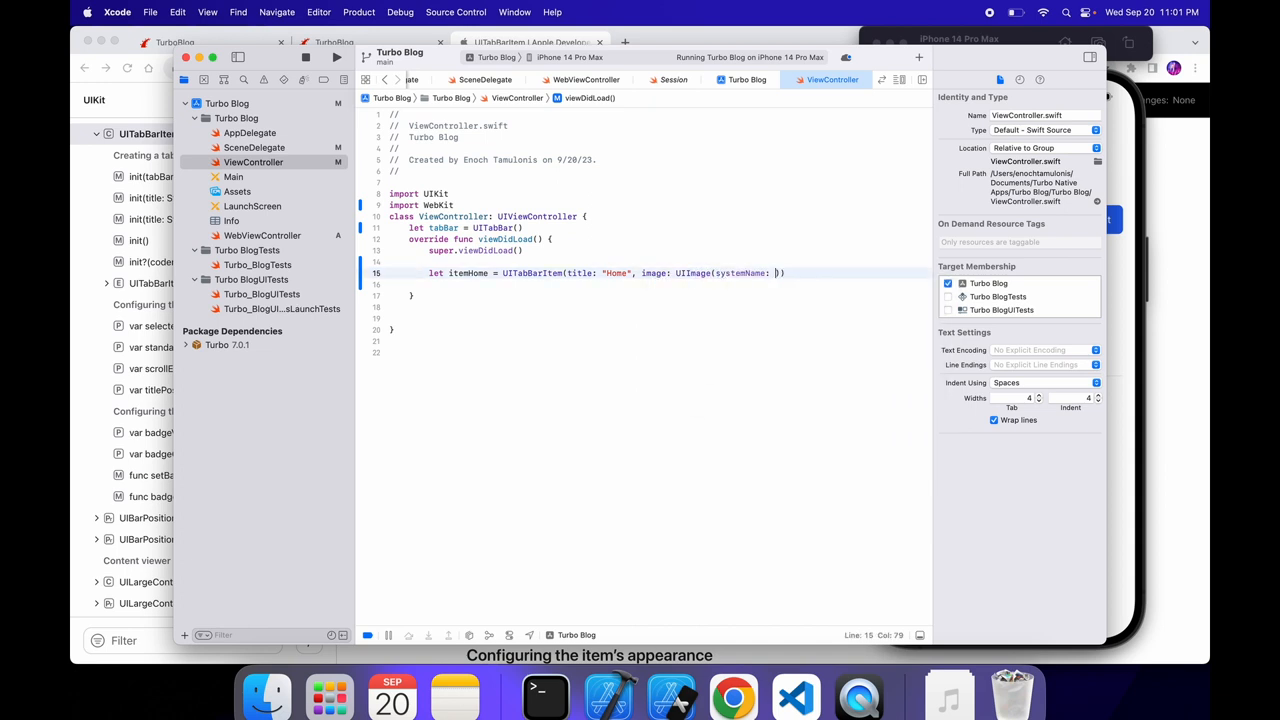
pyautogui.write('.')
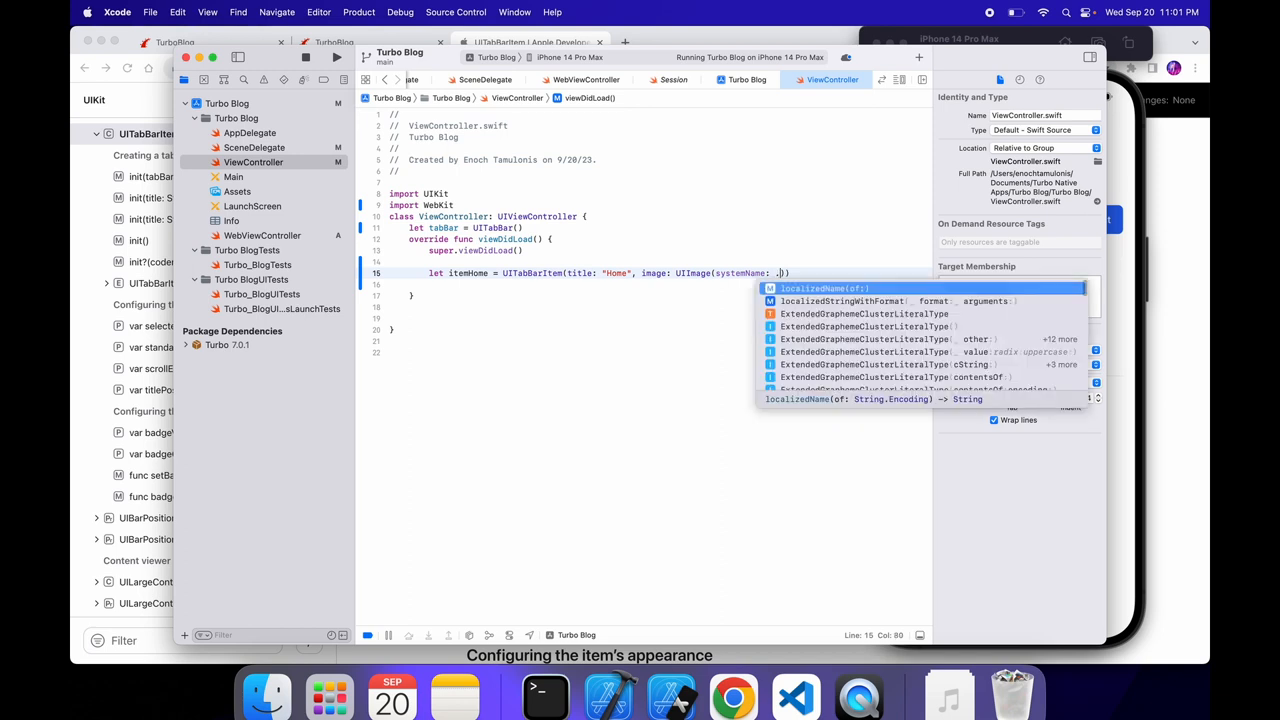
pyautogui.write('.home')
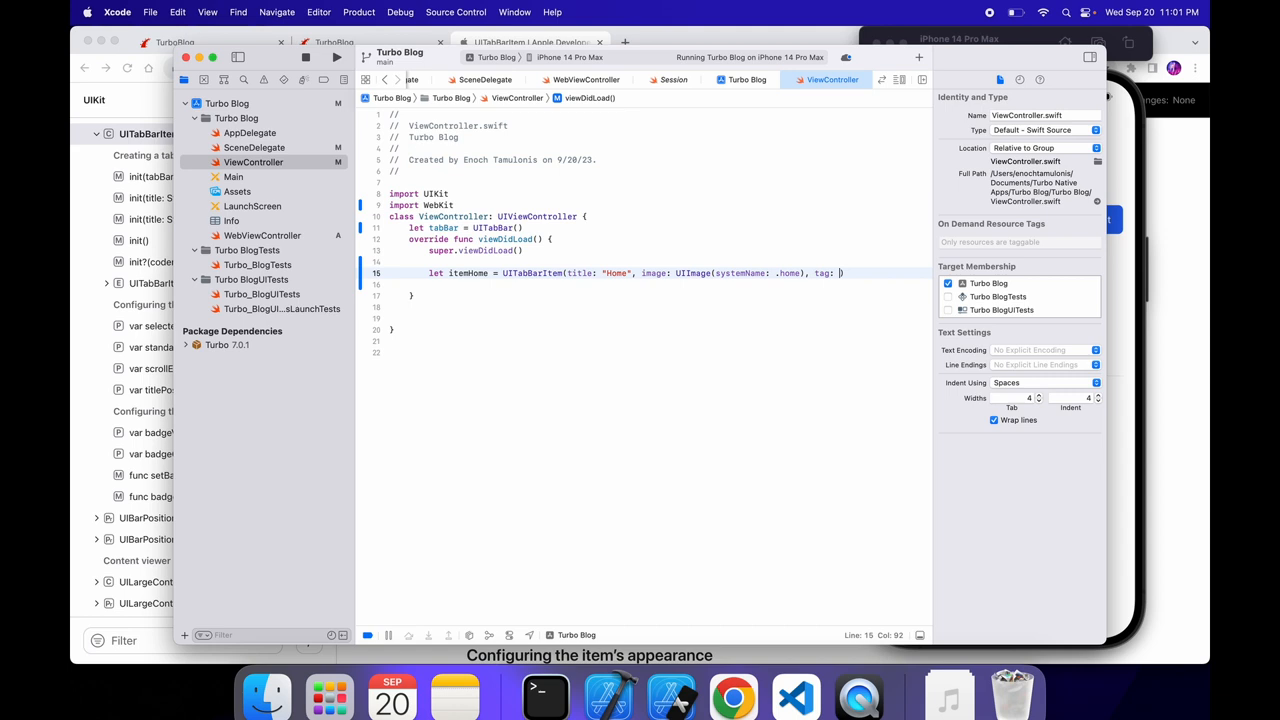
pyautogui.write('0')
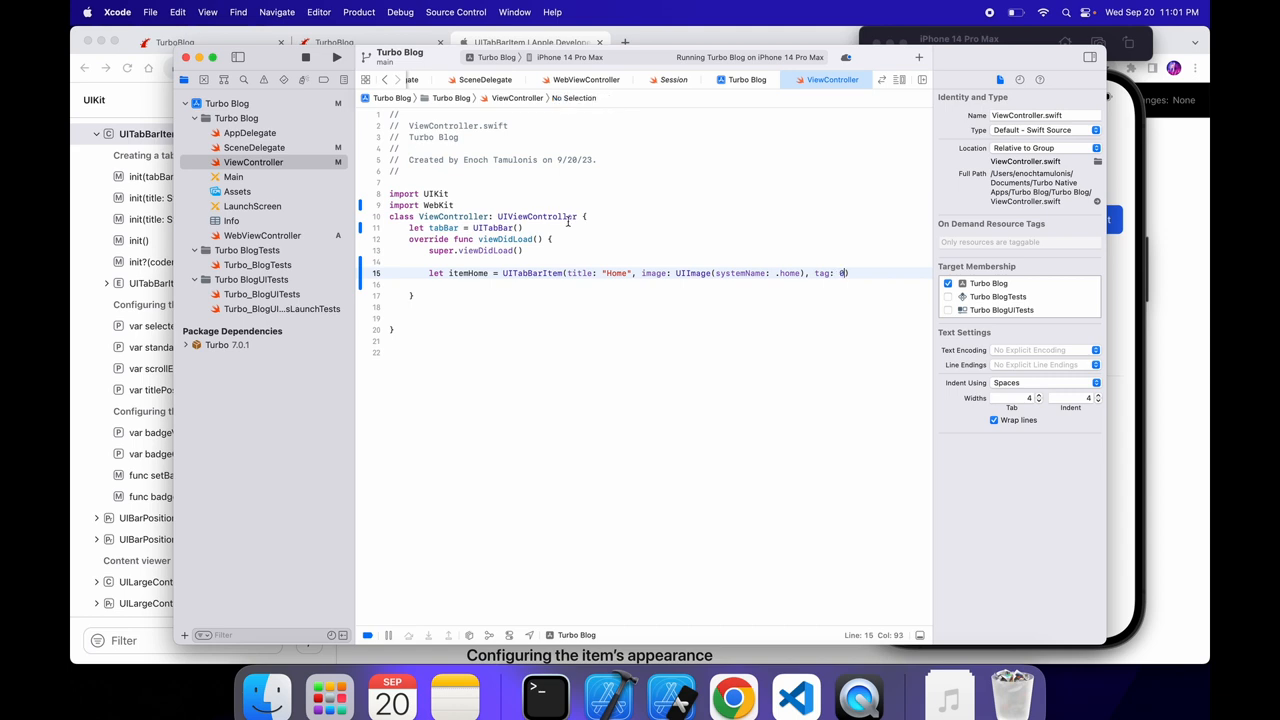
# Step: Select the Home item's tag value and bring up Spotlight to launch SF Symbols
pyautogui.click(432, 272)
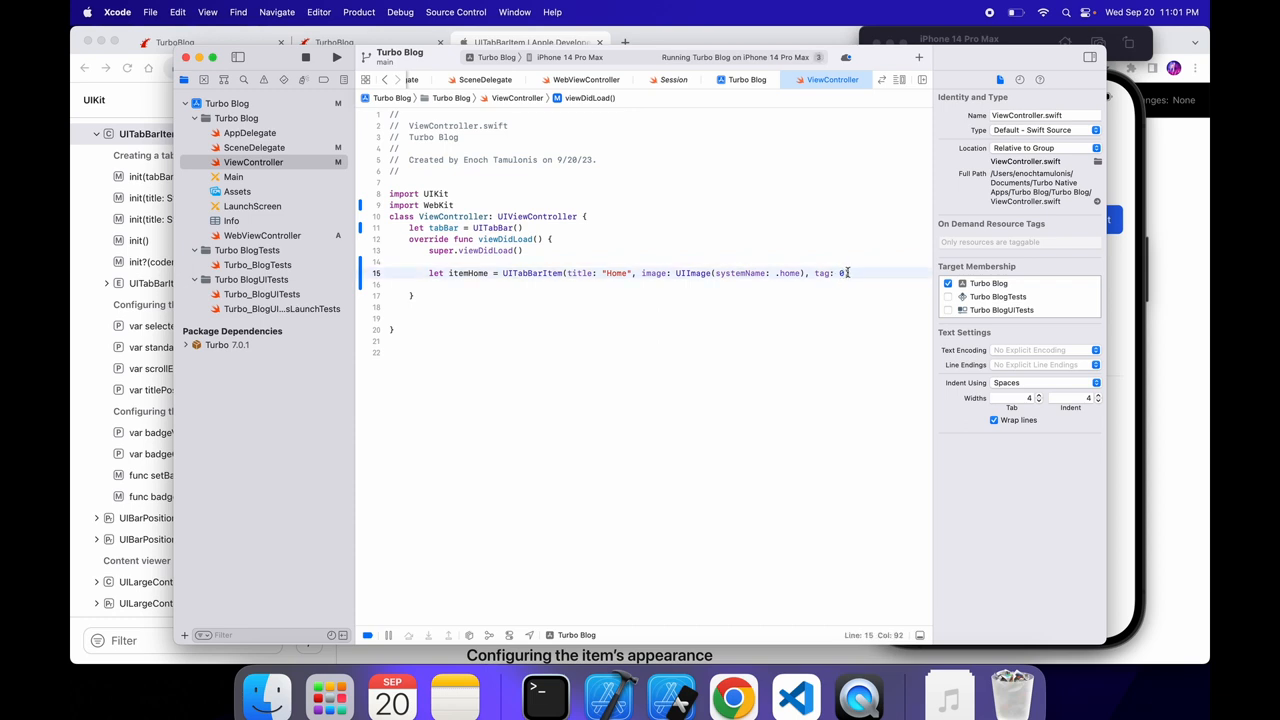
pyautogui.doubleClick(692, 272)
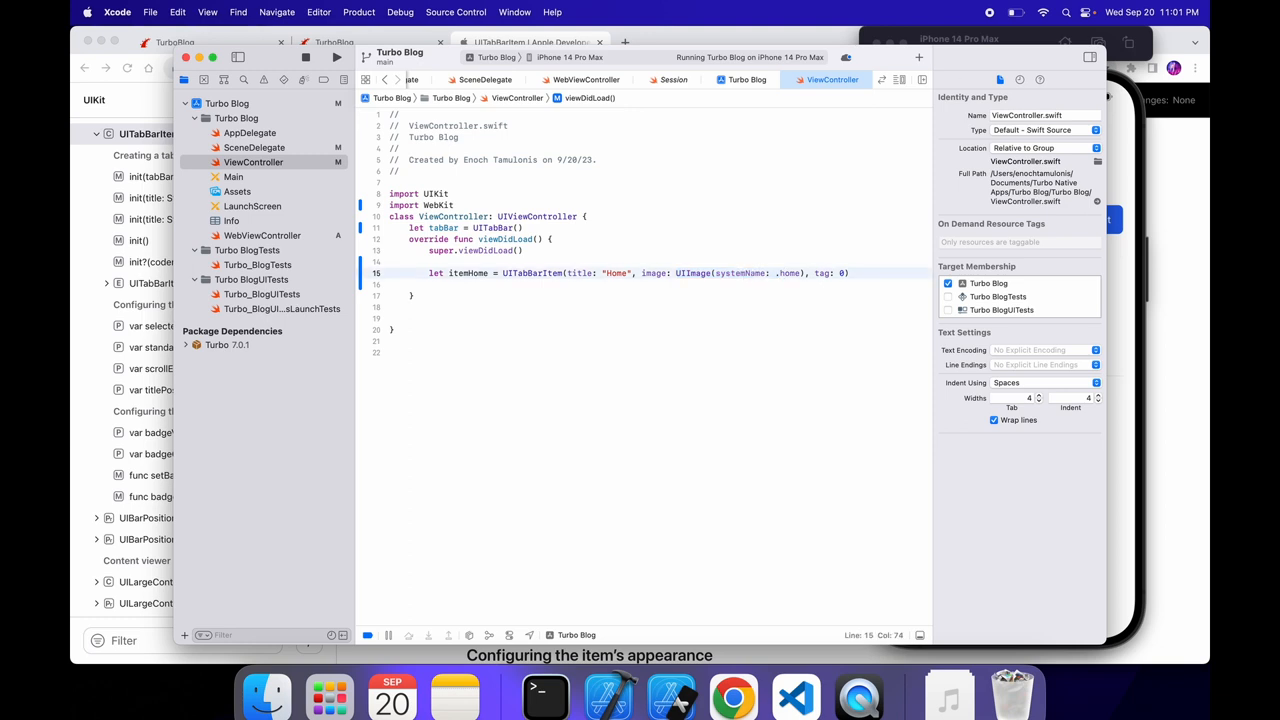
pyautogui.press('cmd+space')
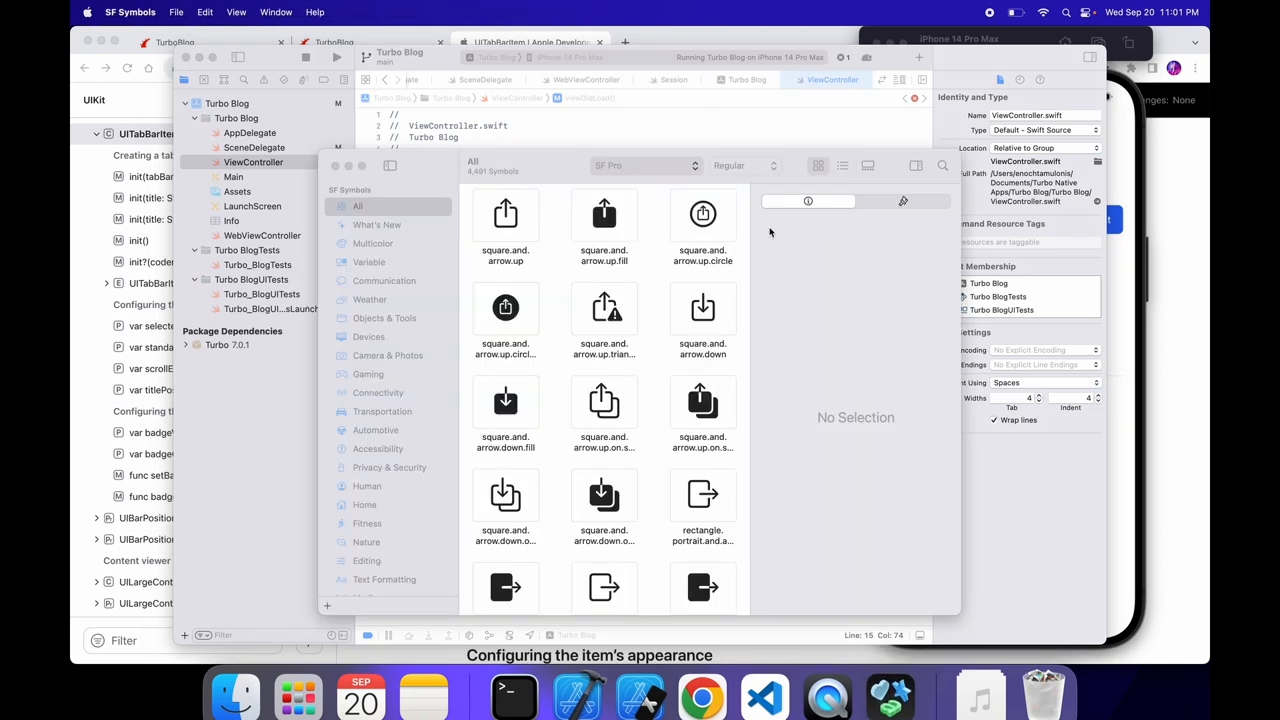
# Step: Search SF Symbols for 'home' and copy the house symbol's name
pyautogui.scroll(-3)
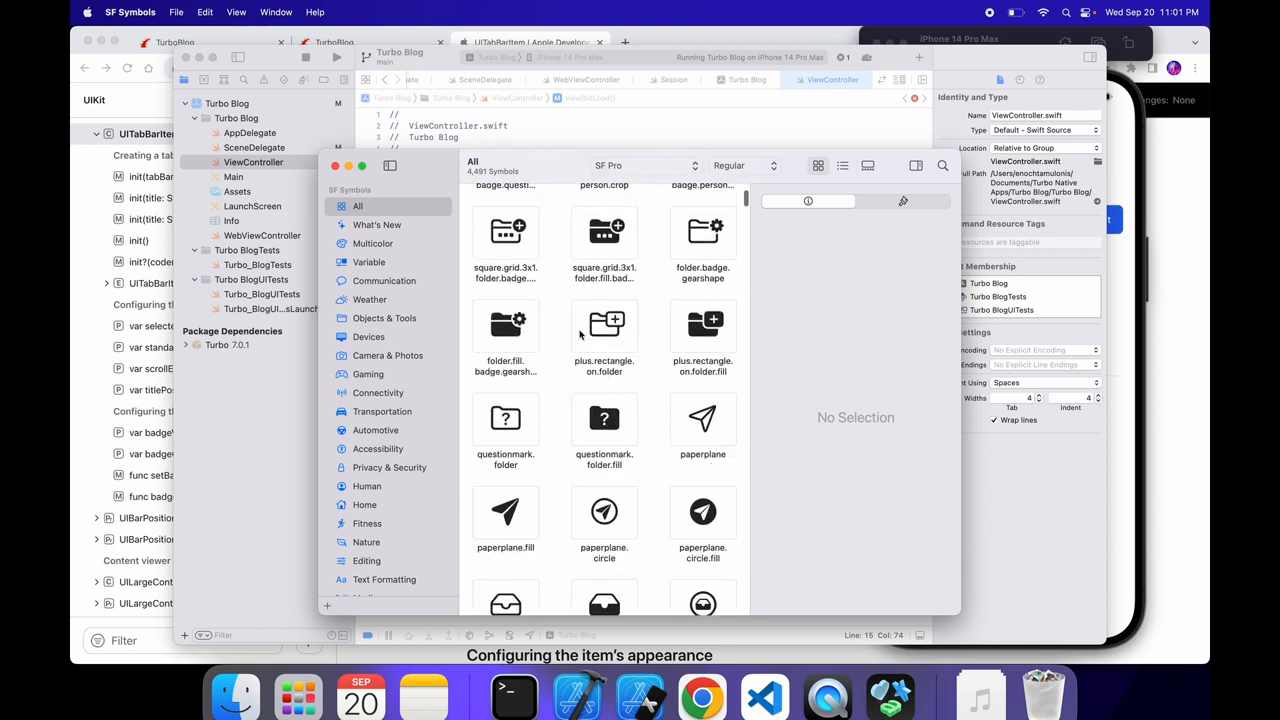
pyautogui.scroll(3)
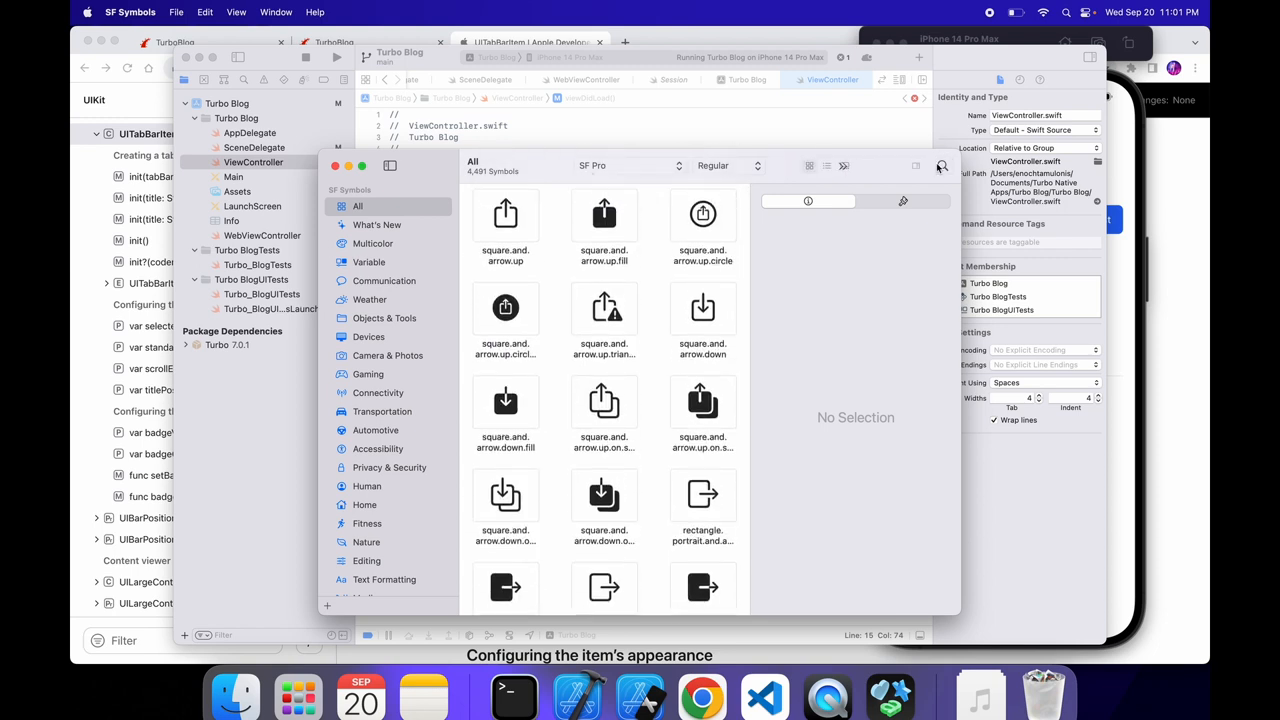
pyautogui.write('home')
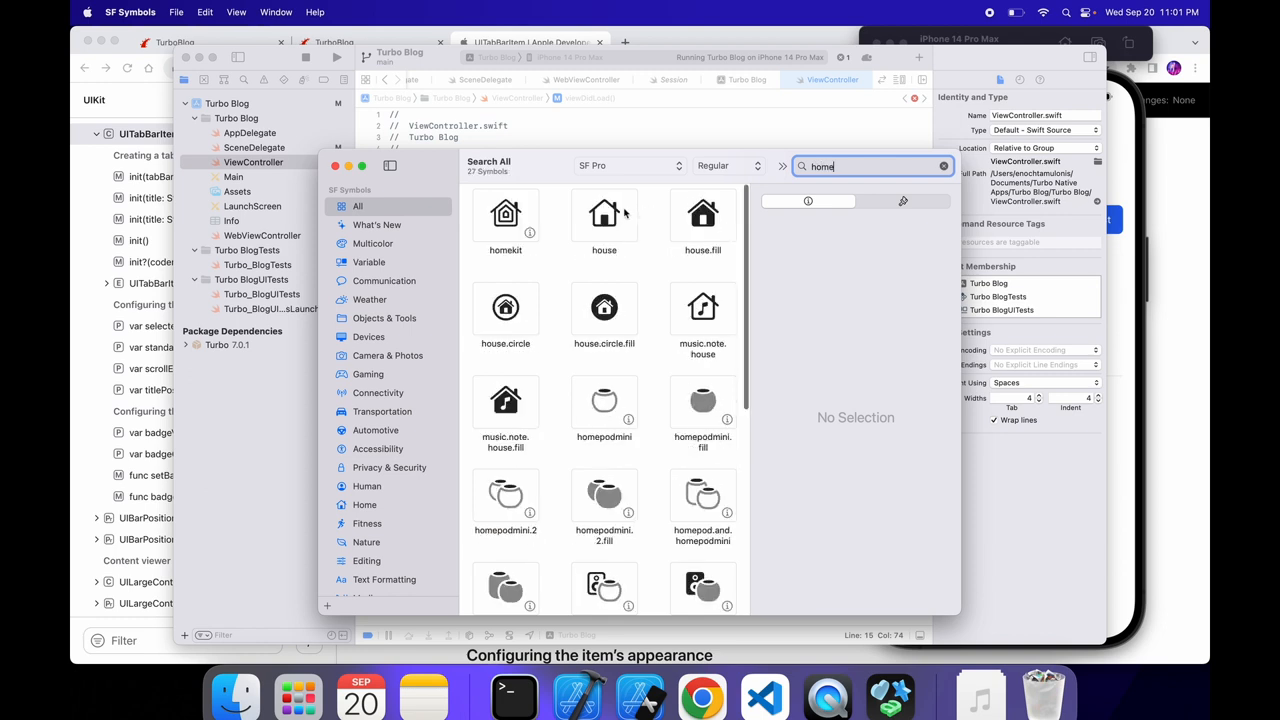
pyautogui.click(604, 214)
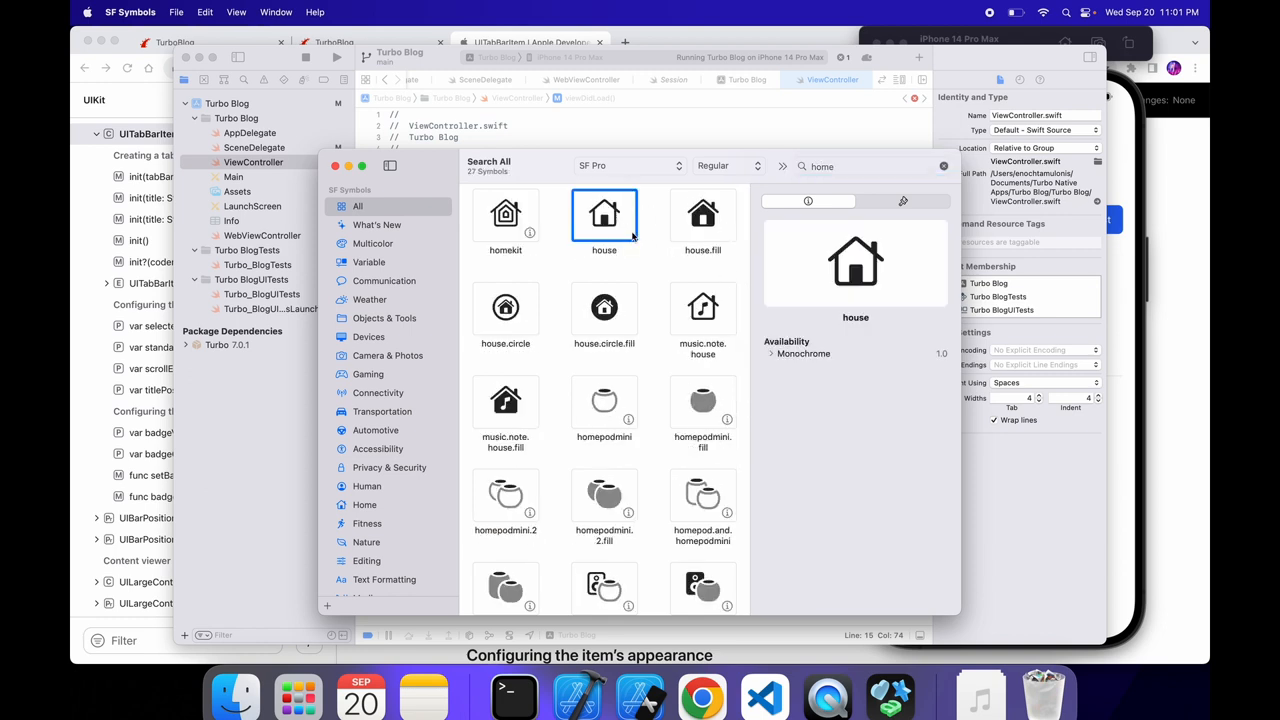
pyautogui.rightClick(604, 214)
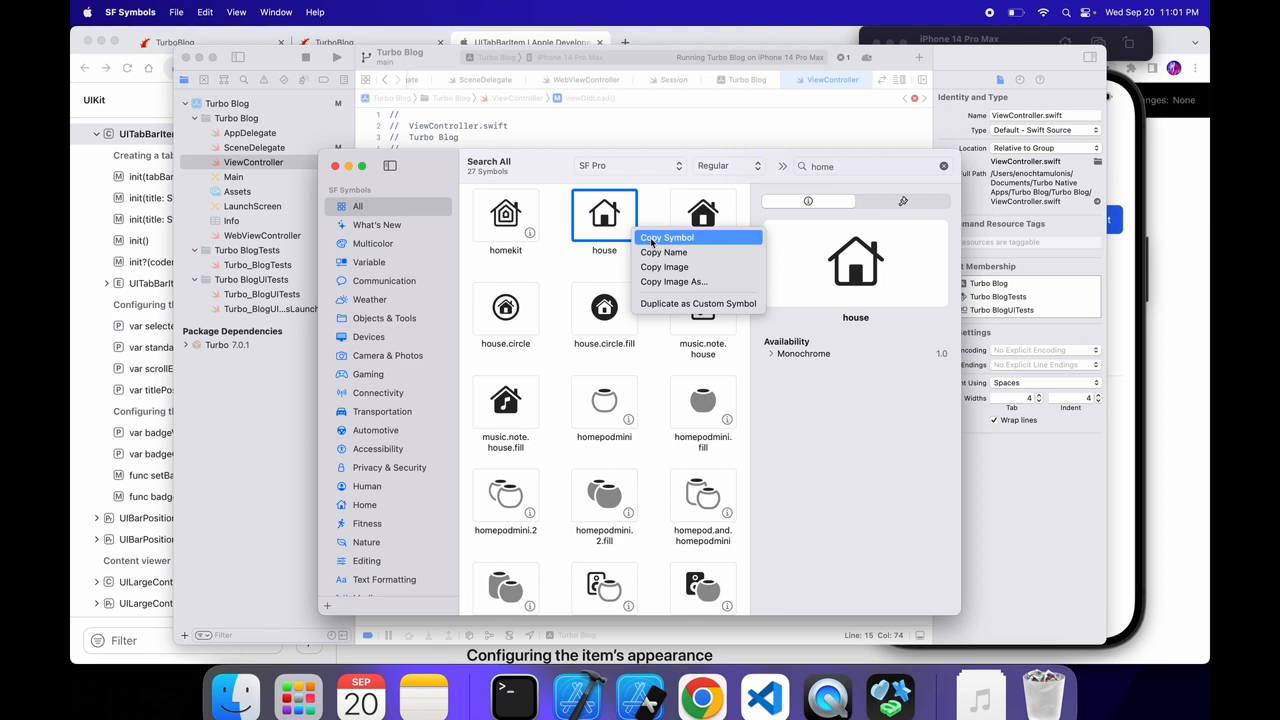
pyautogui.moveTo(664, 252)
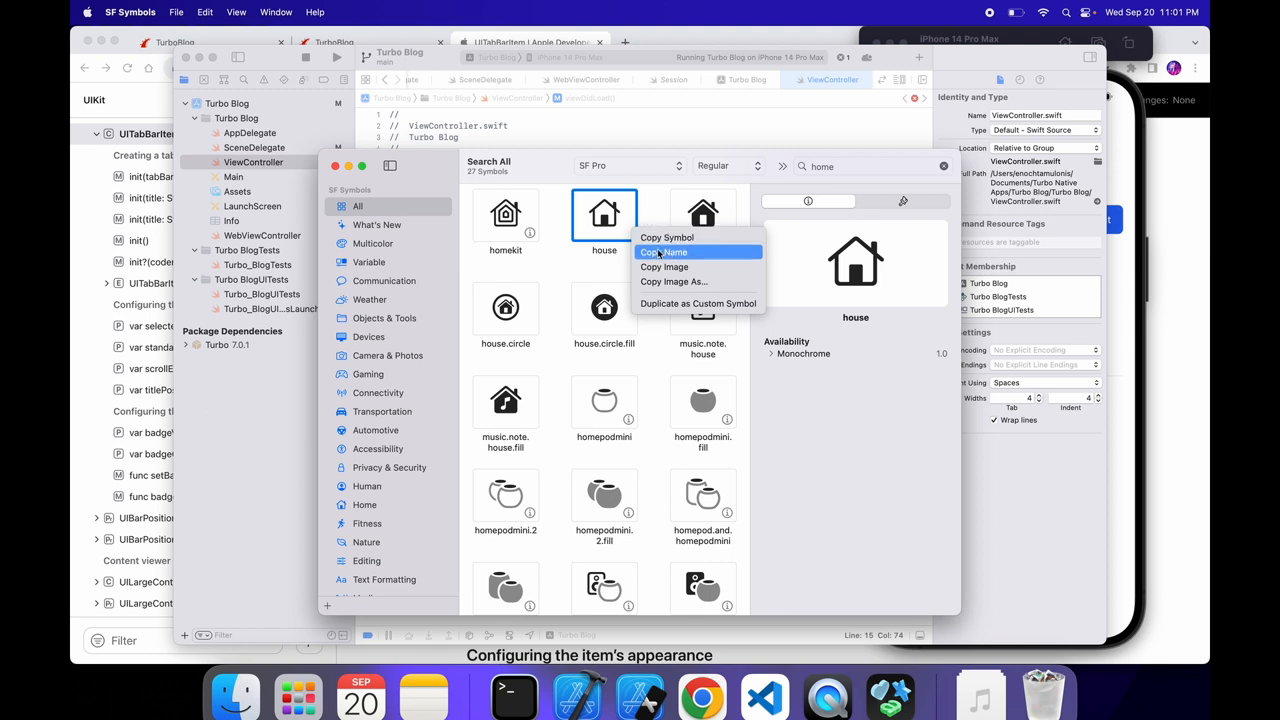
pyautogui.click(664, 252)
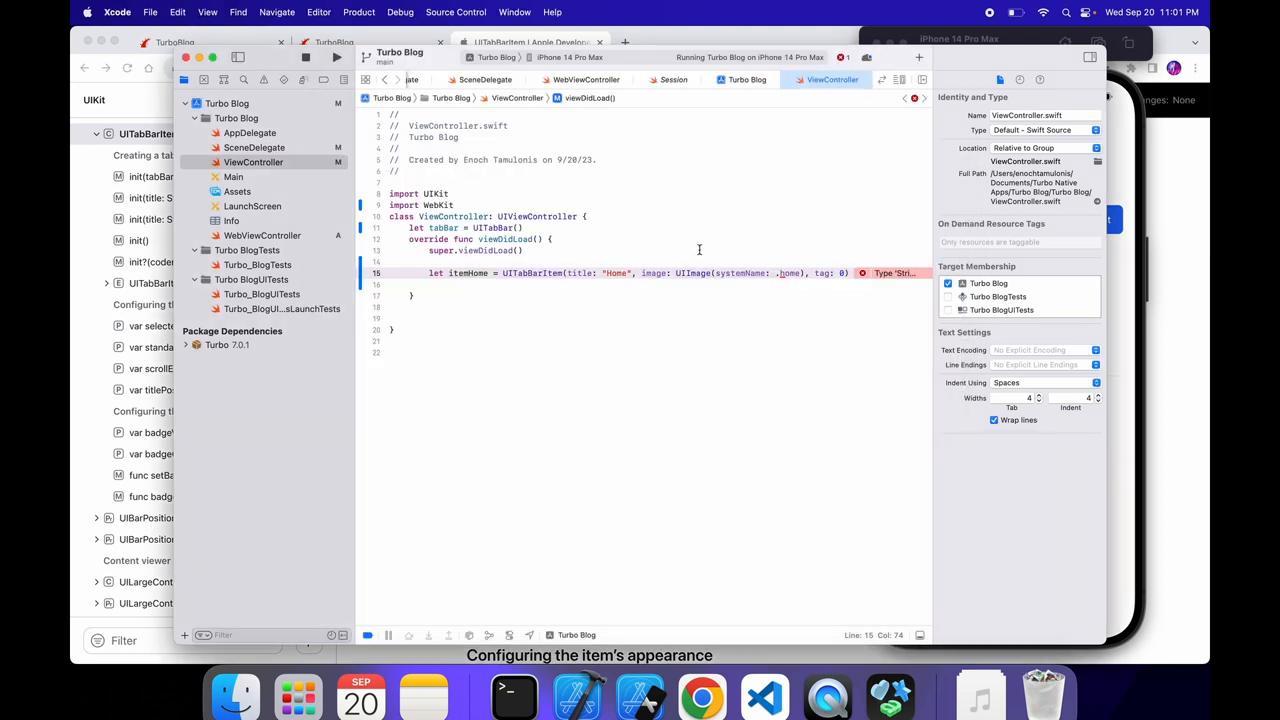
# Step: Fill the Home item's systemName argument with the "house.fill" symbol name
pyautogui.write('house')
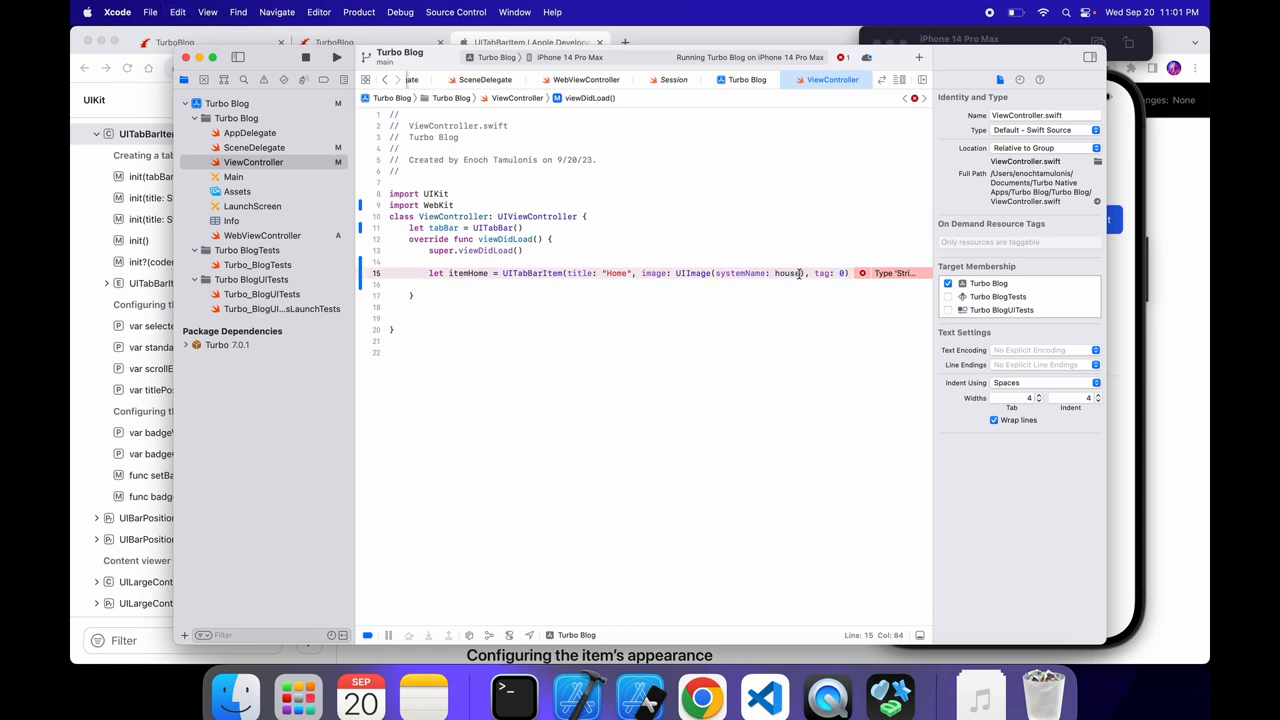
pyautogui.write('.')
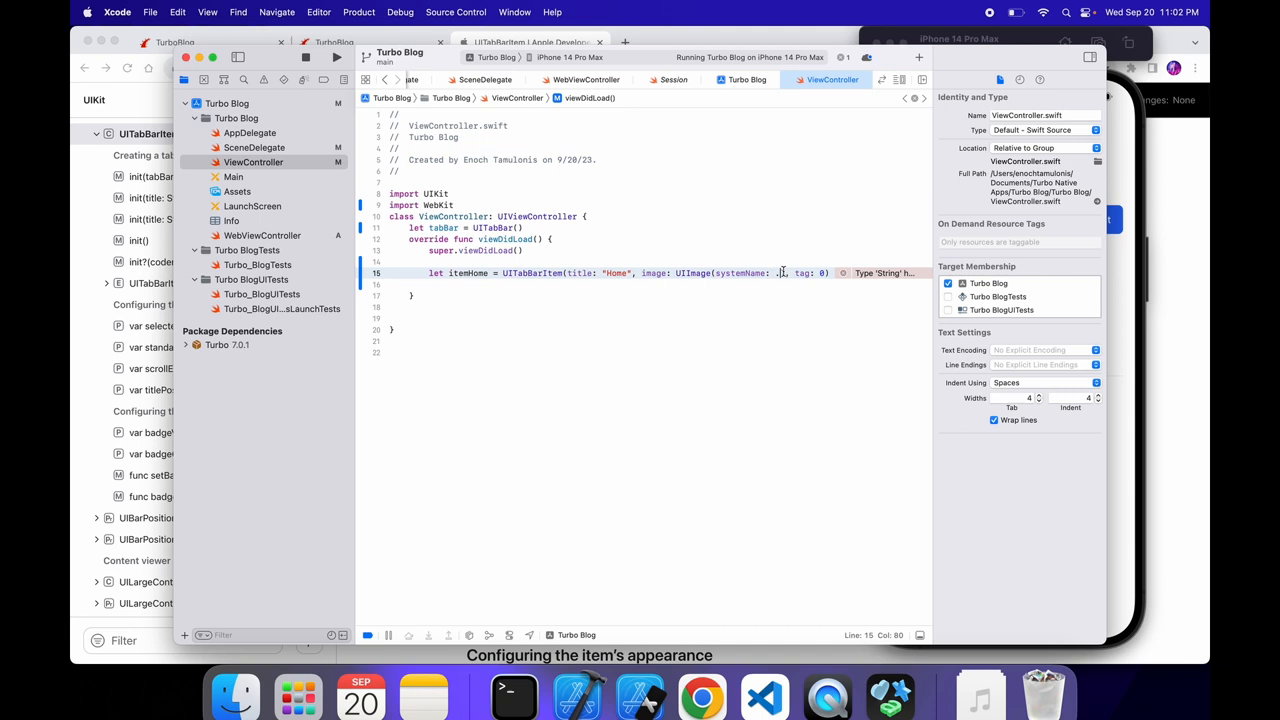
pyautogui.write('house"')
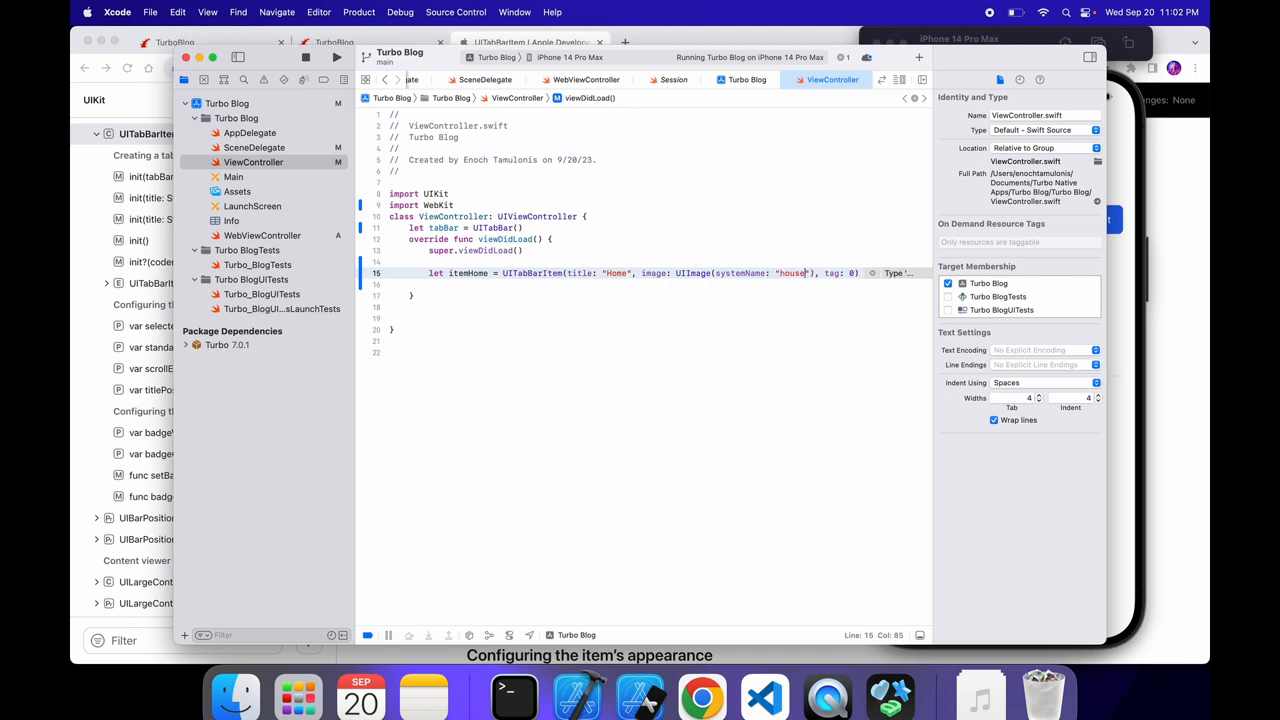
pyautogui.write('.fill')
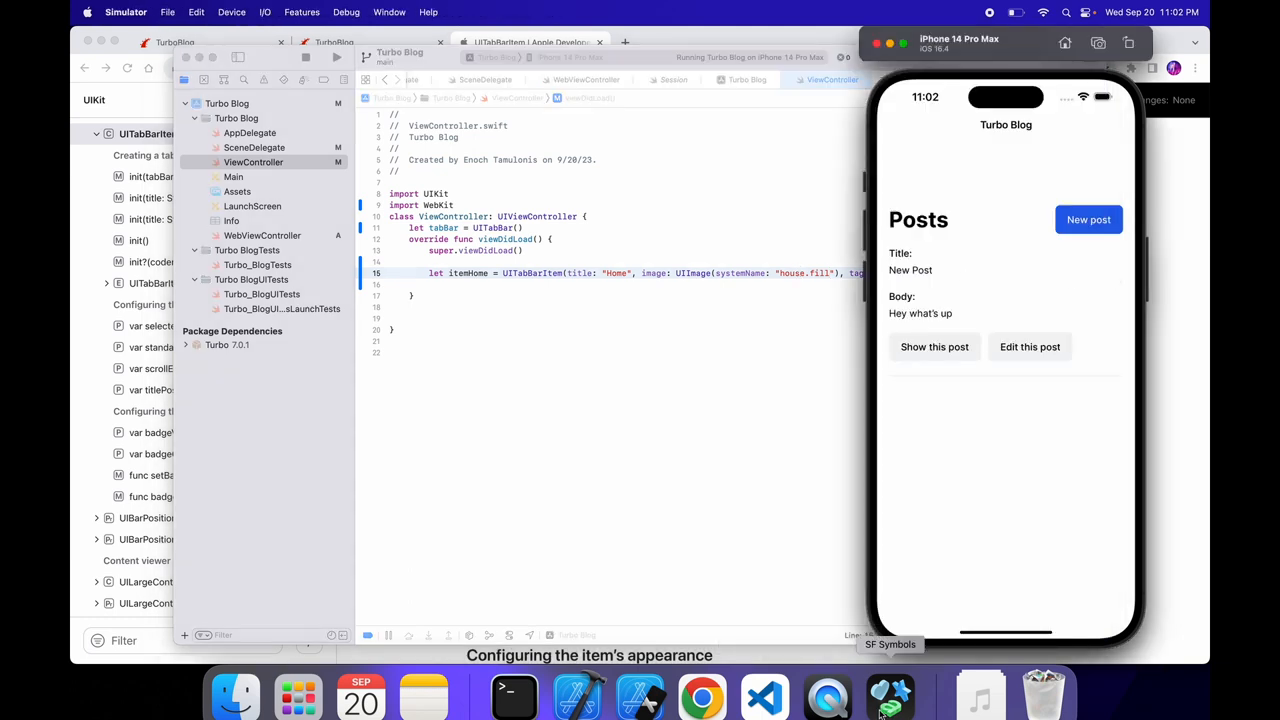
# Step: Back in SF Symbols, copy the plain house symbol's name again
pyautogui.click(888, 696)
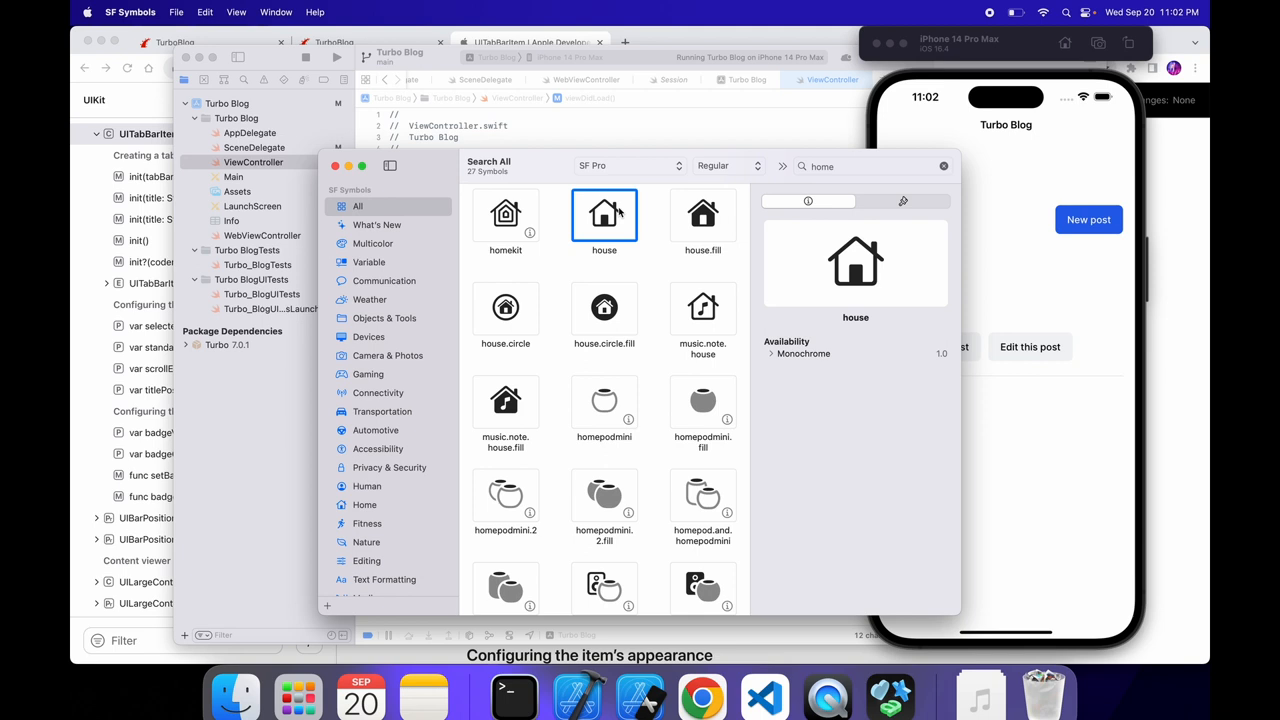
pyautogui.rightClick(604, 214)
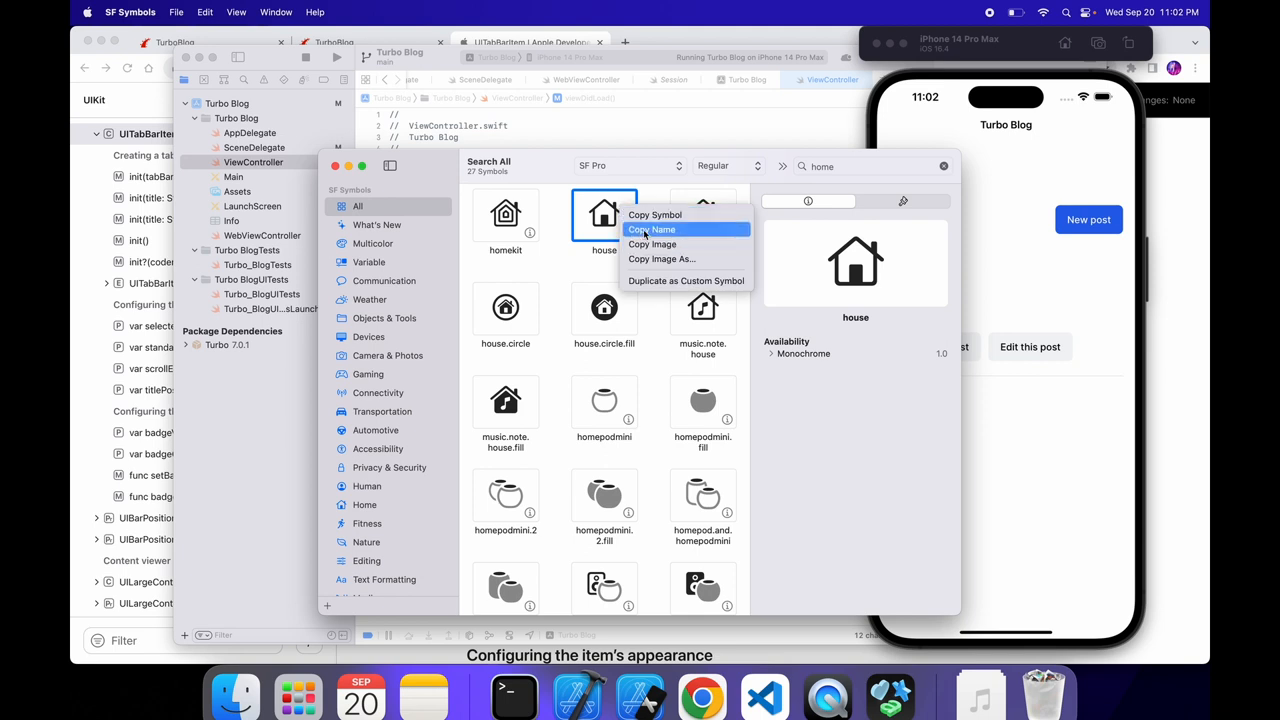
pyautogui.click(652, 230)
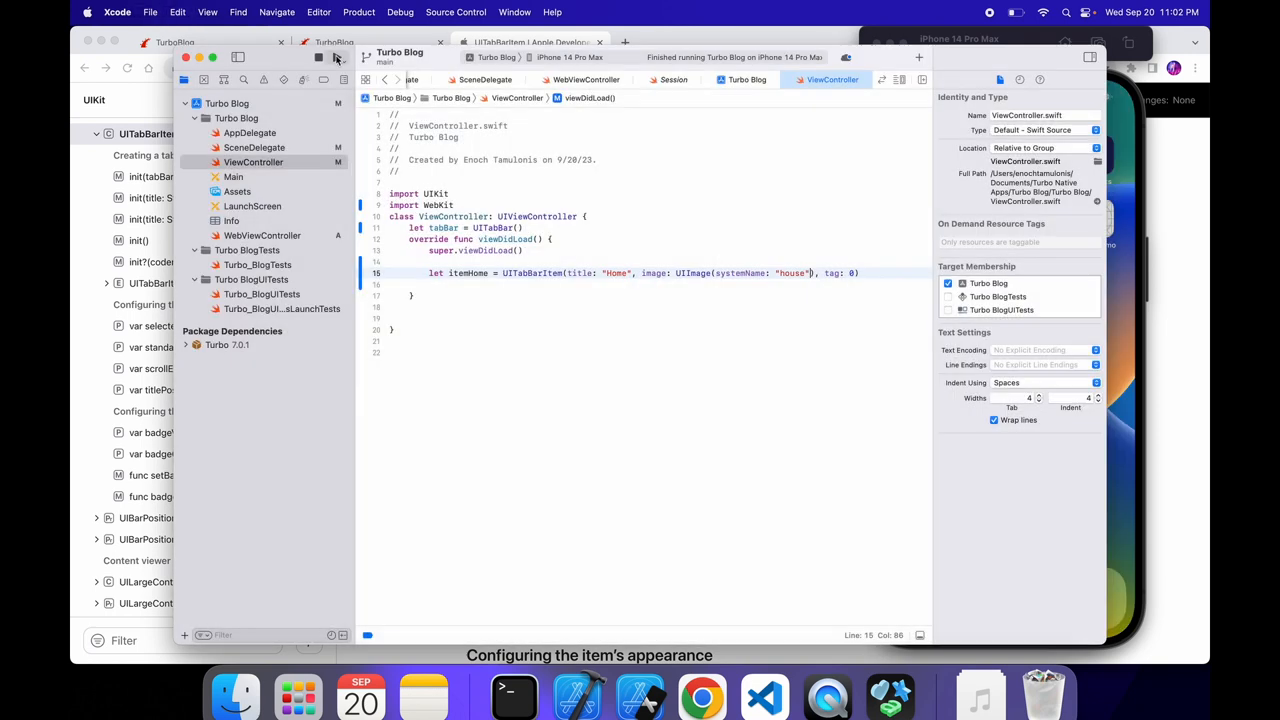
# Step: In viewDidLoad set tabBar.items to contain itemHome
pyautogui.click(336, 56)
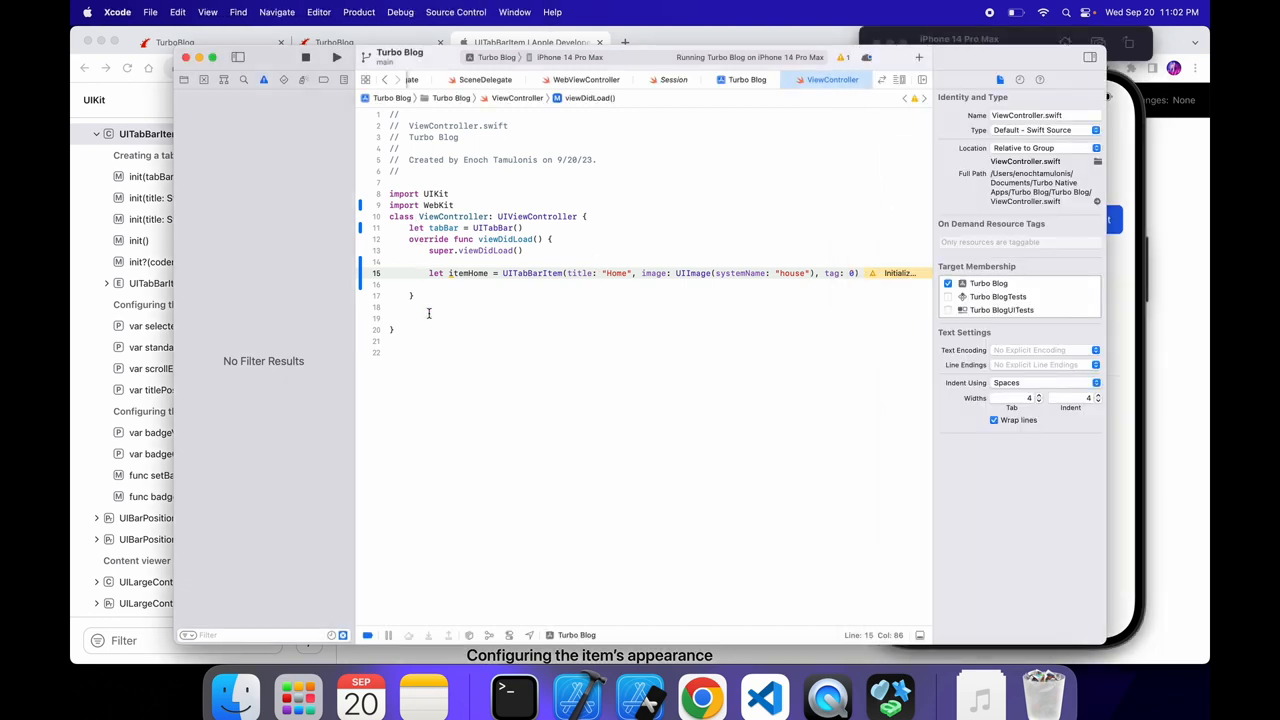
pyautogui.write('ta')
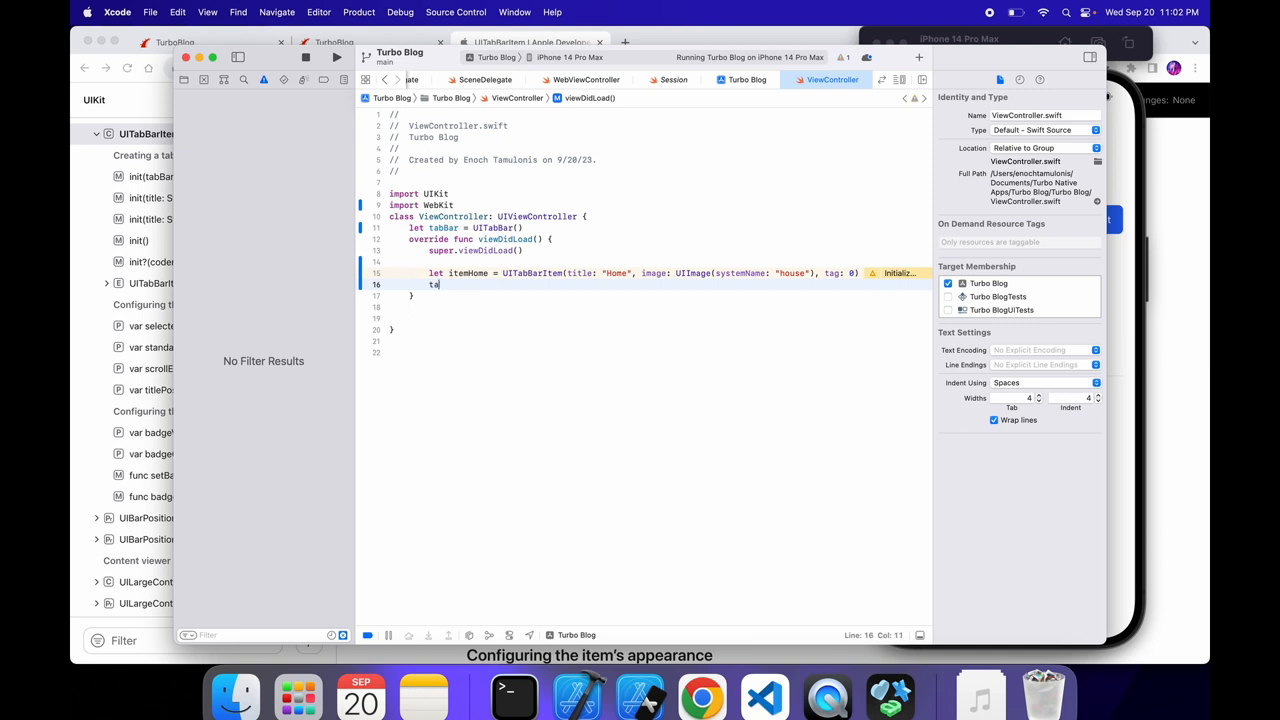
pyautogui.press('backspace')
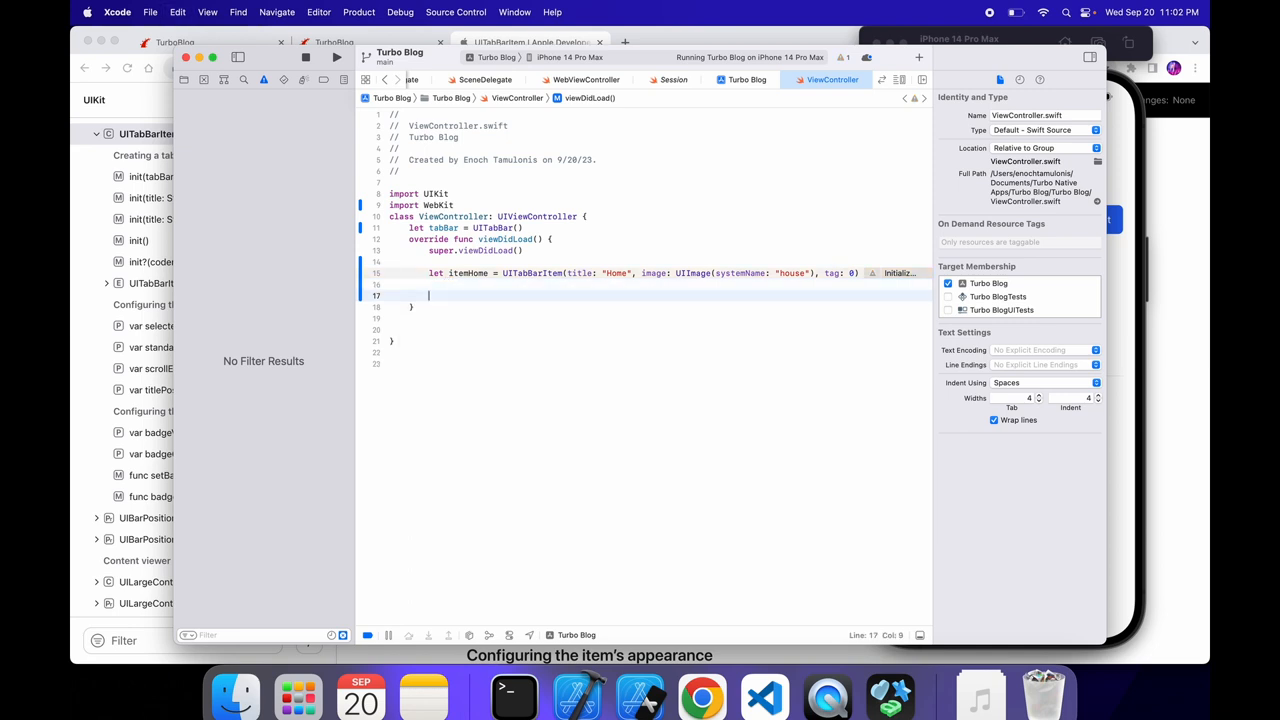
pyautogui.write('tabBar.items = [itemHome')
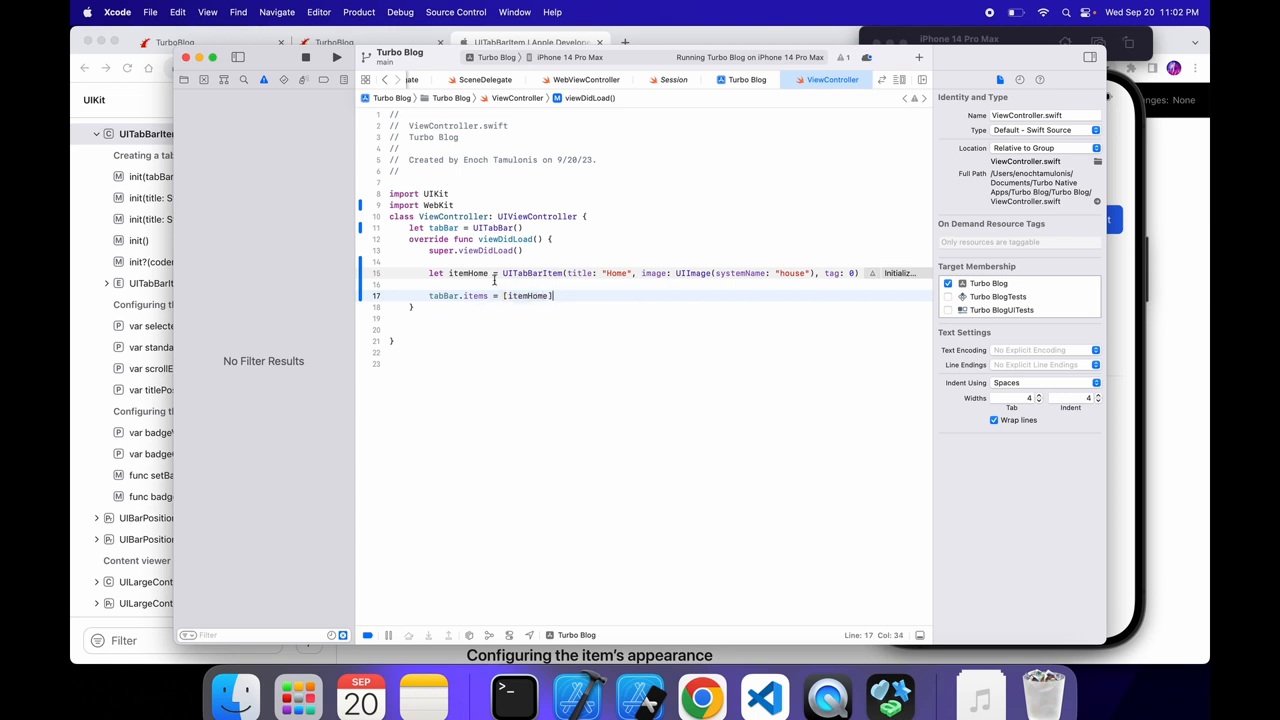
pyautogui.doubleClick(530, 296)
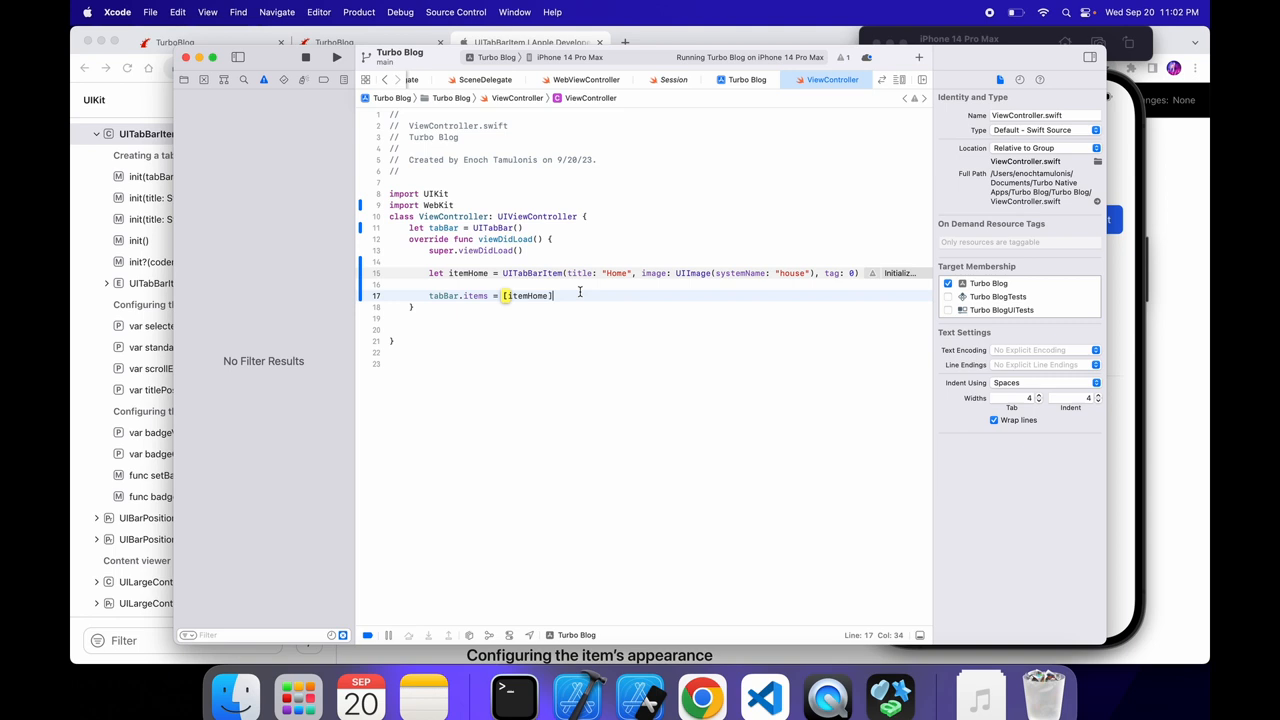
pyautogui.press('Return')
pyautogui.write('tabBar.frame = C')
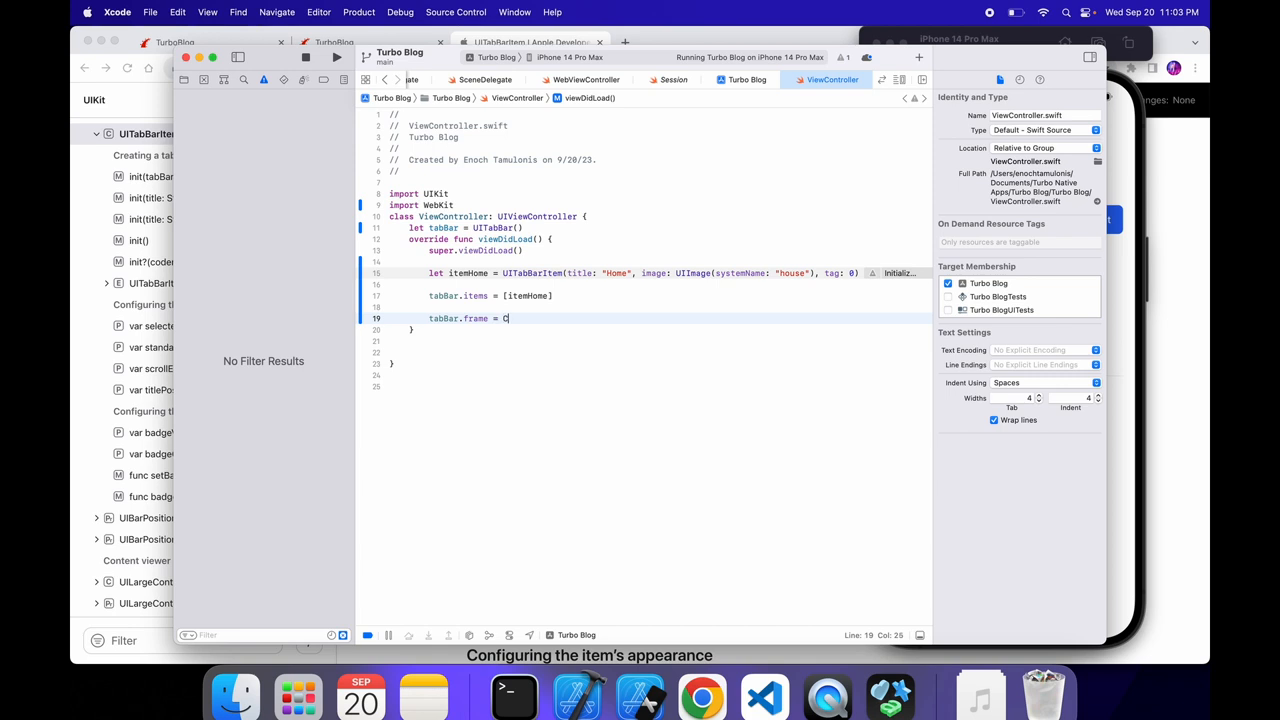
# Step: Set tabBar.frame to a CGRect at the view's bottom (height minus 81) spanning the full width
pyautogui.write('GRect(x: 0, y')
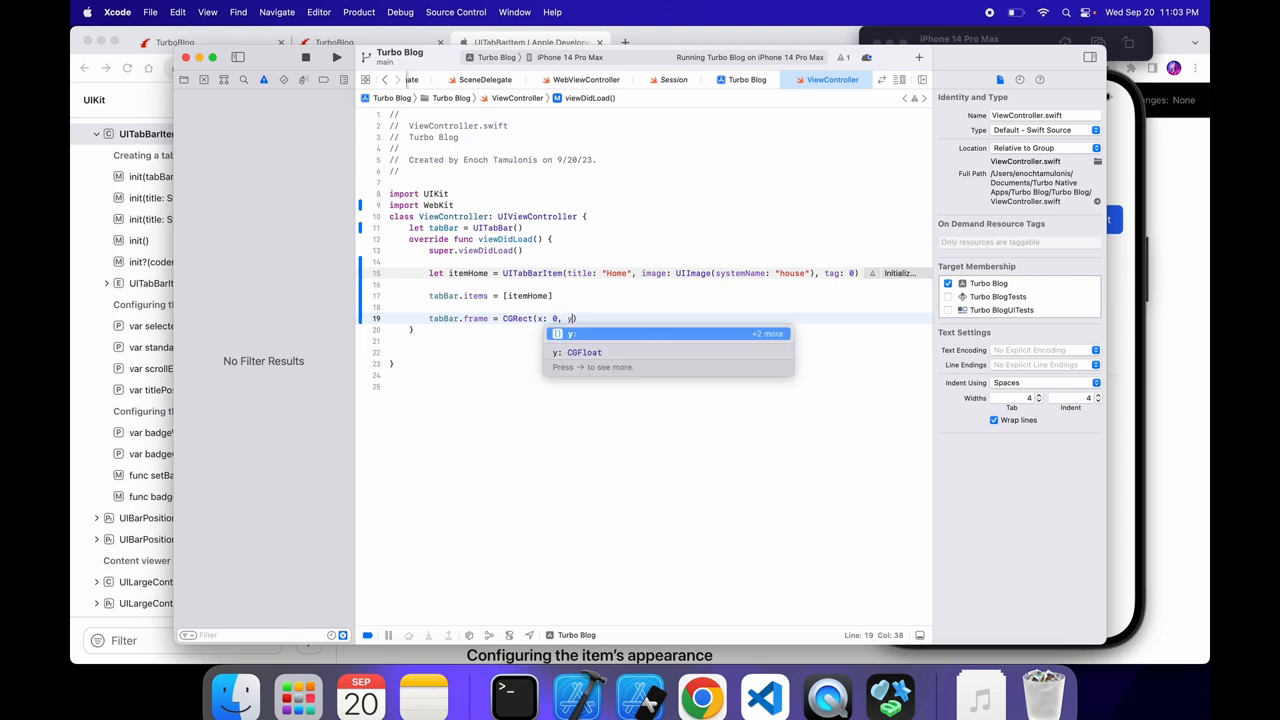
pyautogui.write('self.view.frame.height')
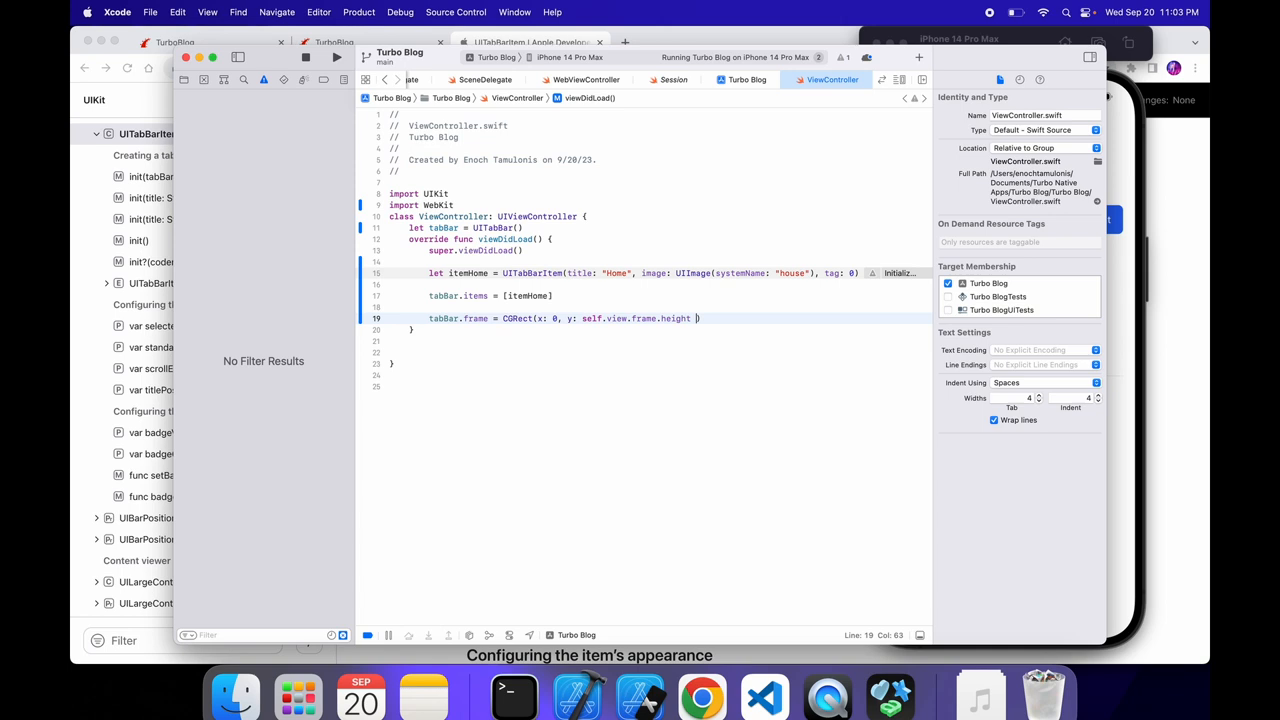
pyautogui.write('- 81,')
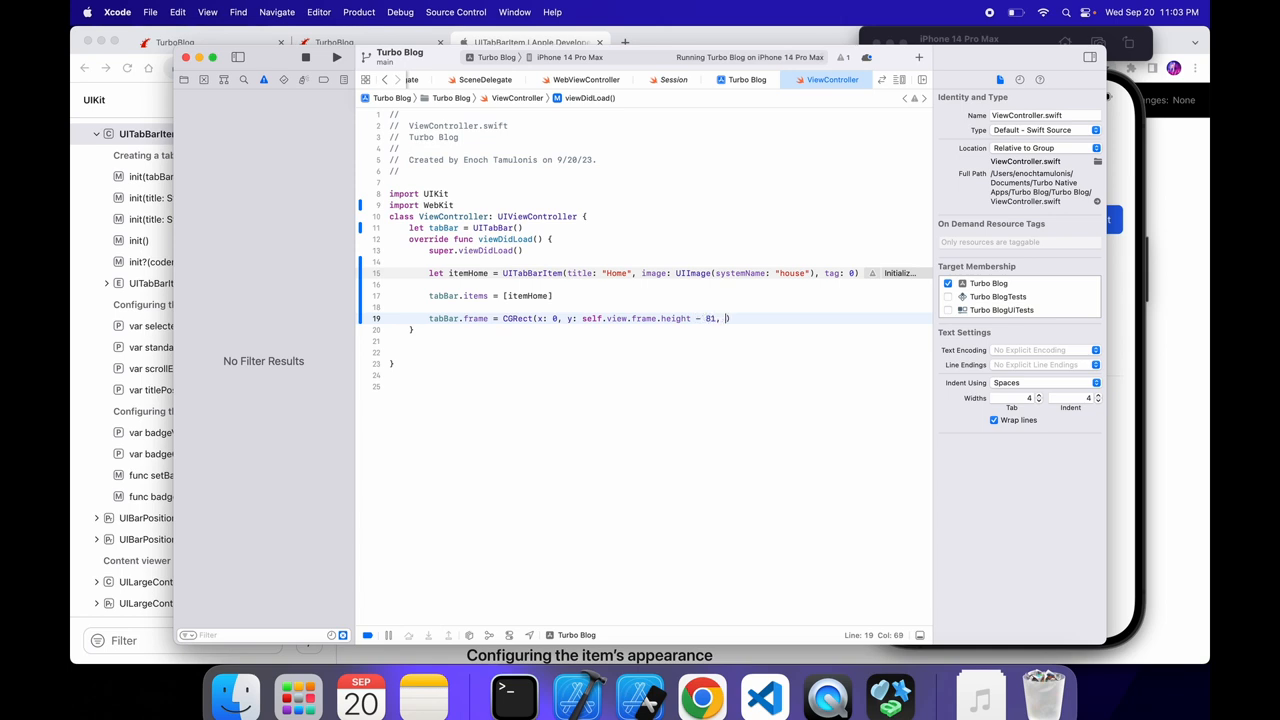
pyautogui.write('width:')
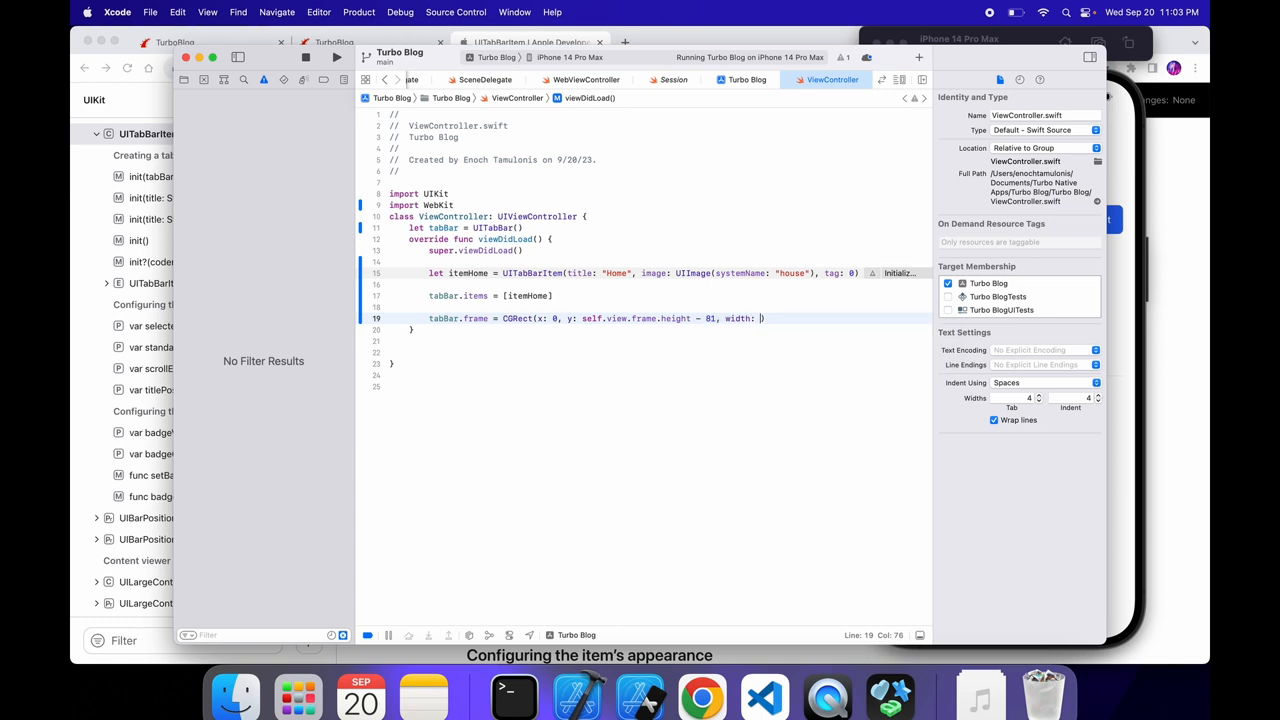
pyautogui.write('self.view.frame.width,')
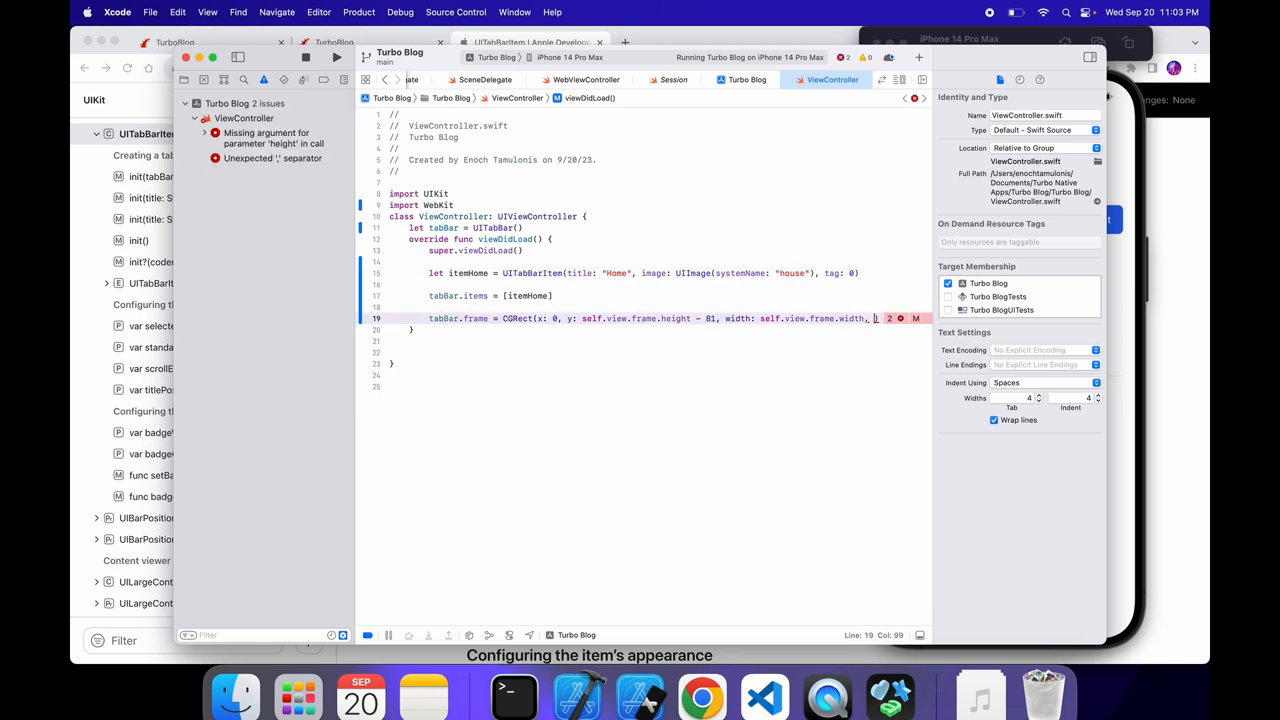
pyautogui.write('height: 240')
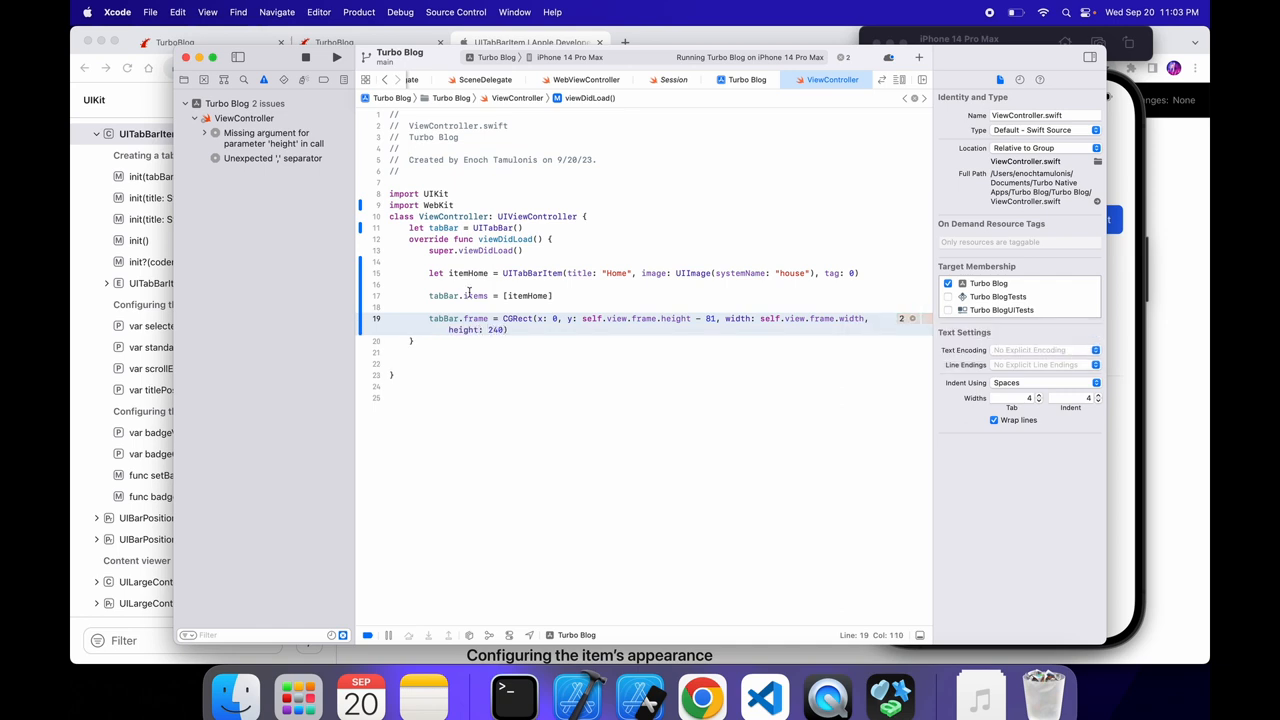
# Step: Make itemHome the tab bar's selectedItem and start a duplicate itemNewPost titled "New Post"
pyautogui.write('tabBar.selectedItem =')
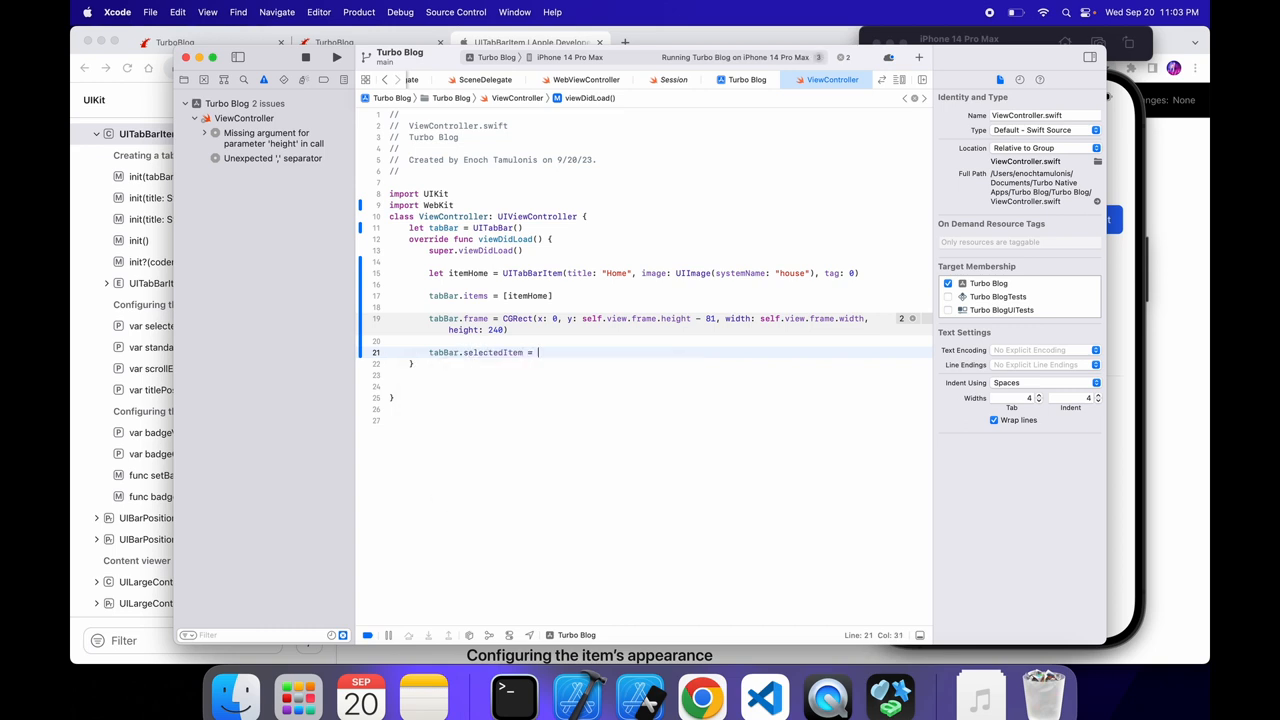
pyautogui.write('itemHome')
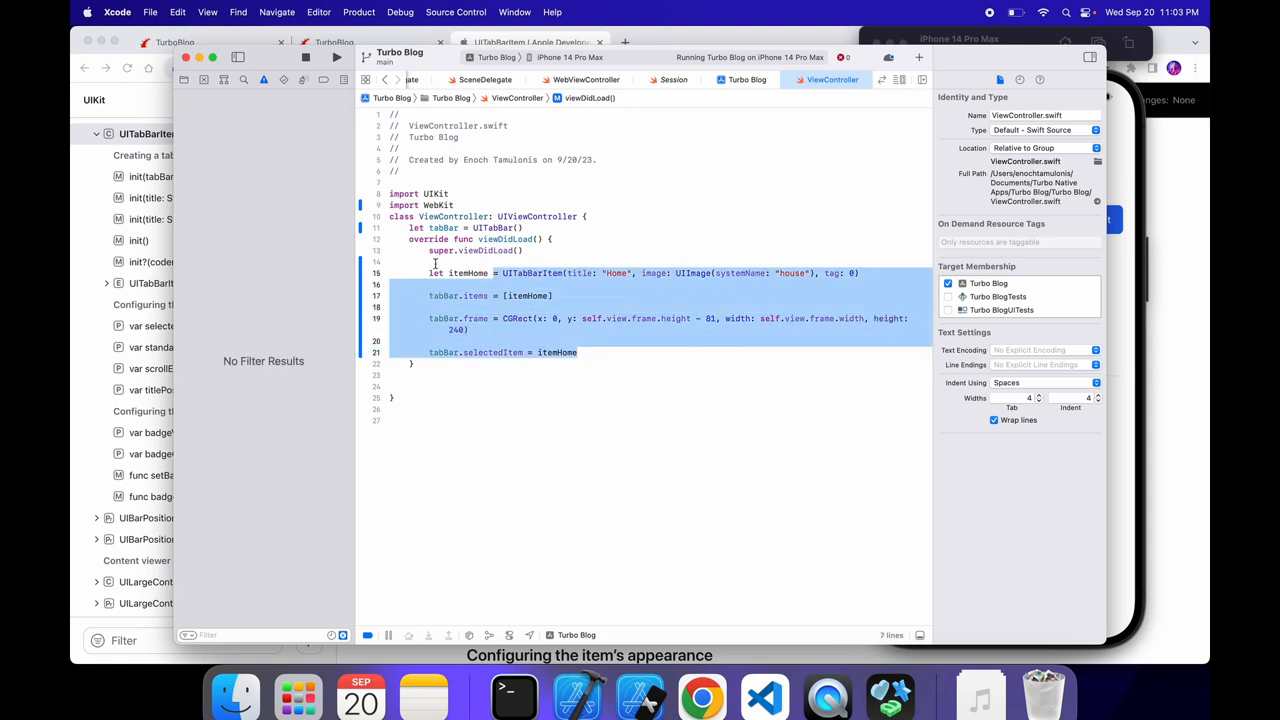
pyautogui.click(424, 284)
pyautogui.write(',')
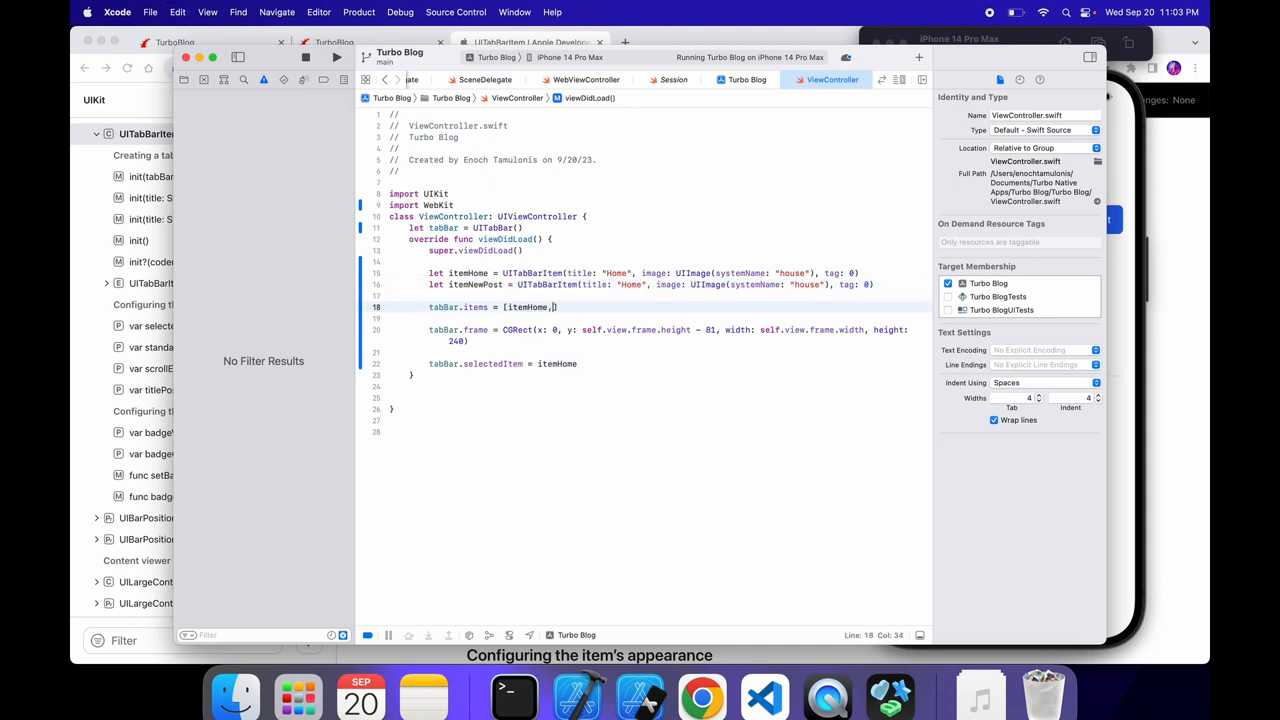
pyautogui.write('New P')
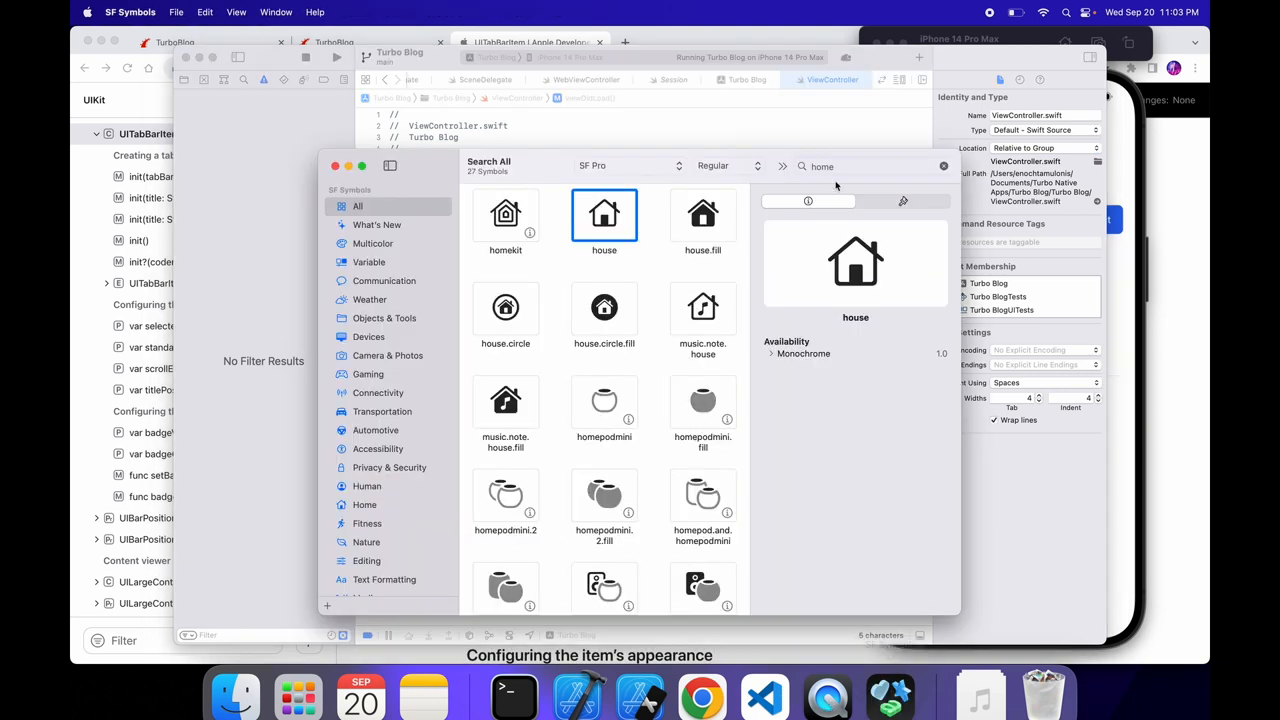
# Step: Search SF Symbols for 'create', pick the plain plus over plus.circle, and copy its name
pyautogui.write('new')
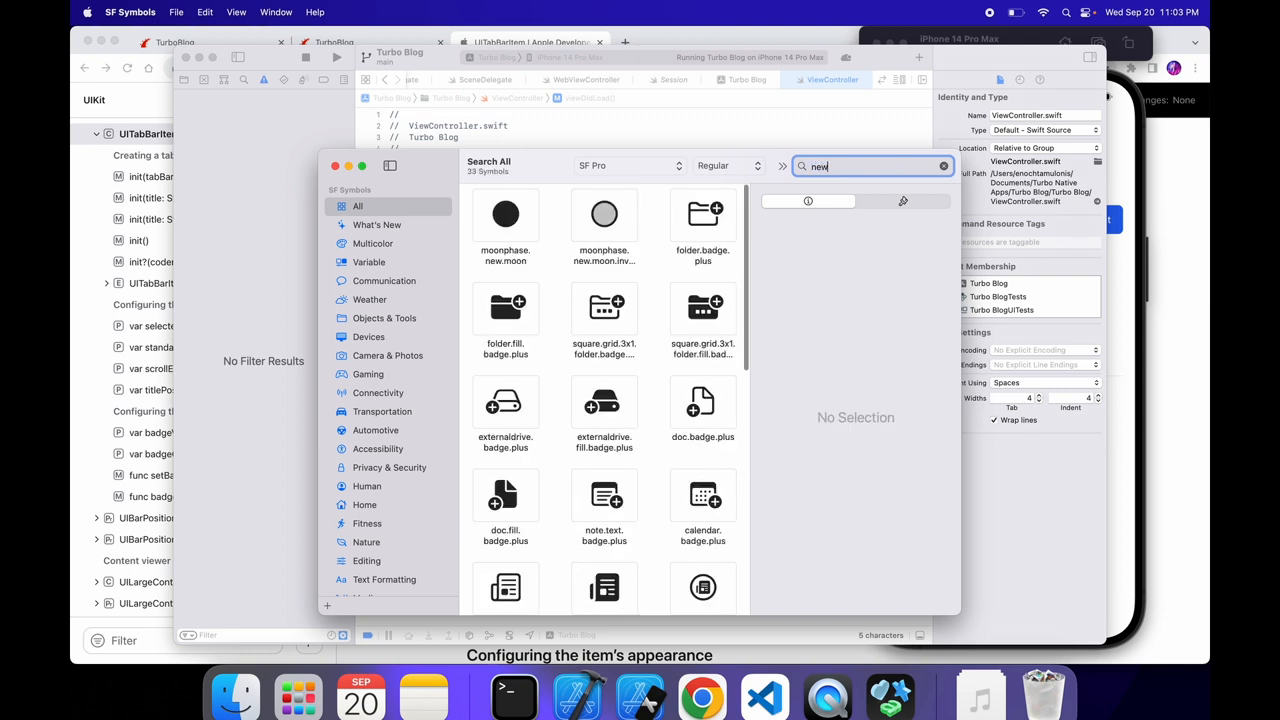
pyautogui.write('crea')
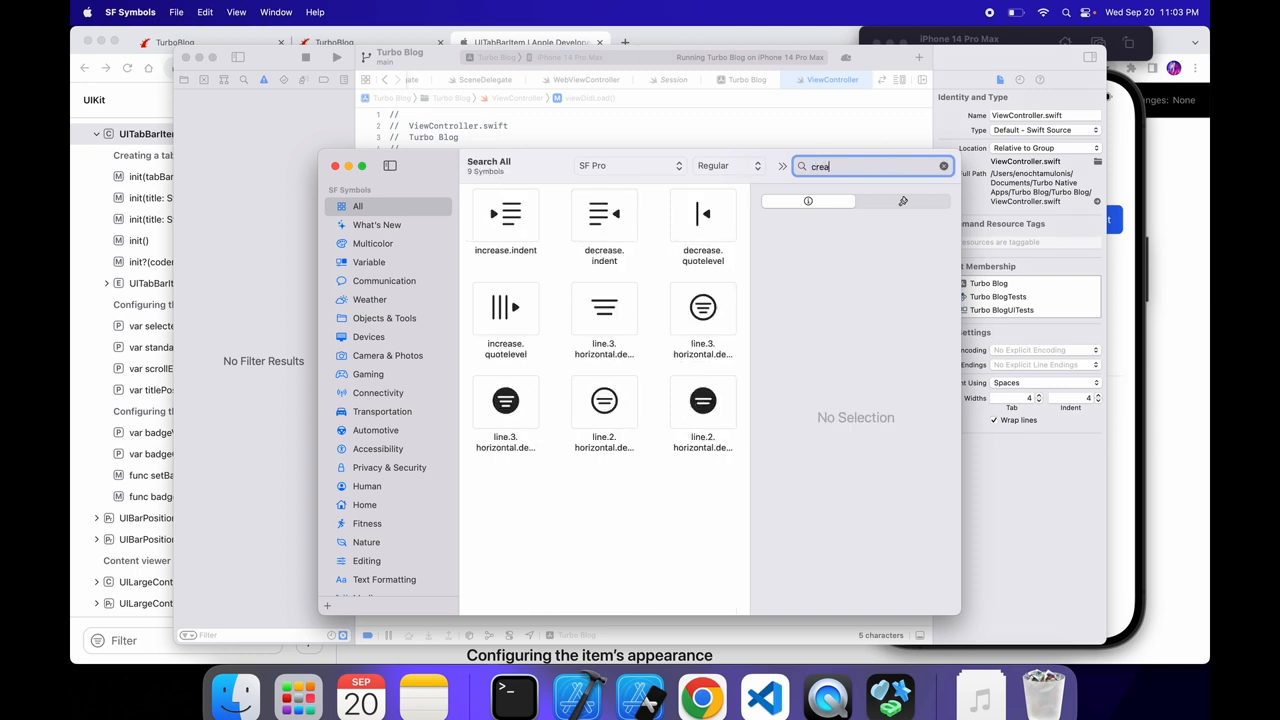
pyautogui.write('te')
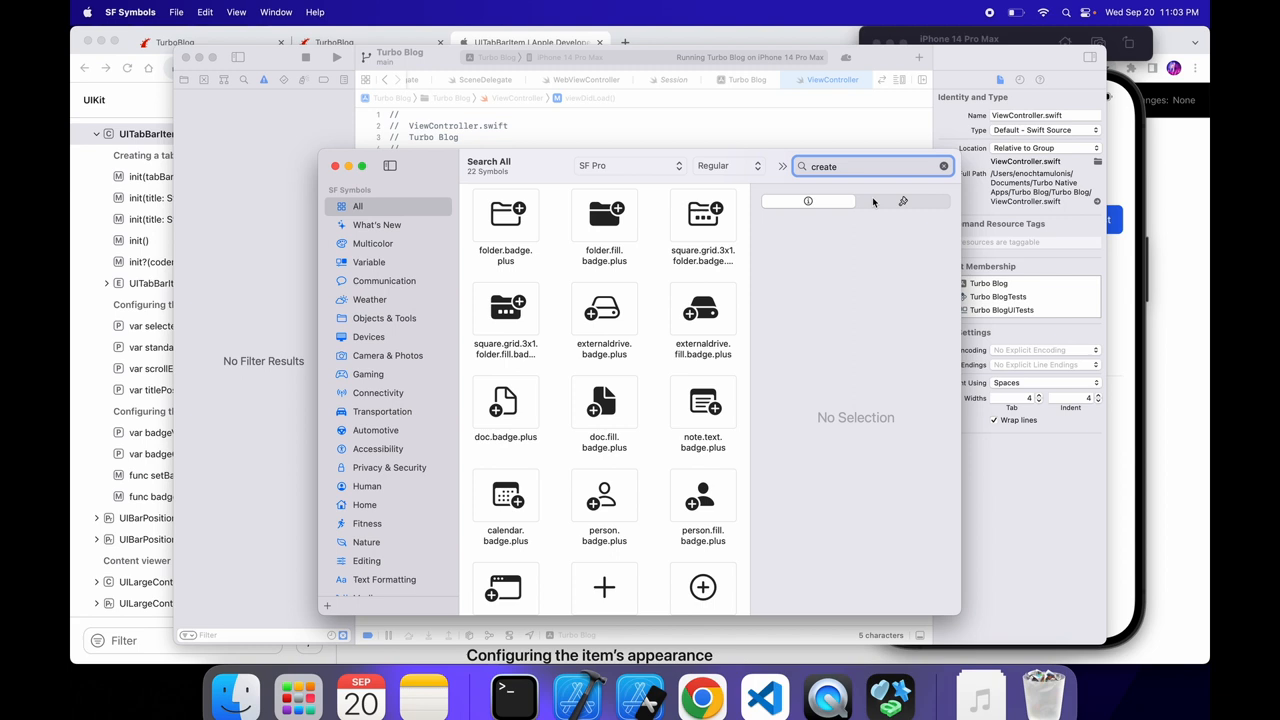
pyautogui.click(704, 496)
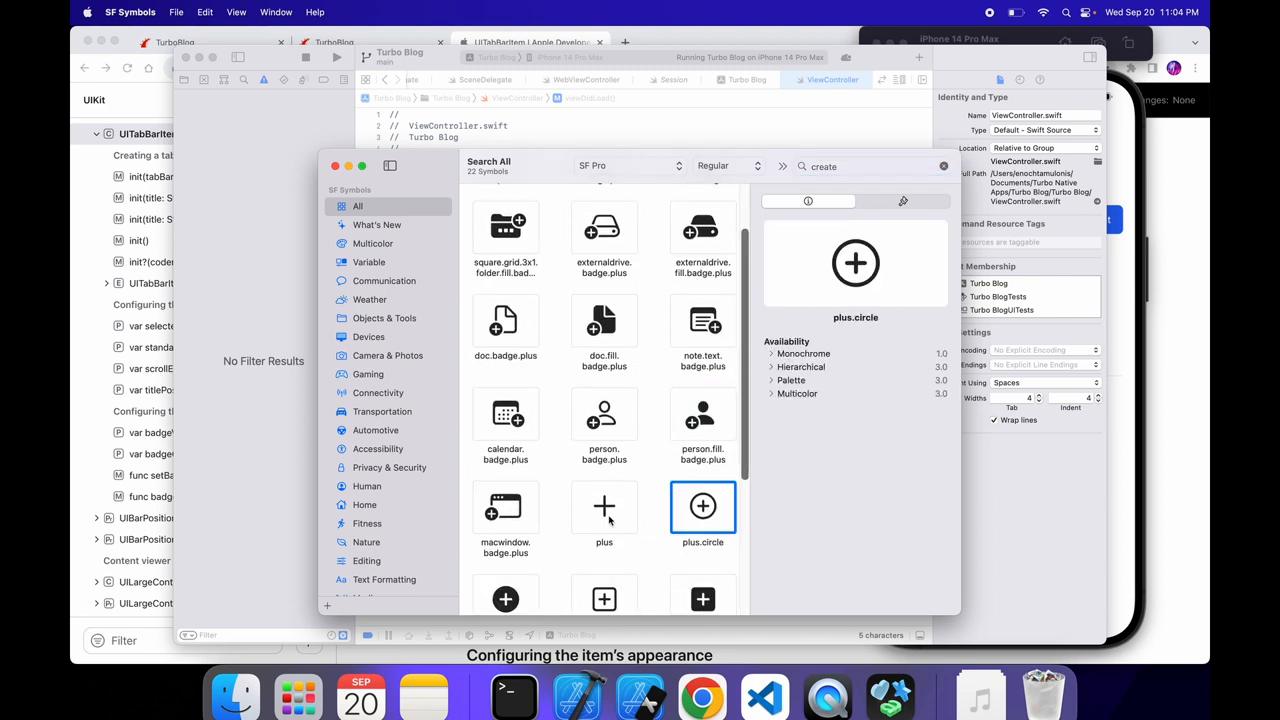
pyautogui.click(604, 506)
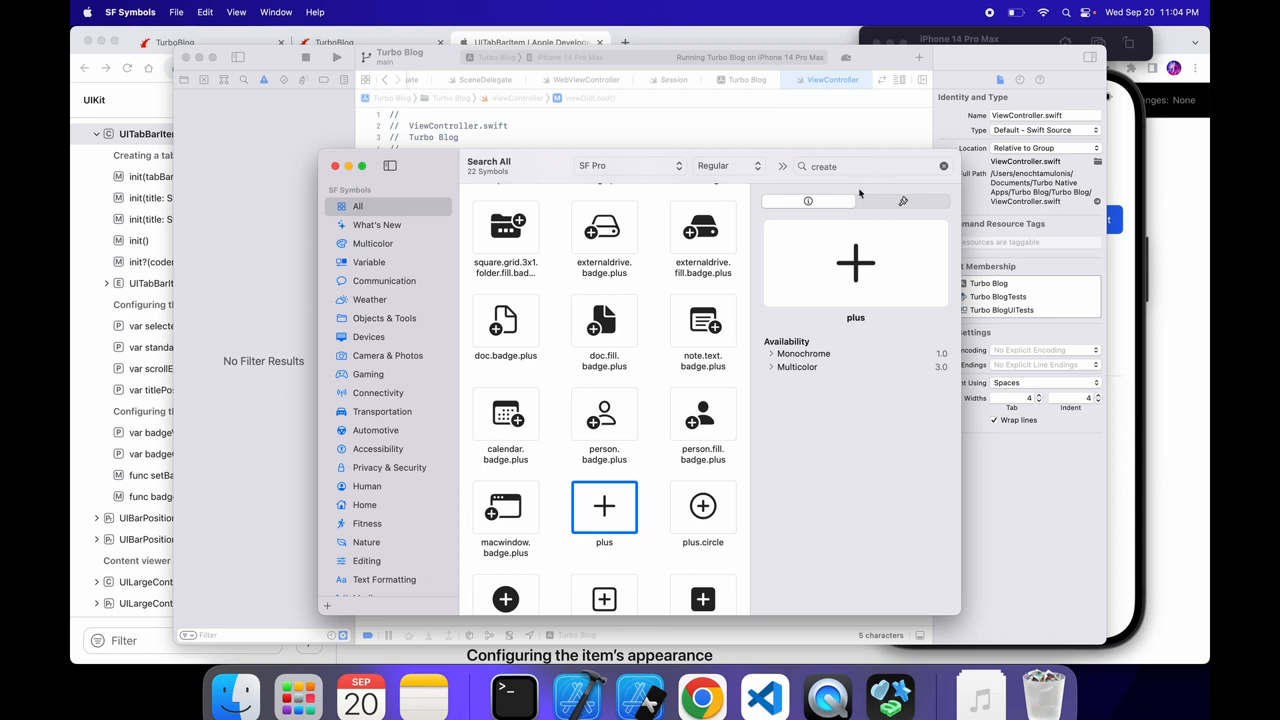
pyautogui.rightClick(604, 506)
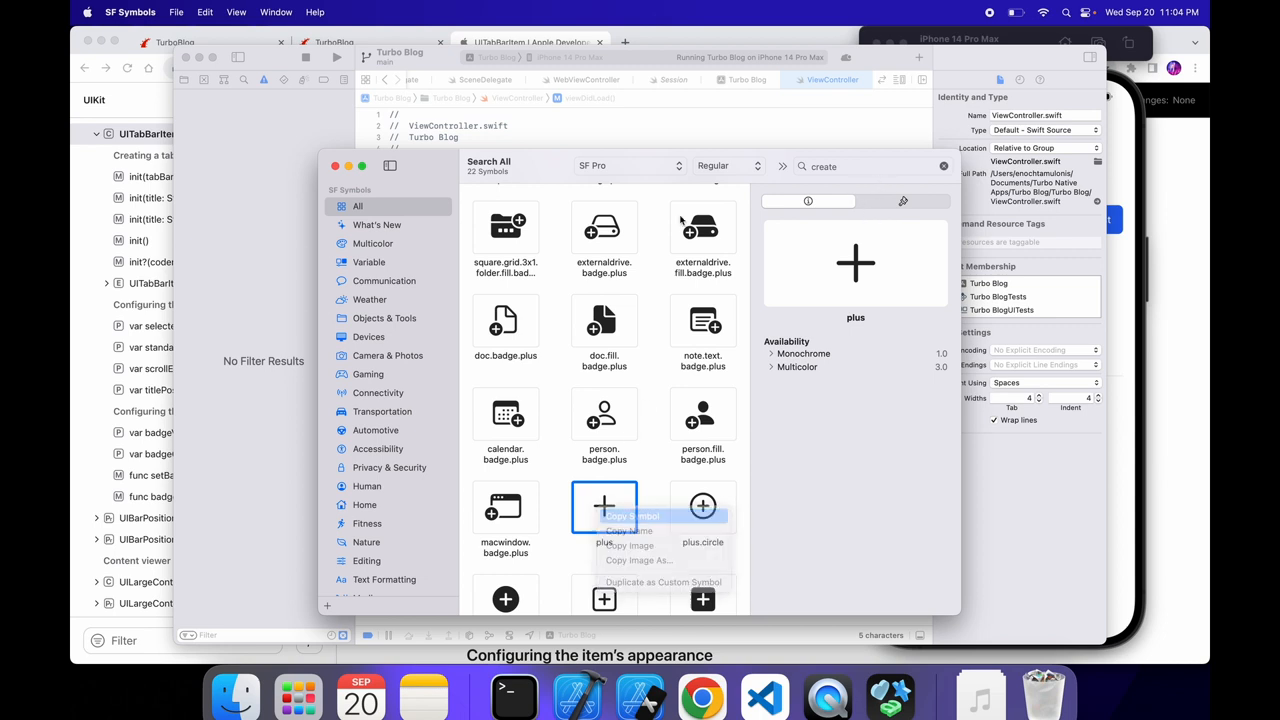
pyautogui.click(632, 516)
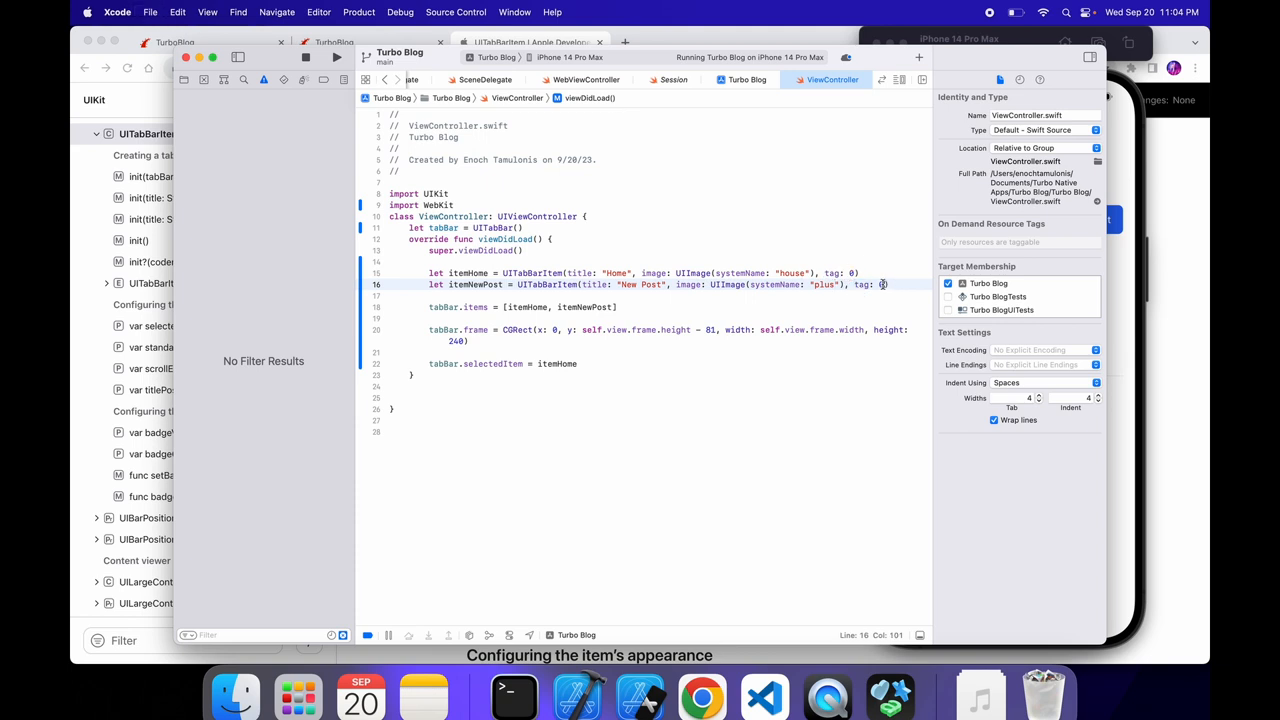
# Step: Give itemNewPost tag 1, select both item declarations, and show the Project Navigator
pyautogui.write('1')
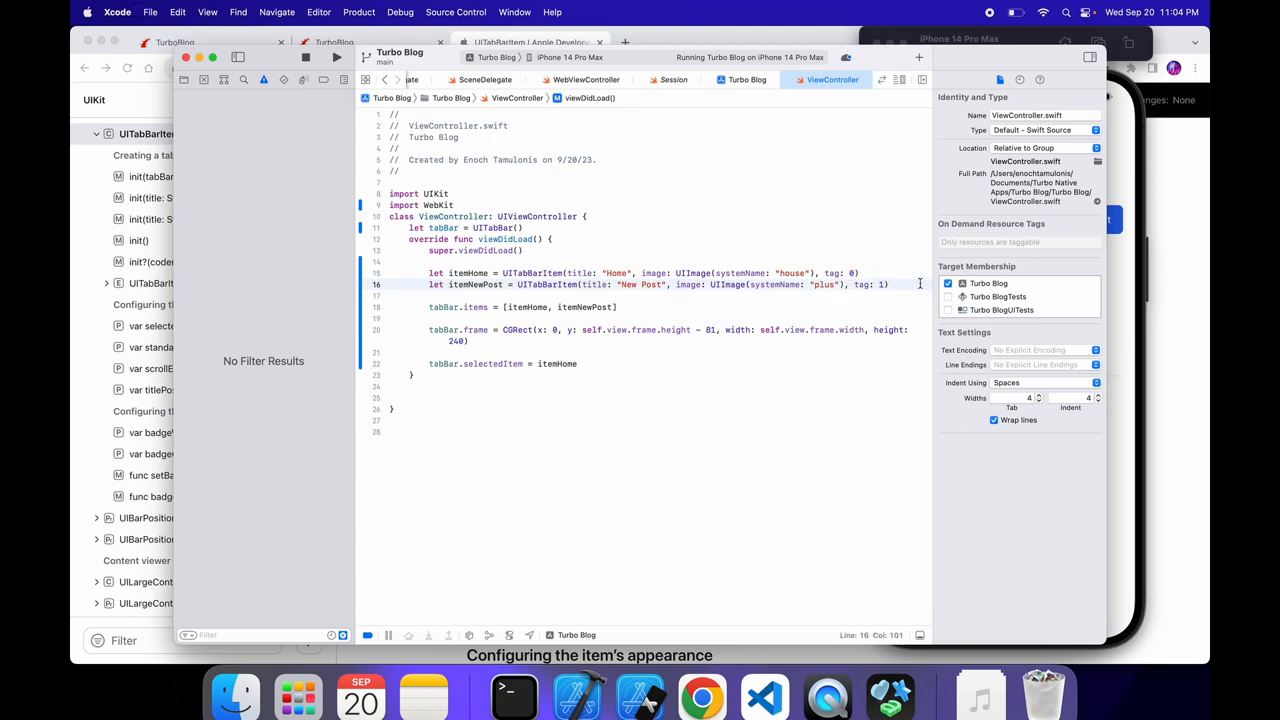
pyautogui.moveTo(428, 272); pyautogui.dragTo(888, 284)
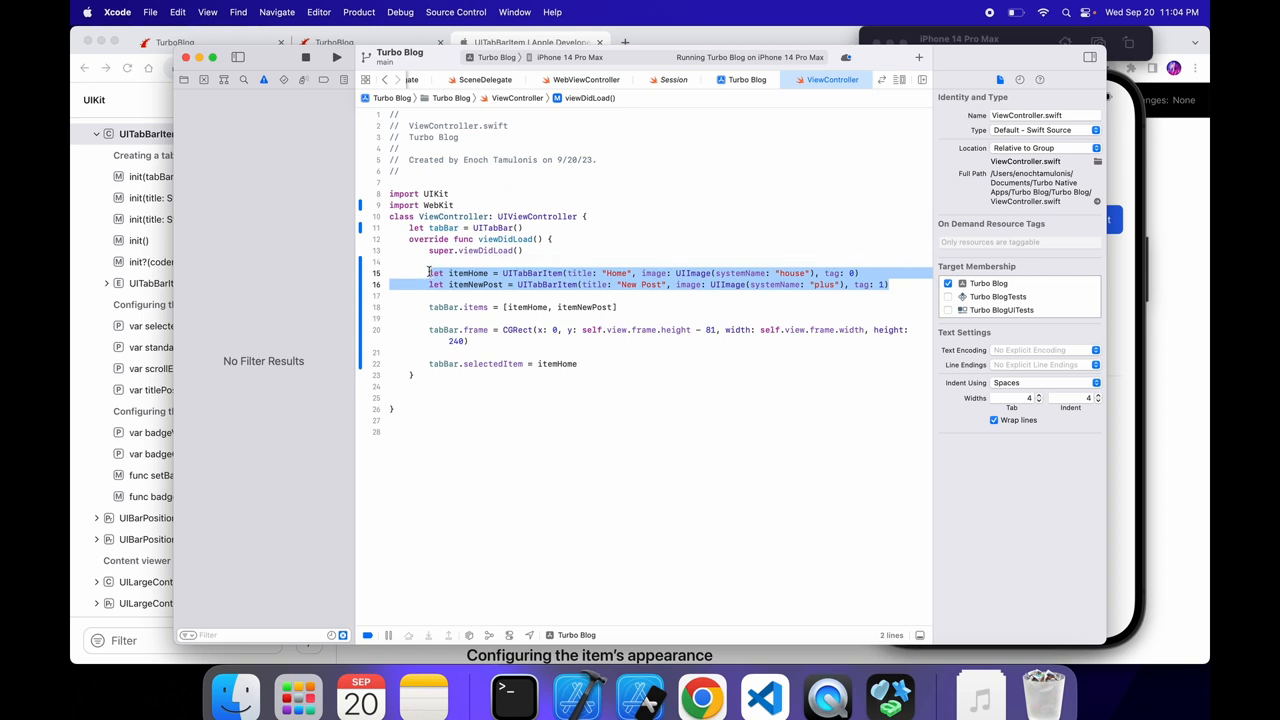
pyautogui.click(568, 364)
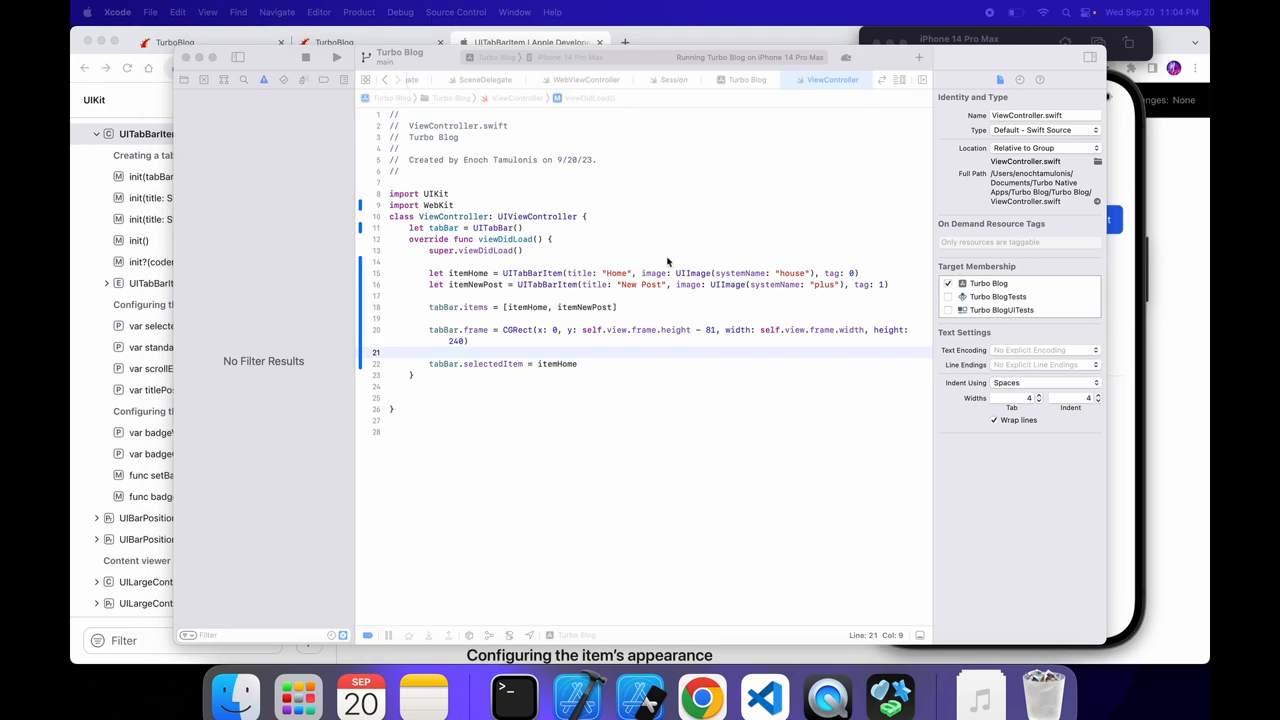
pyautogui.click(184, 80)
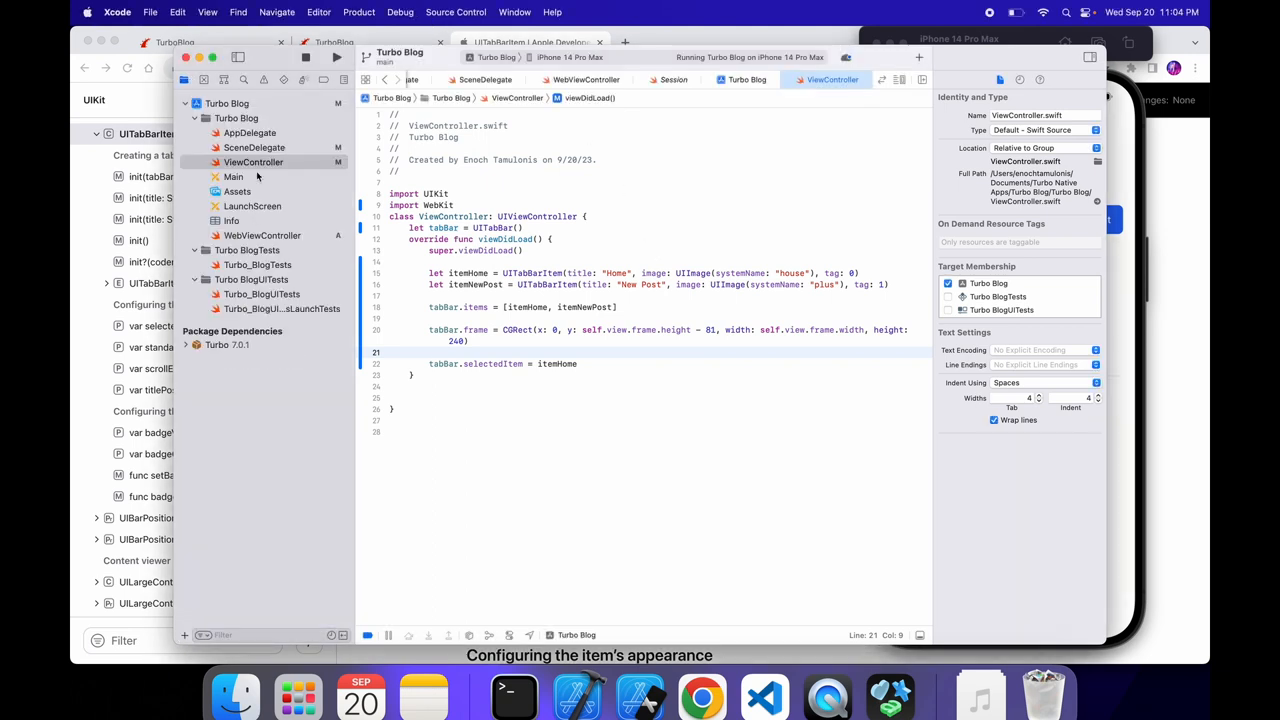
# Step: In SceneDelegate.swift add 'navigationController.tabBar.delegate = self'
pyautogui.click(254, 148)
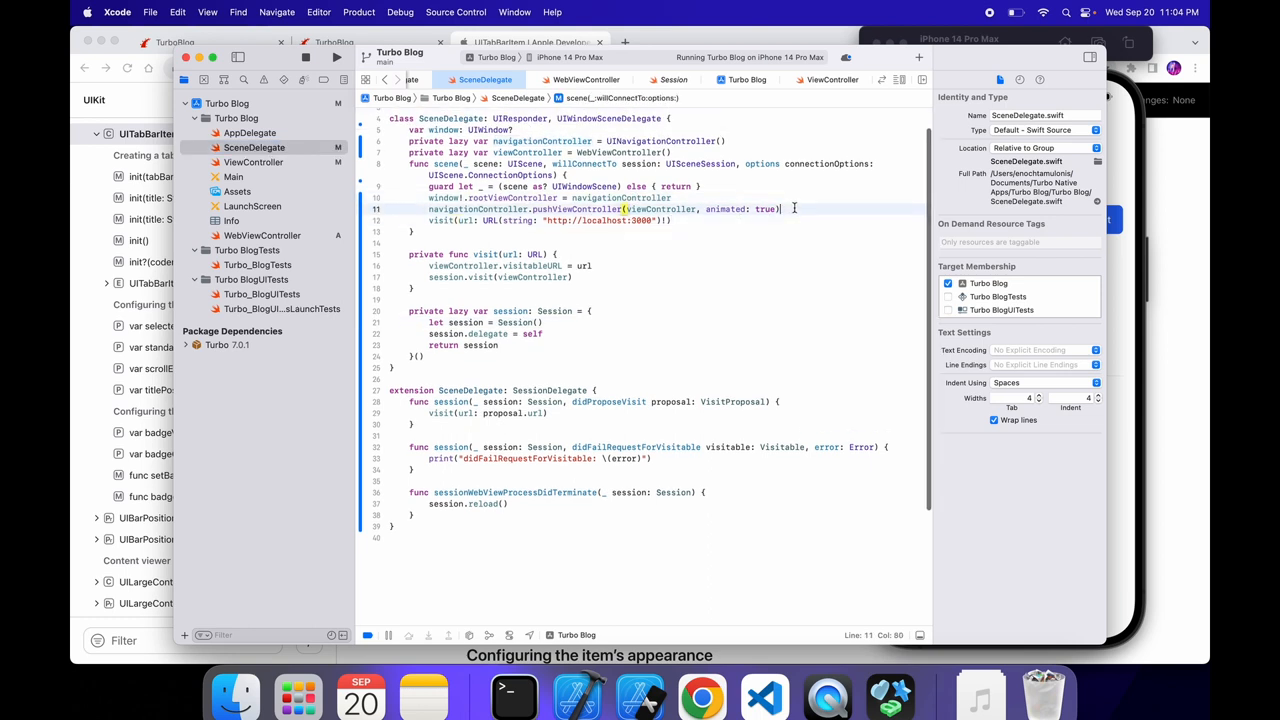
pyautogui.write('nav')
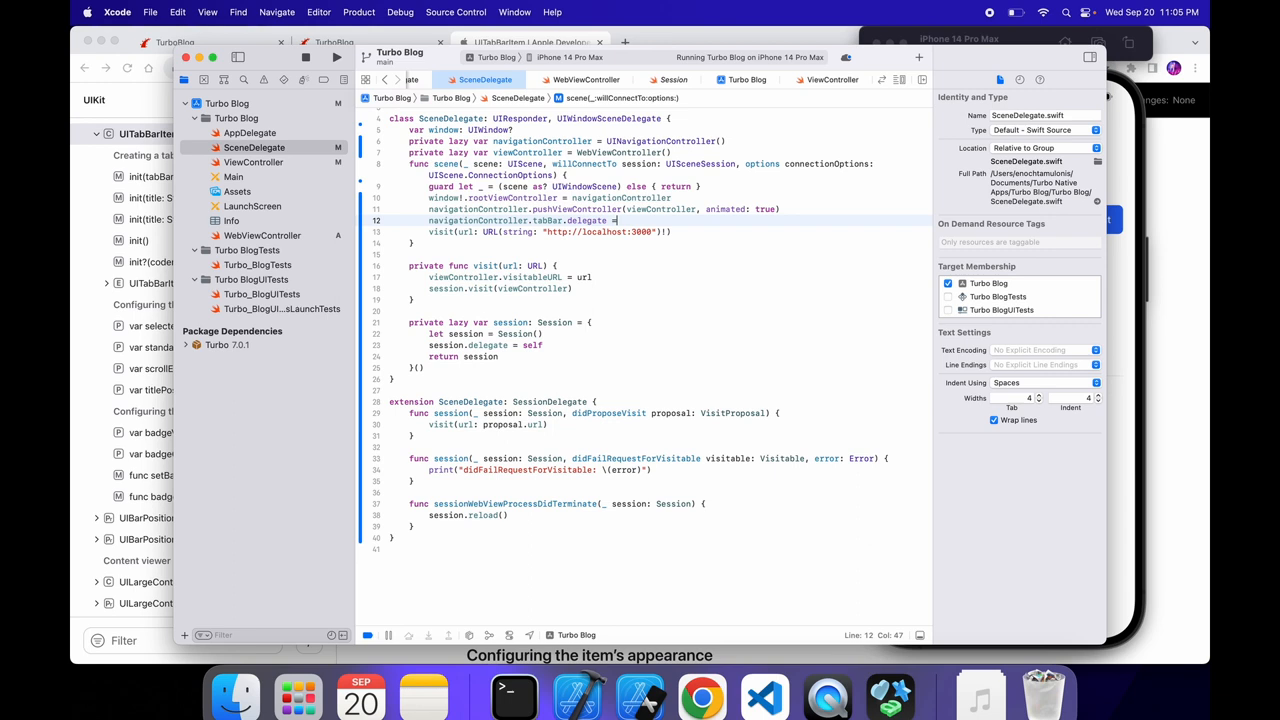
pyautogui.write('self')
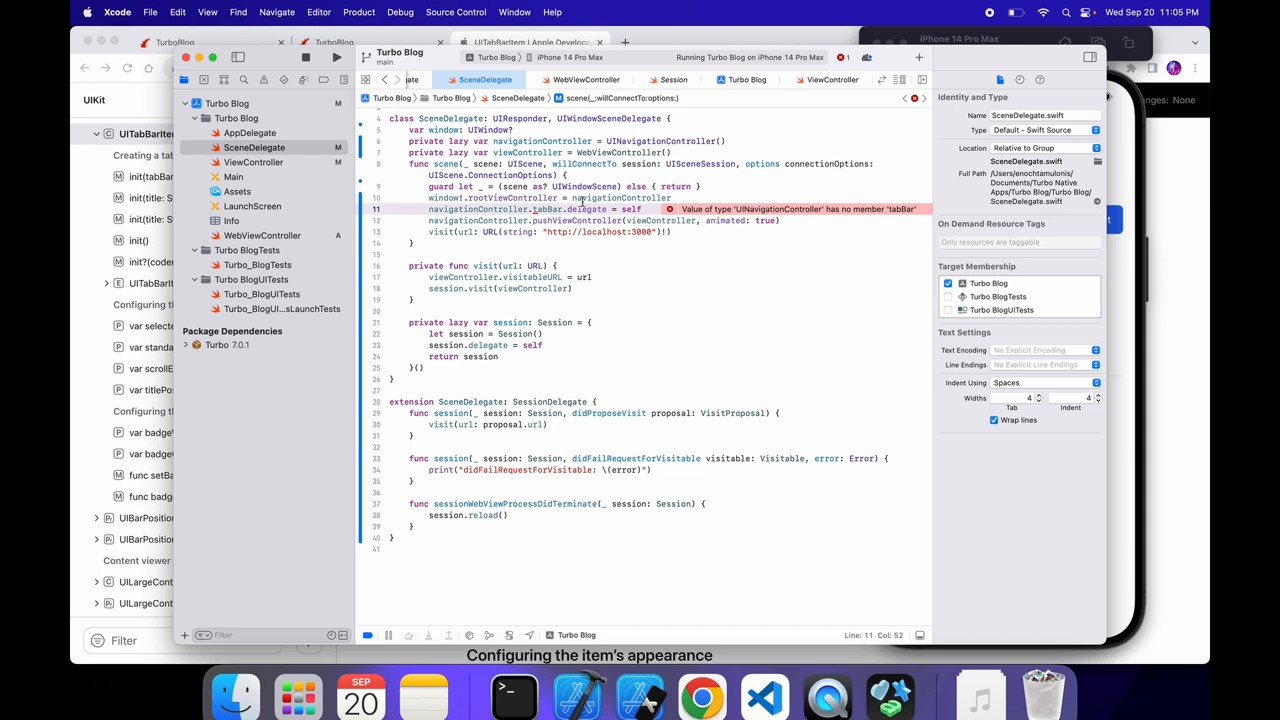
# Step: Inspect the missing-tabBar error and the navigation controller's declared type, then return to ViewController.swift
pyautogui.doubleClick(476, 210)
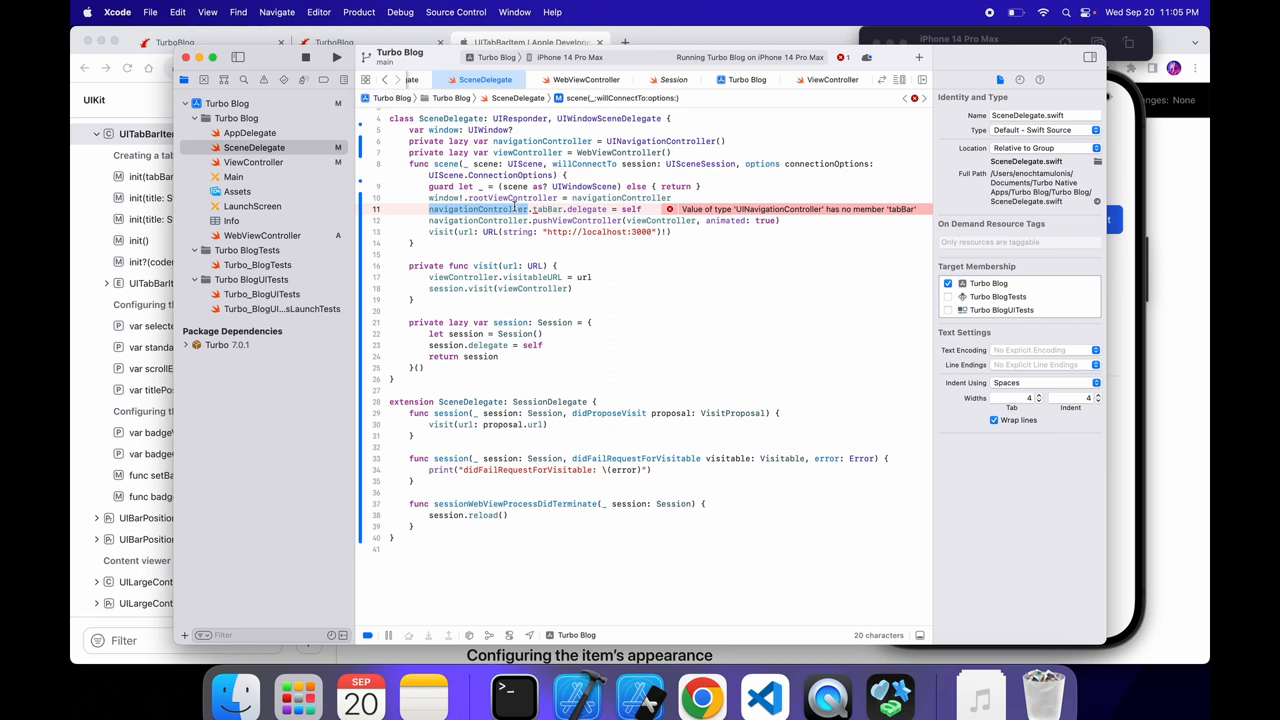
pyautogui.scroll(3)
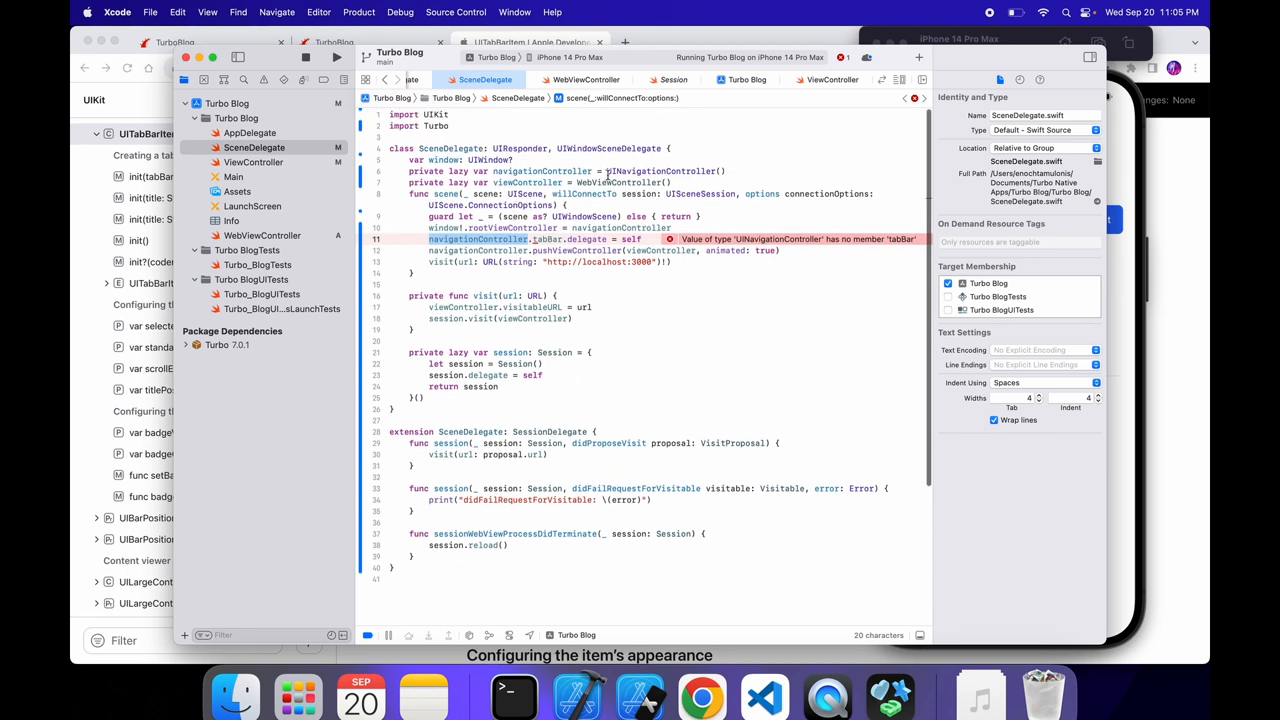
pyautogui.doubleClick(660, 172)
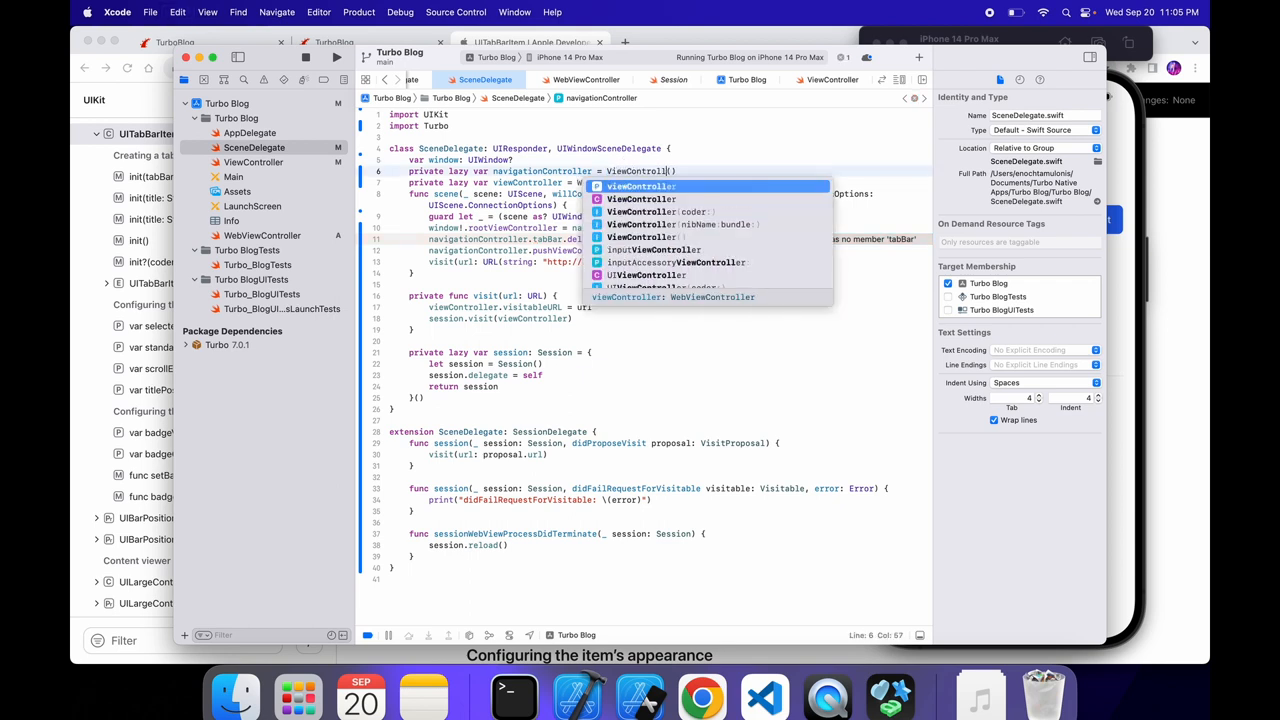
pyautogui.click(252, 162)
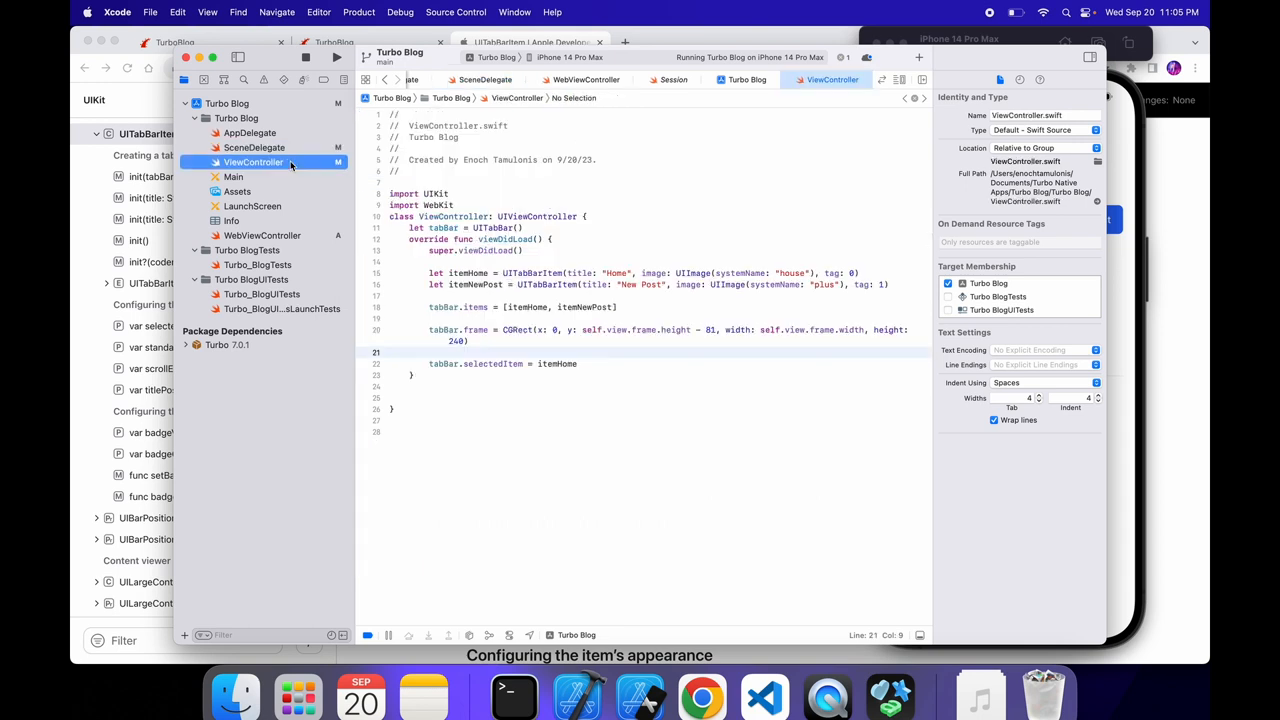
# Step: Make ViewController subclass UINavigationController, add 'import Turbo', and run the build, which fails in SceneDelegate
pyautogui.doubleClick(536, 216)
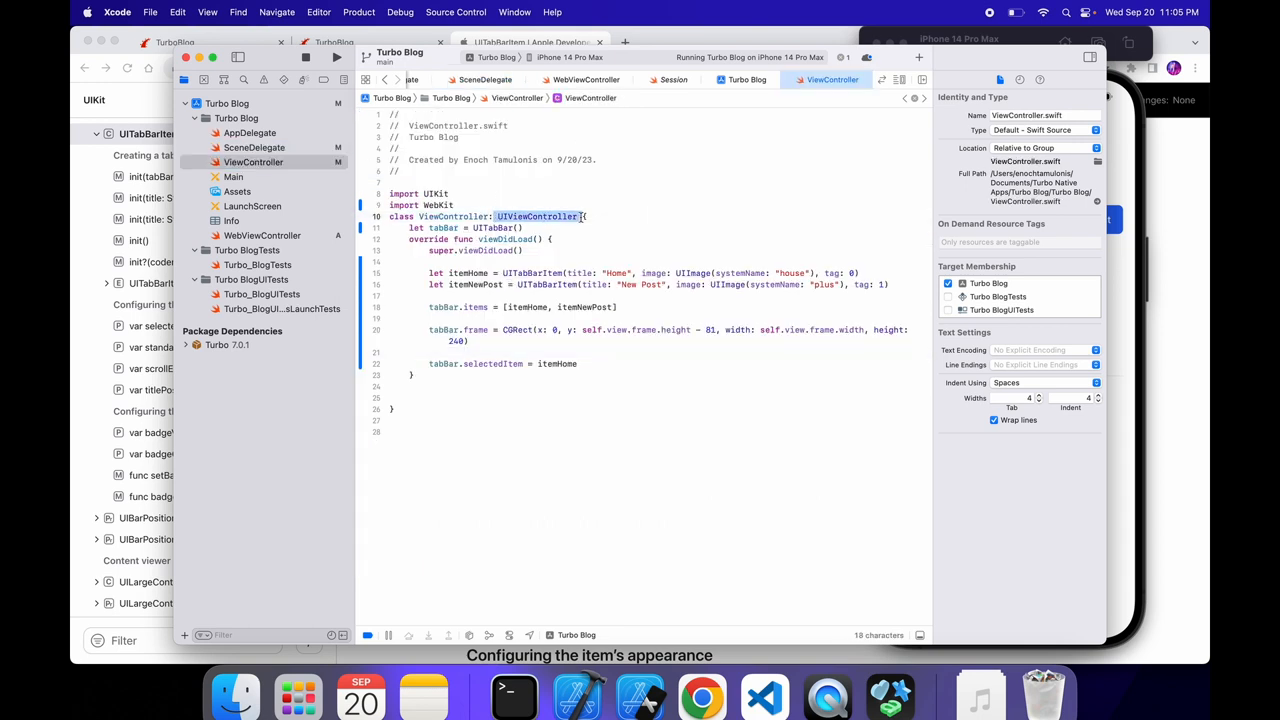
pyautogui.write('UINavigationController')
pyautogui.write('import')
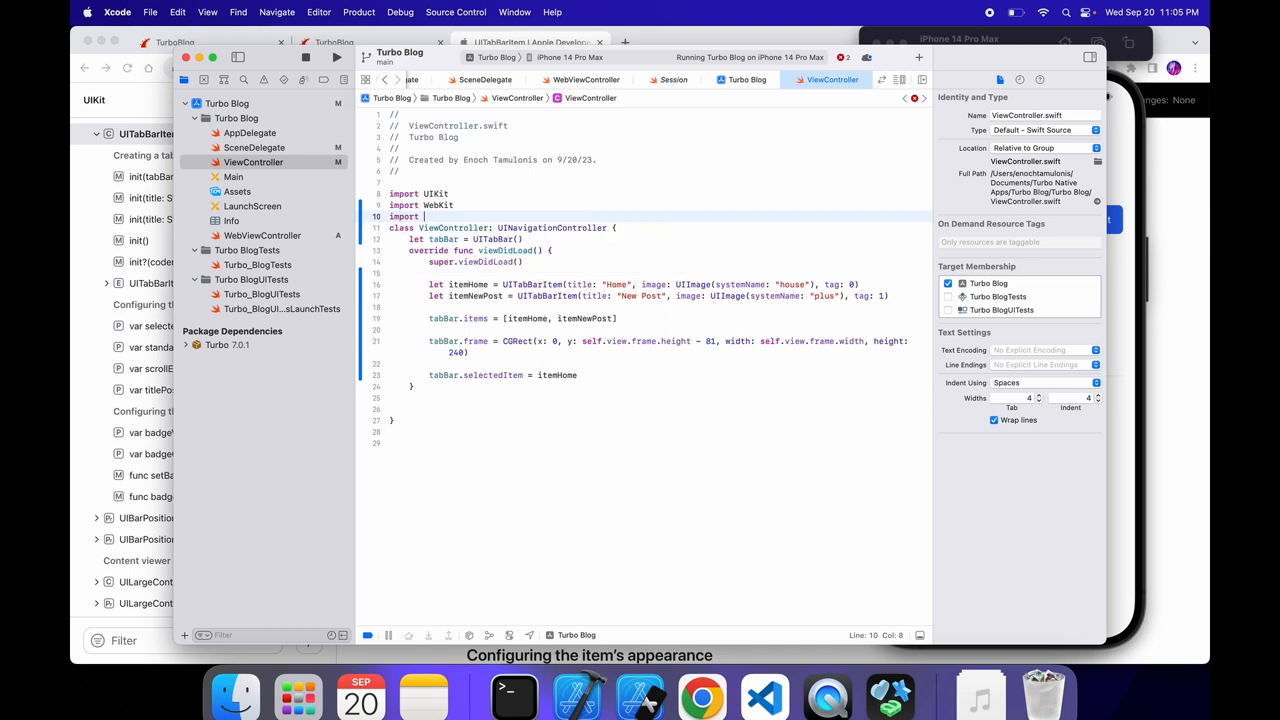
pyautogui.write('Turbo')
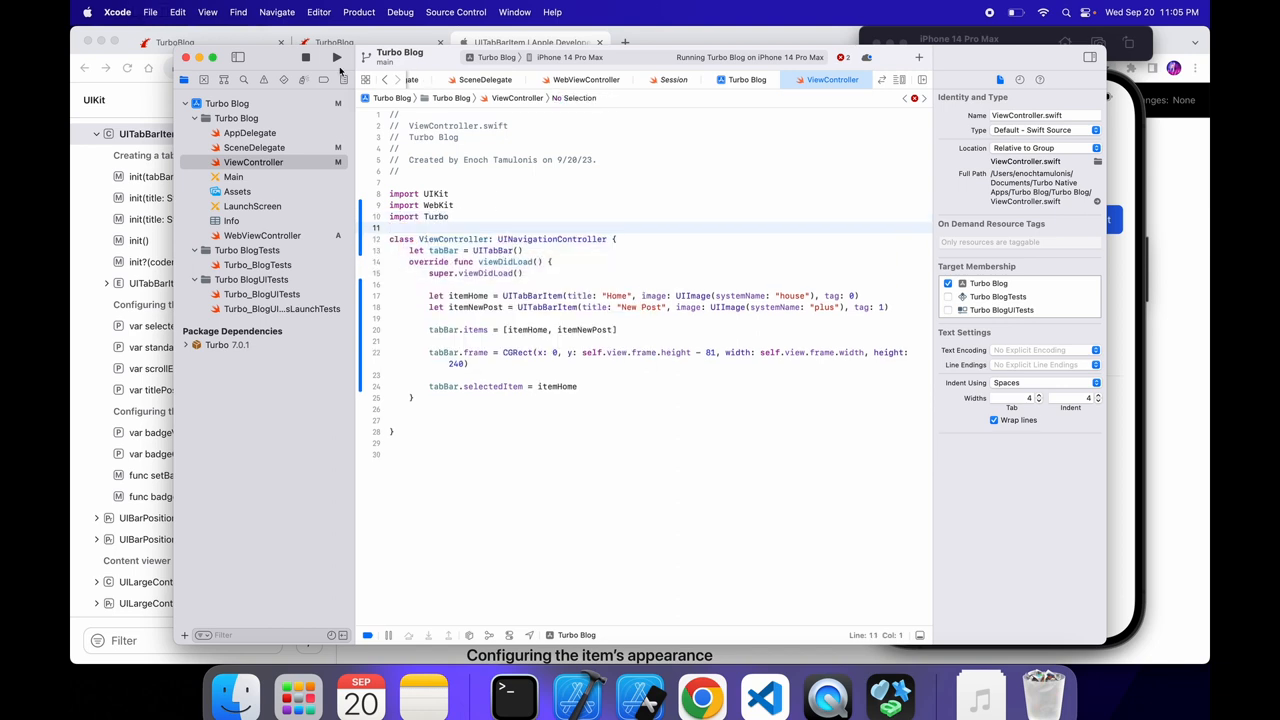
pyautogui.click(336, 56)
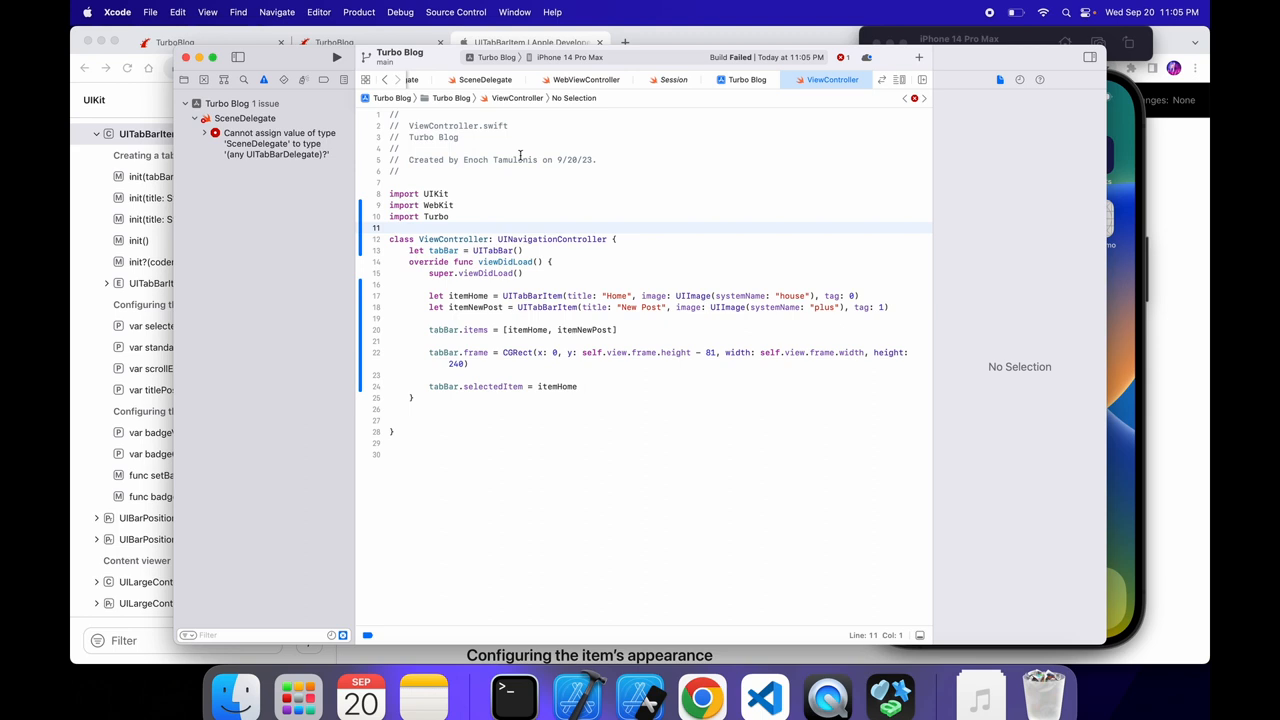
# Step: Make SceneDelegate conform to UITabBarDelegate from the build error and rerun the app
pyautogui.click(484, 80)
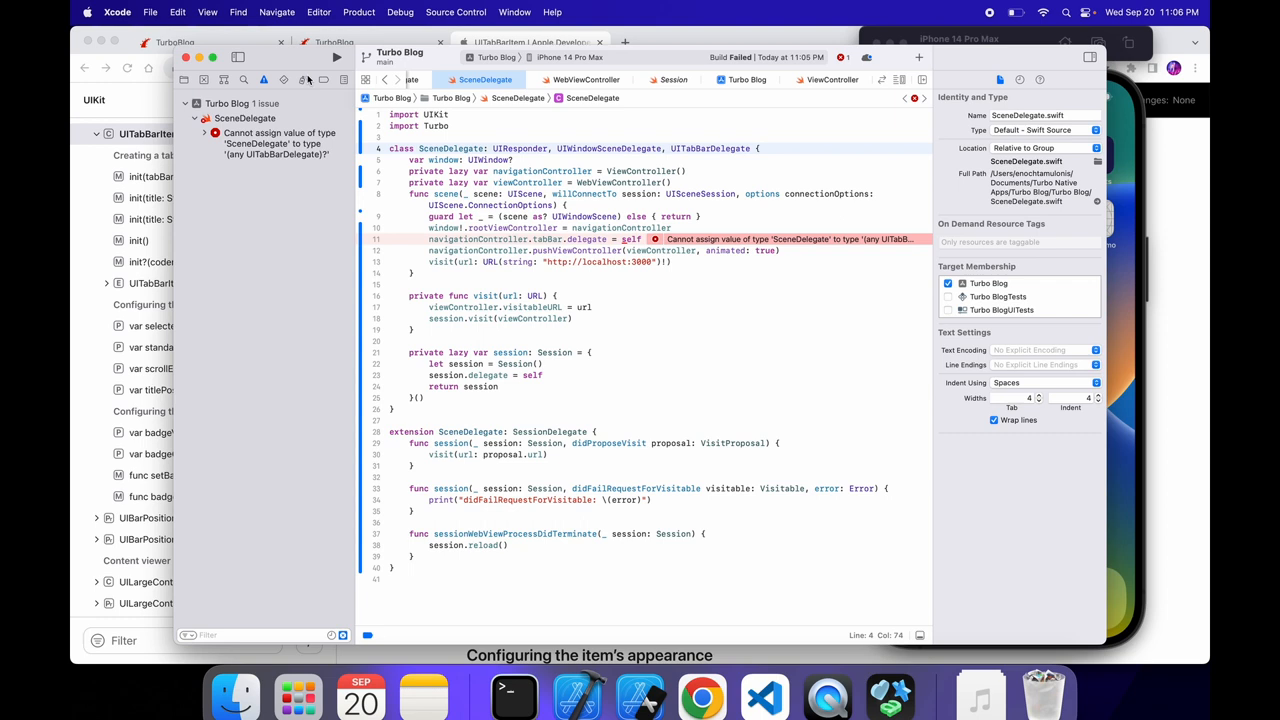
pyautogui.click(336, 56)
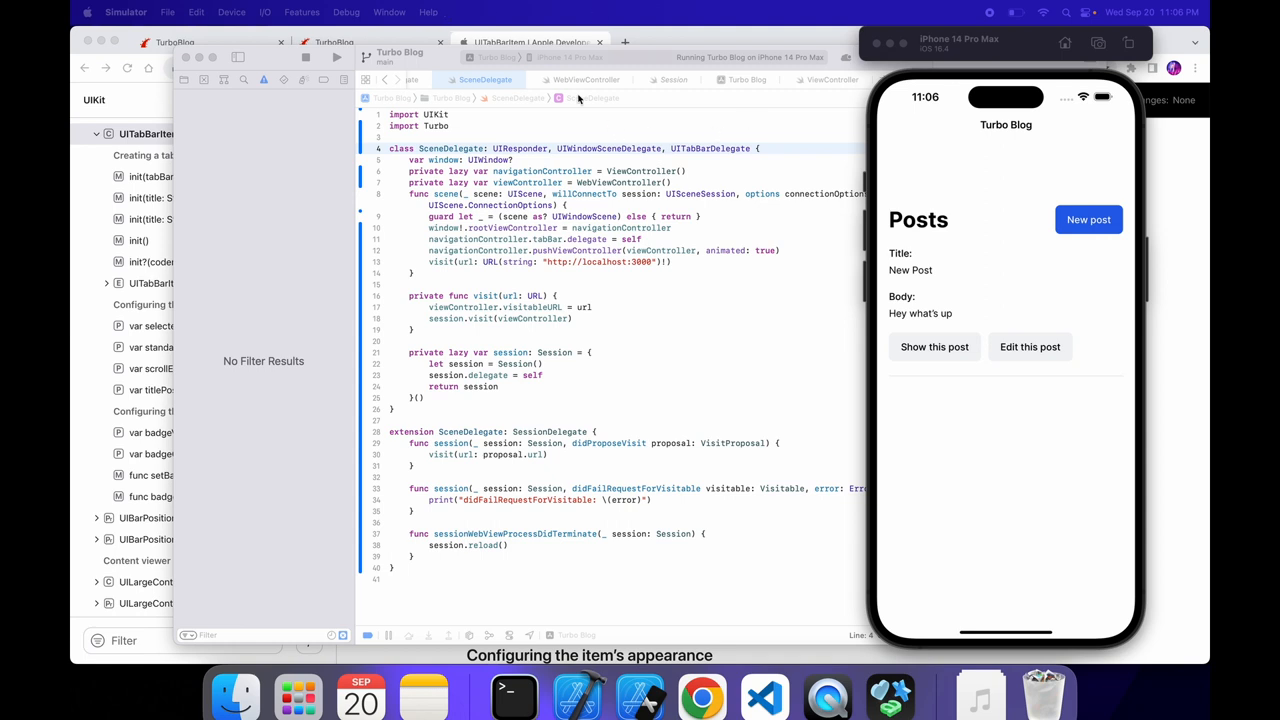
# Step: Add self.view.addSubview(tabBar) to ViewController's viewDidLoad
pyautogui.click(588, 80)
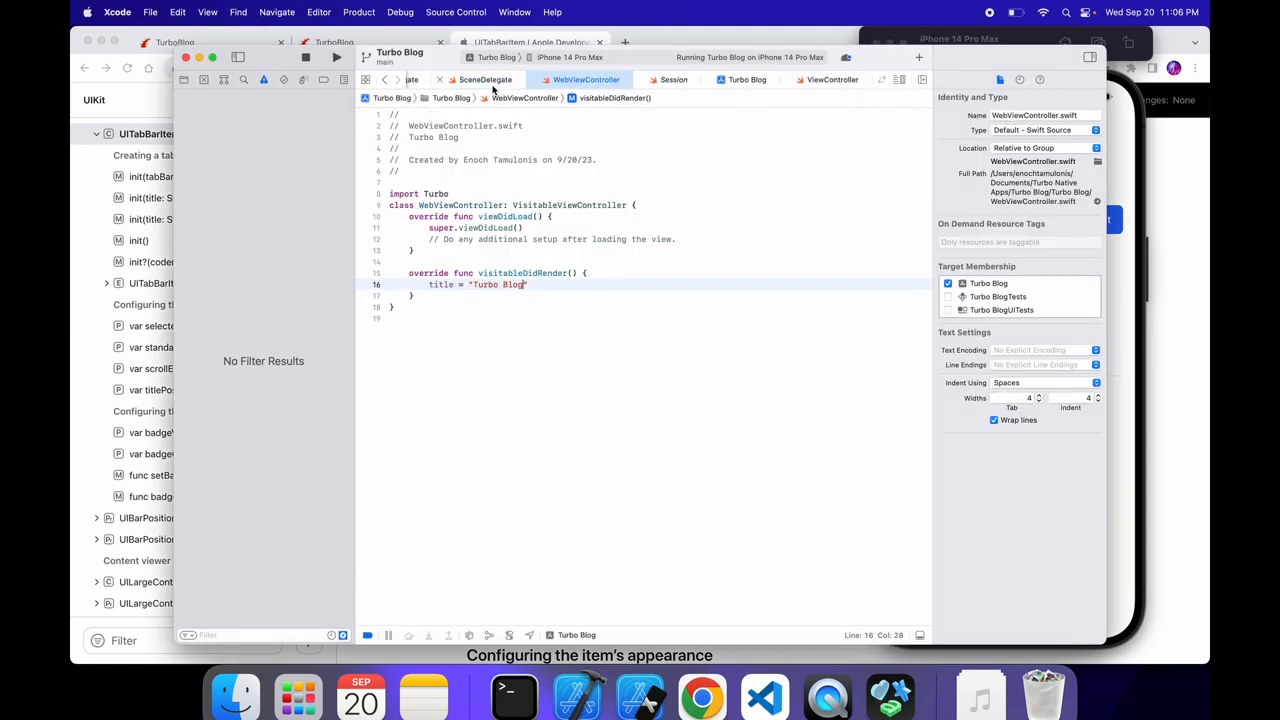
pyautogui.click(832, 80)
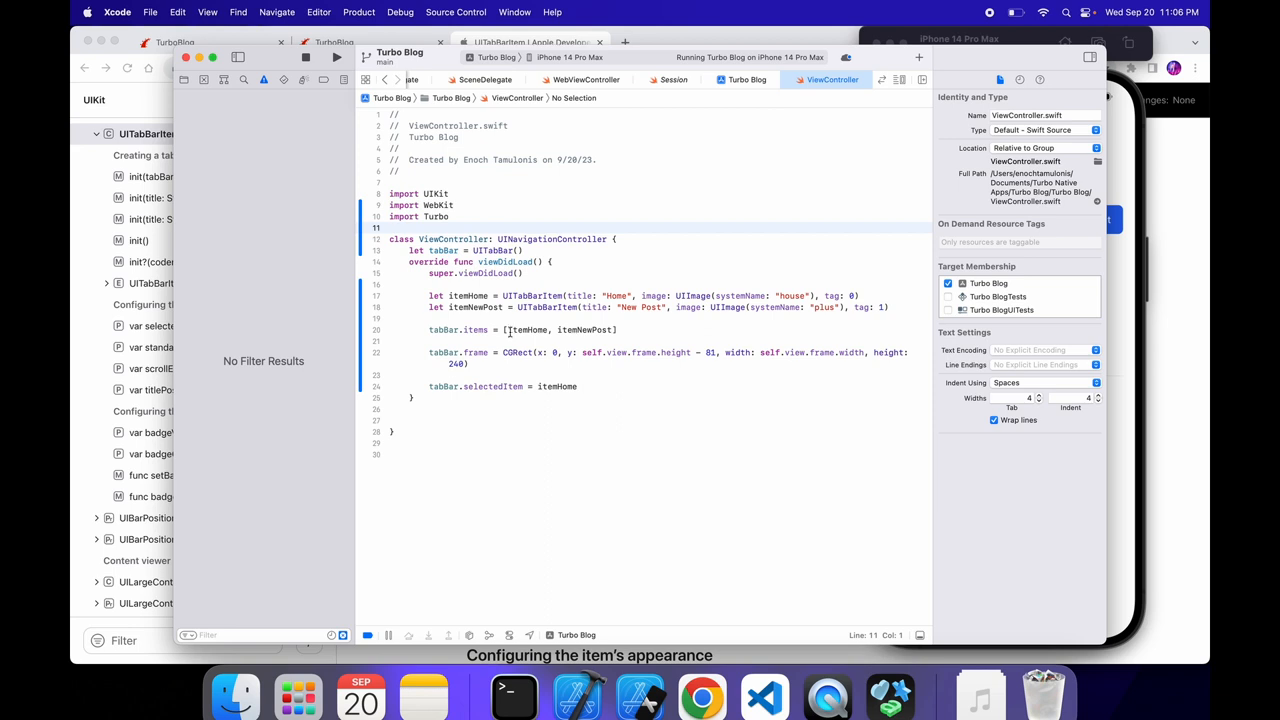
pyautogui.click(490, 356)
pyautogui.write('s')
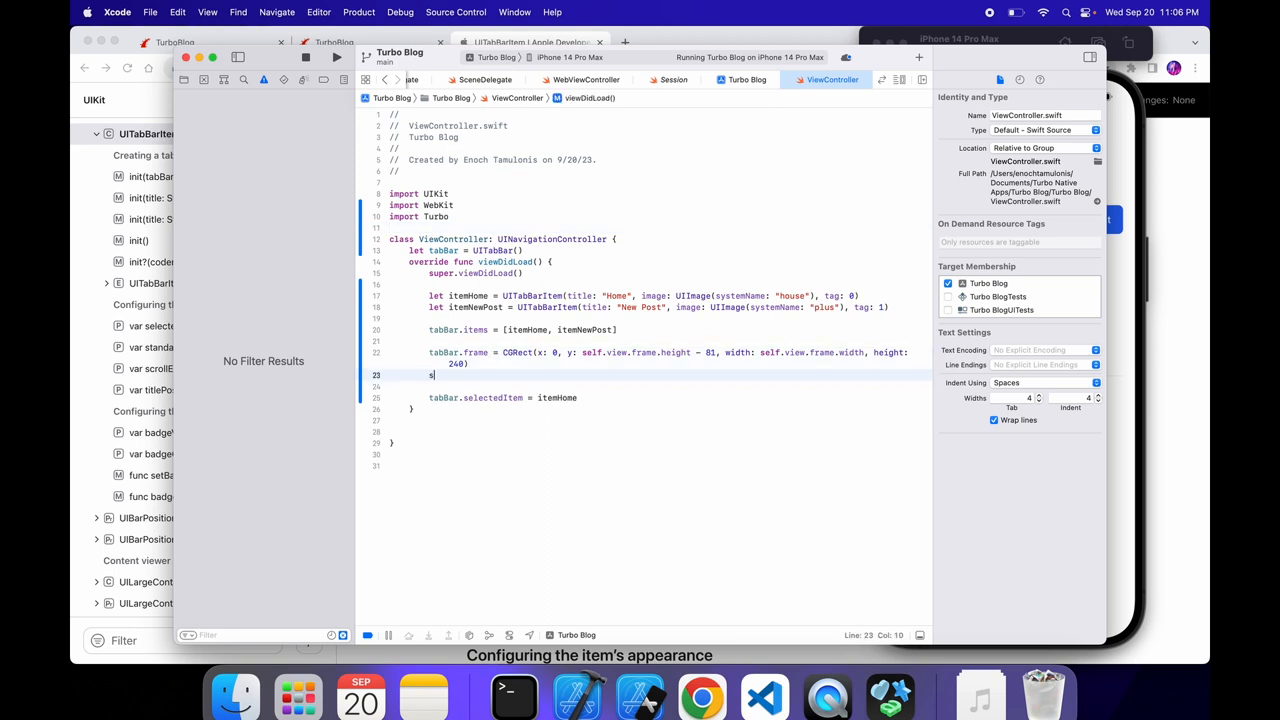
pyautogui.write('elf.view.adds')
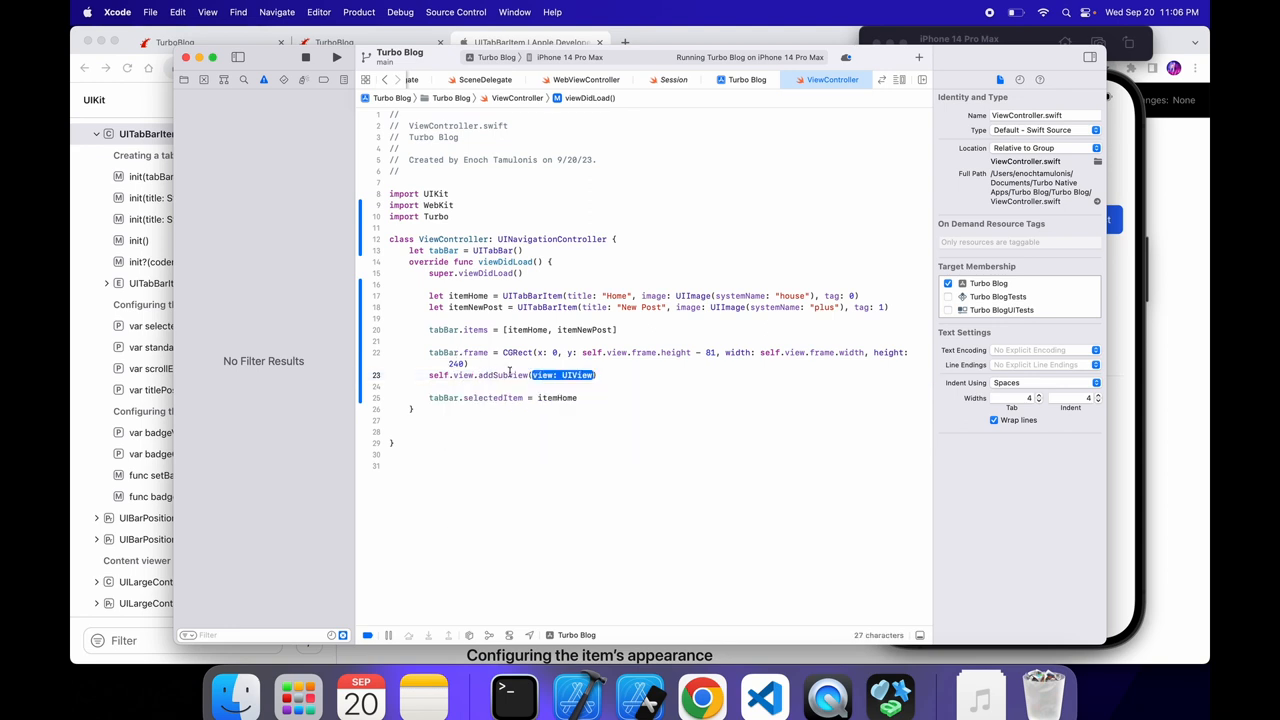
pyautogui.write('tab')
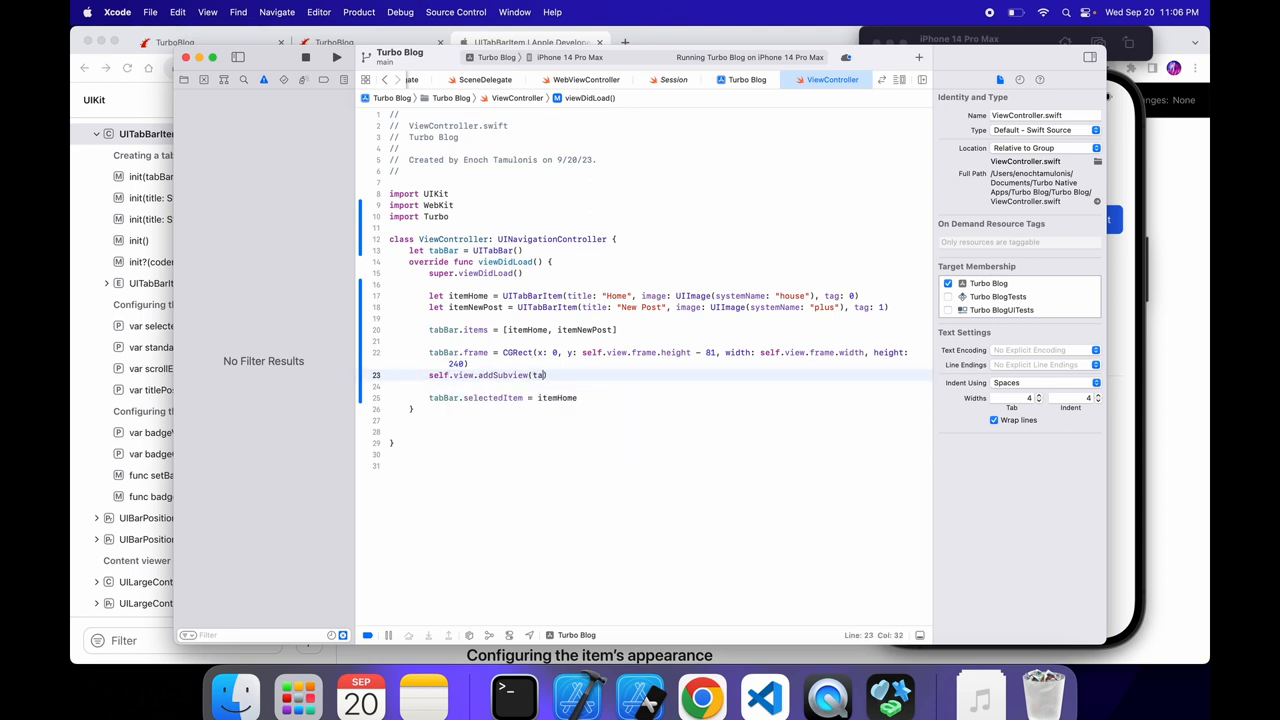
# Step: Rerun the app, replacing the already running instance in the simulator
pyautogui.click(336, 56)
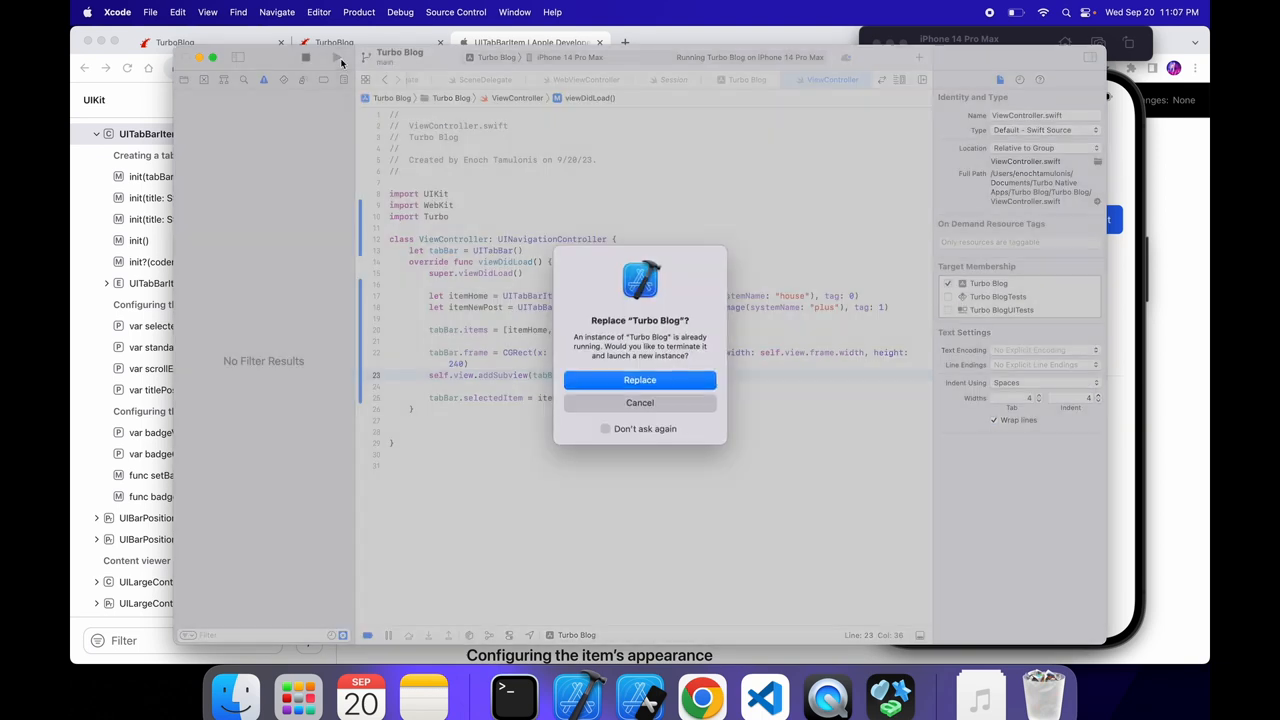
pyautogui.click(640, 380)
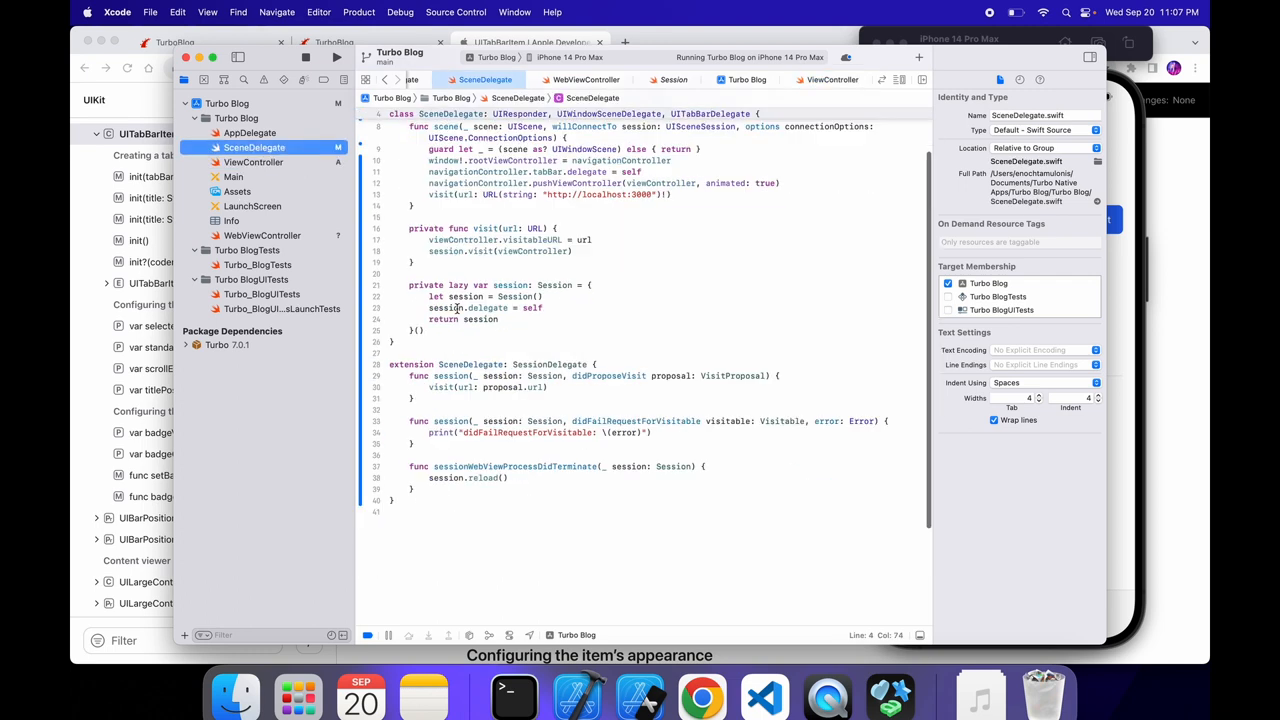
# Step: Declare an extension SceneDelegate: UITabBarDelegate with a tabBar(_:didSelect:) handler
pyautogui.scroll(-3)
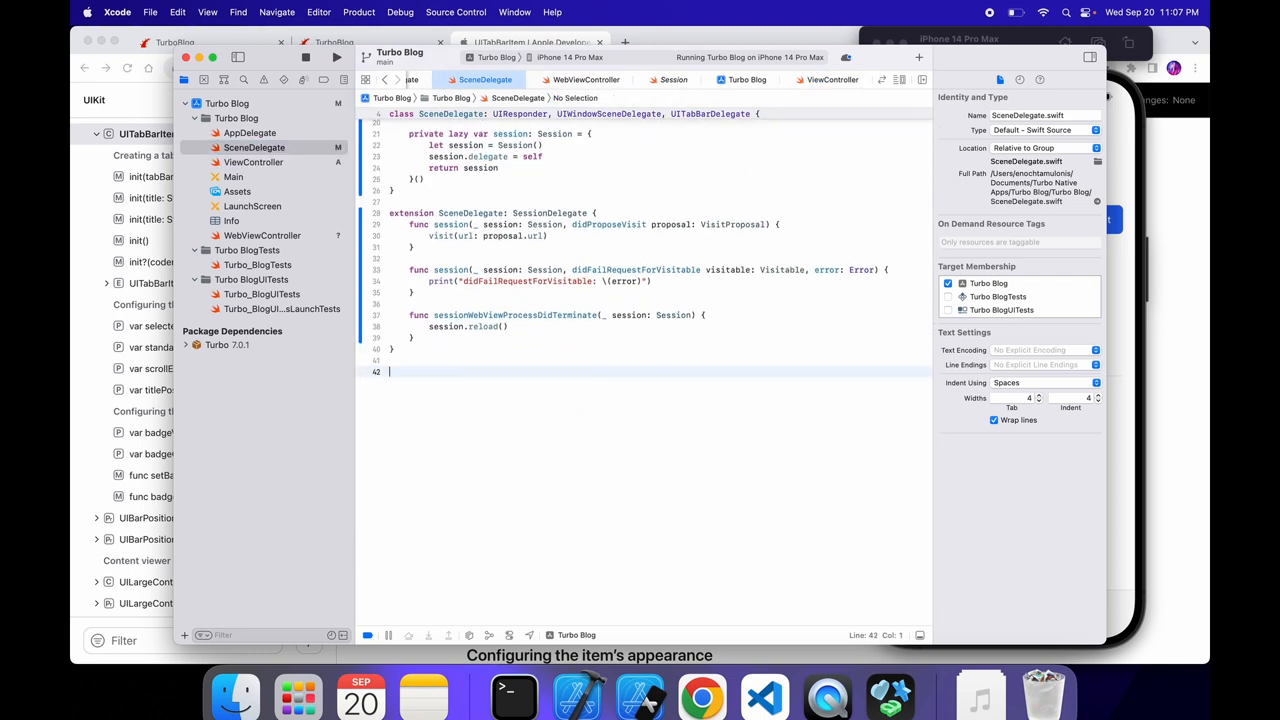
pyautogui.write('extension')
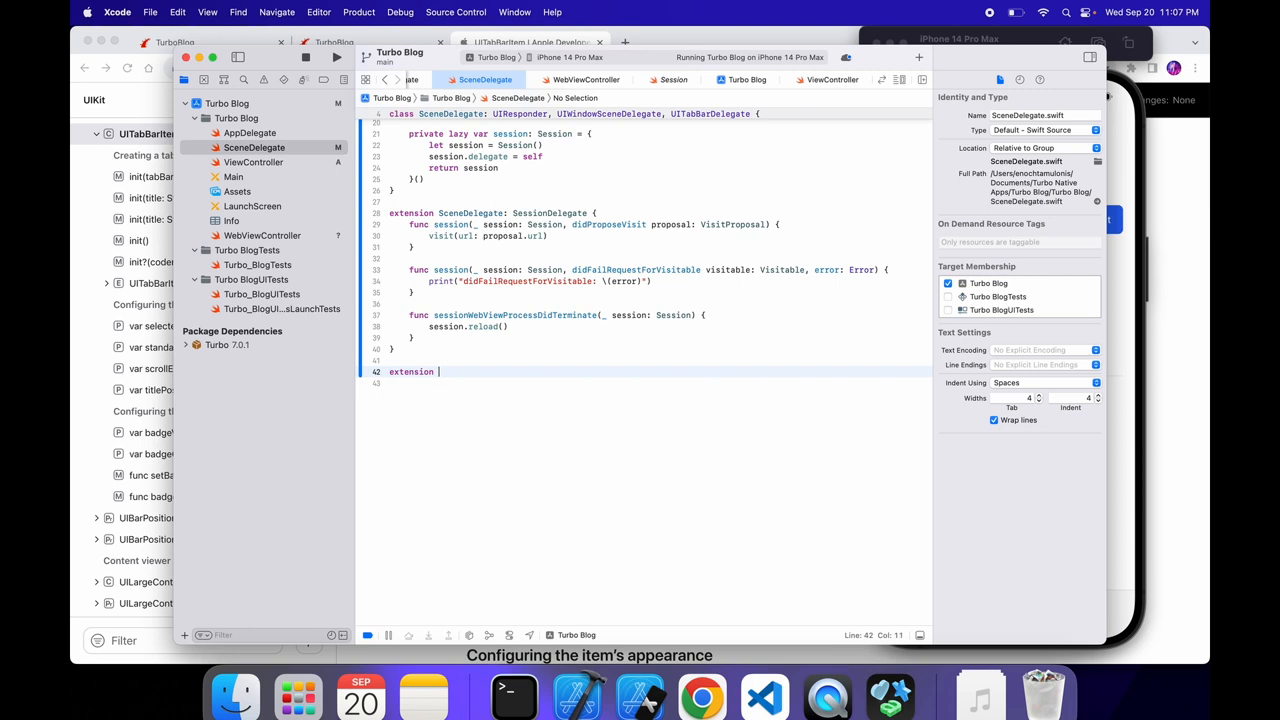
pyautogui.write('SceneDelegate:')
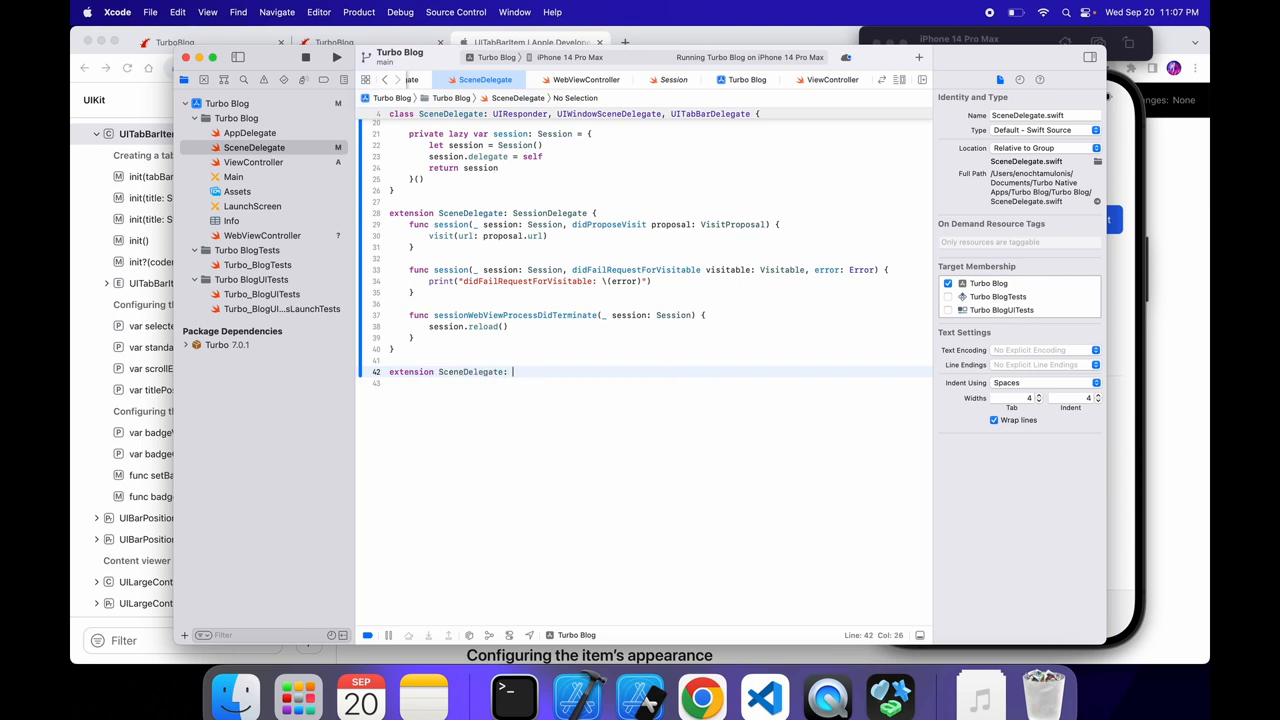
pyautogui.write('UITabBarDelegate {')
pyautogui.click(656, 382)
pyautogui.write('f')
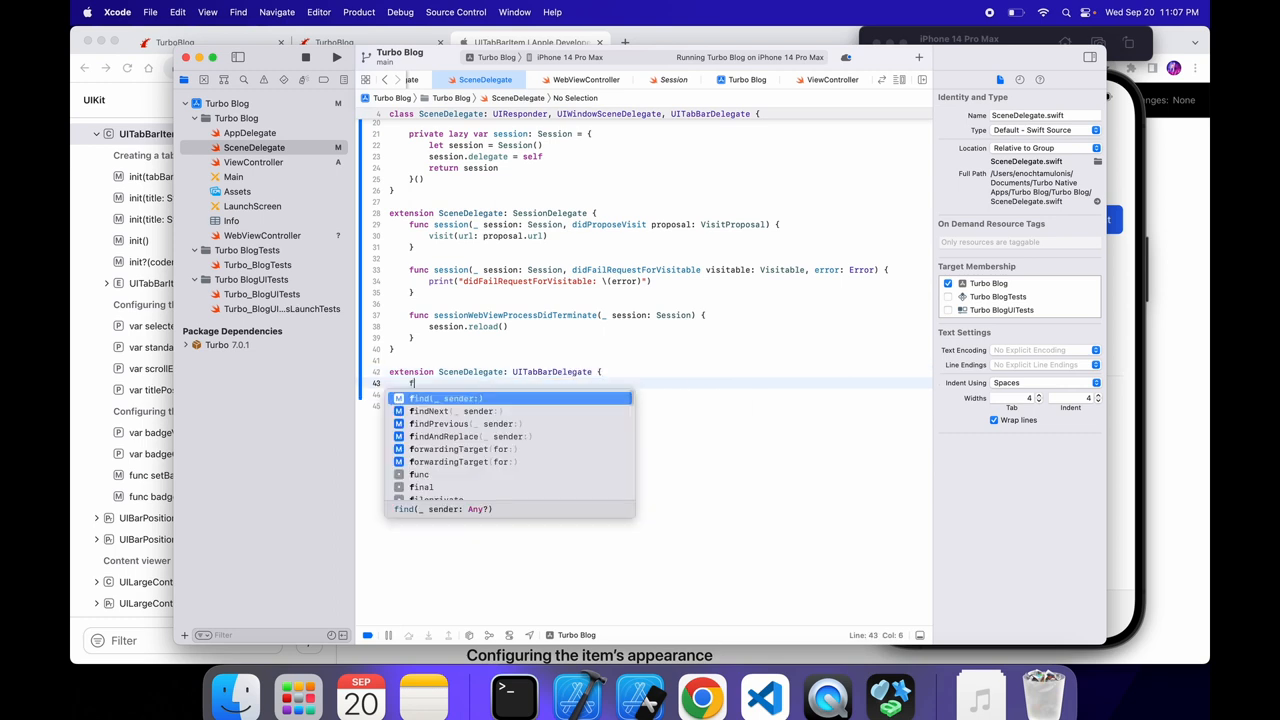
pyautogui.write('tab')
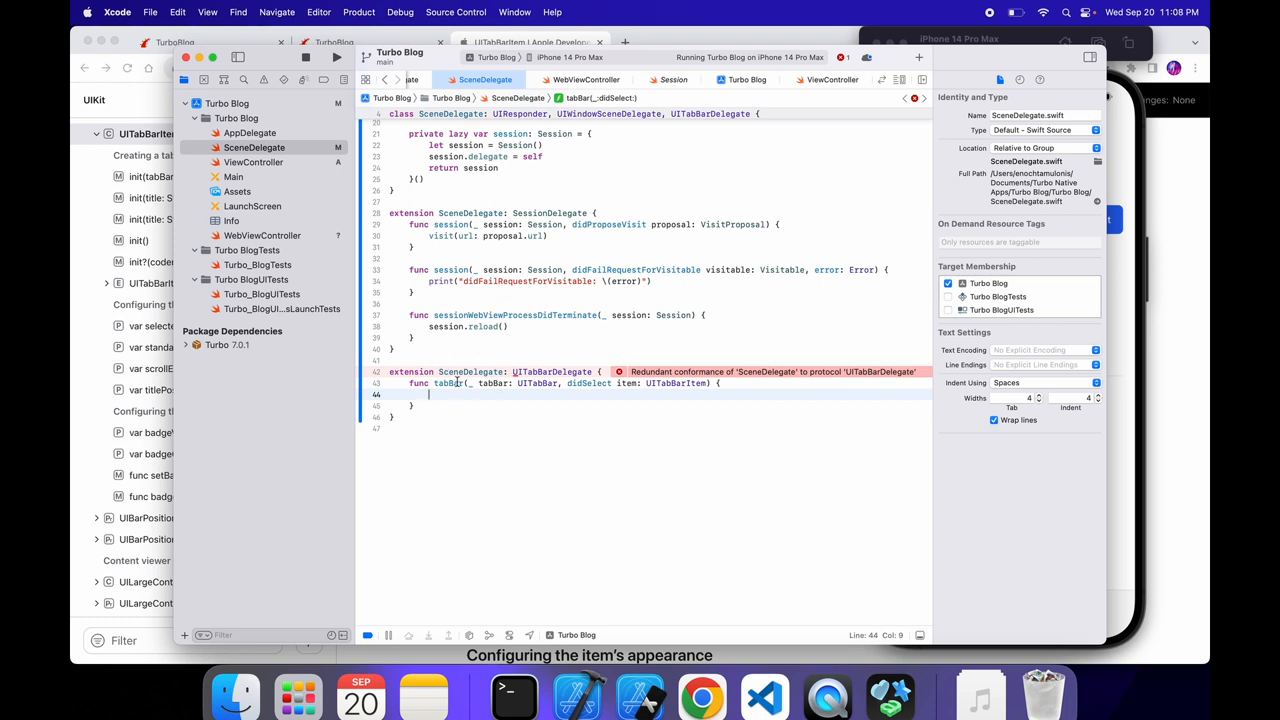
# Step: Store item.tag in clickedTag and switch on it, beginning with case 0
pyautogui.write('let clicke')
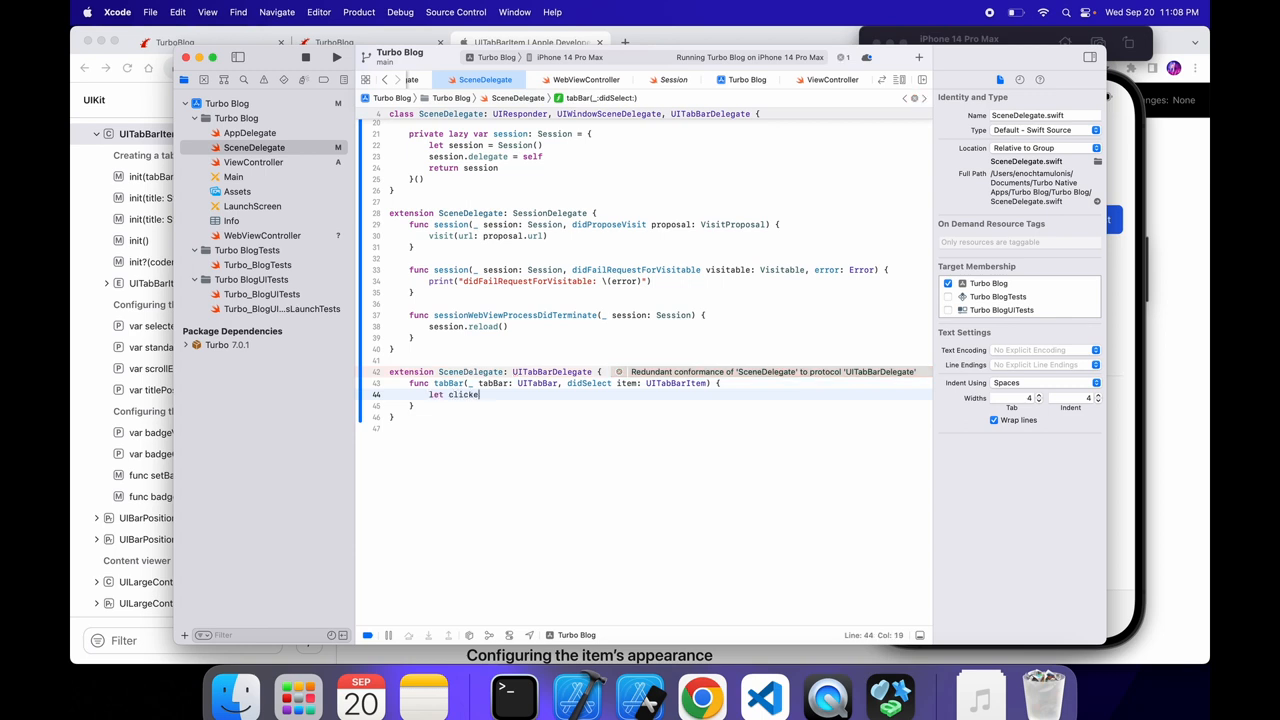
pyautogui.write('Tag = item')
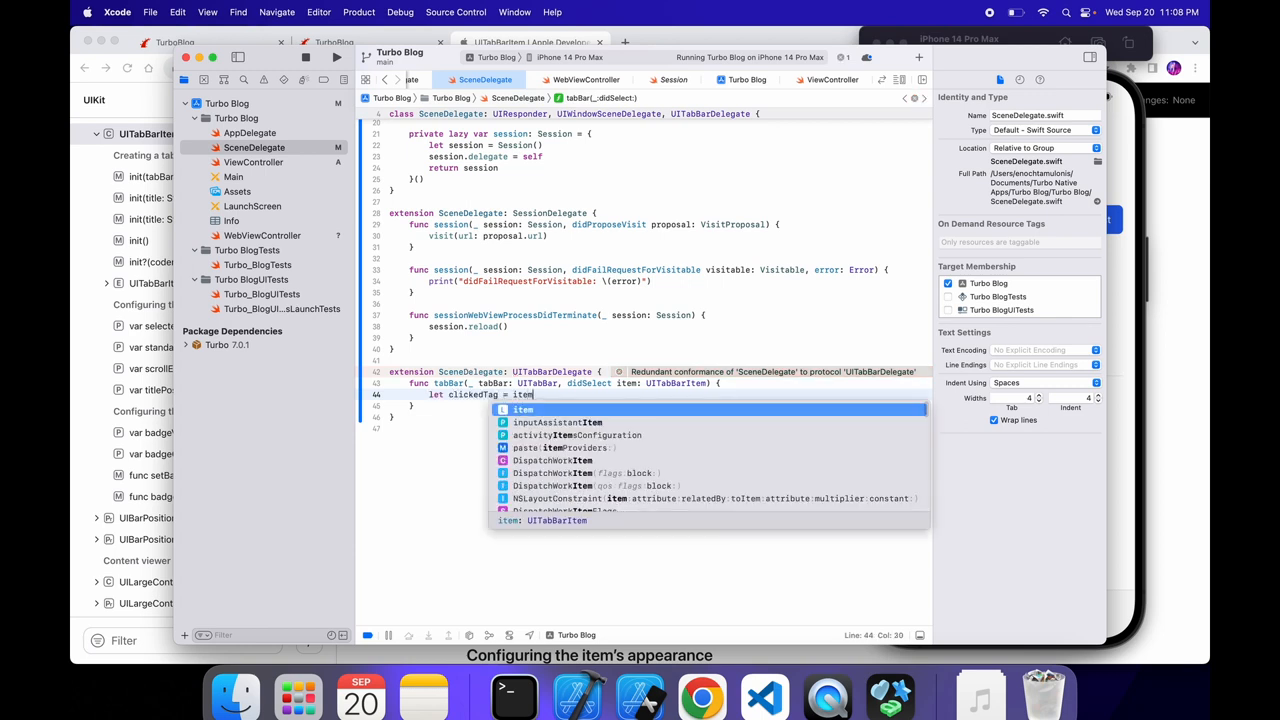
pyautogui.write('tag')
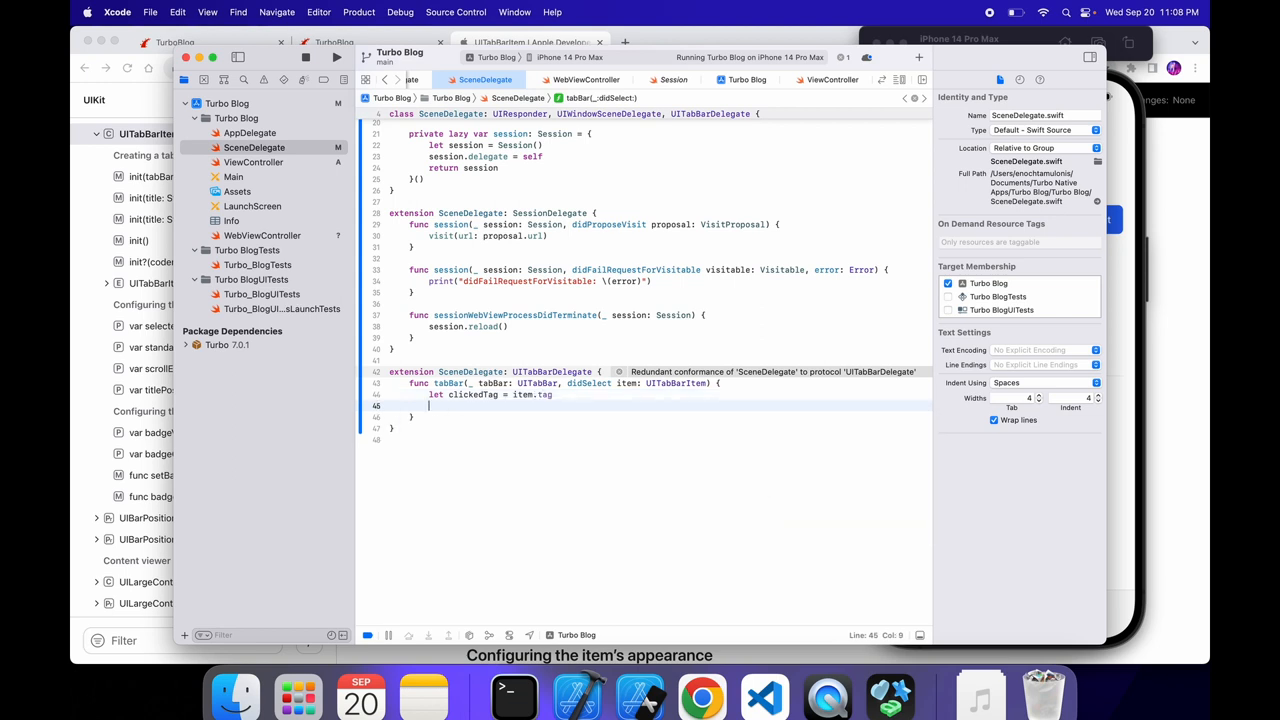
pyautogui.write('switch clickedTag {')
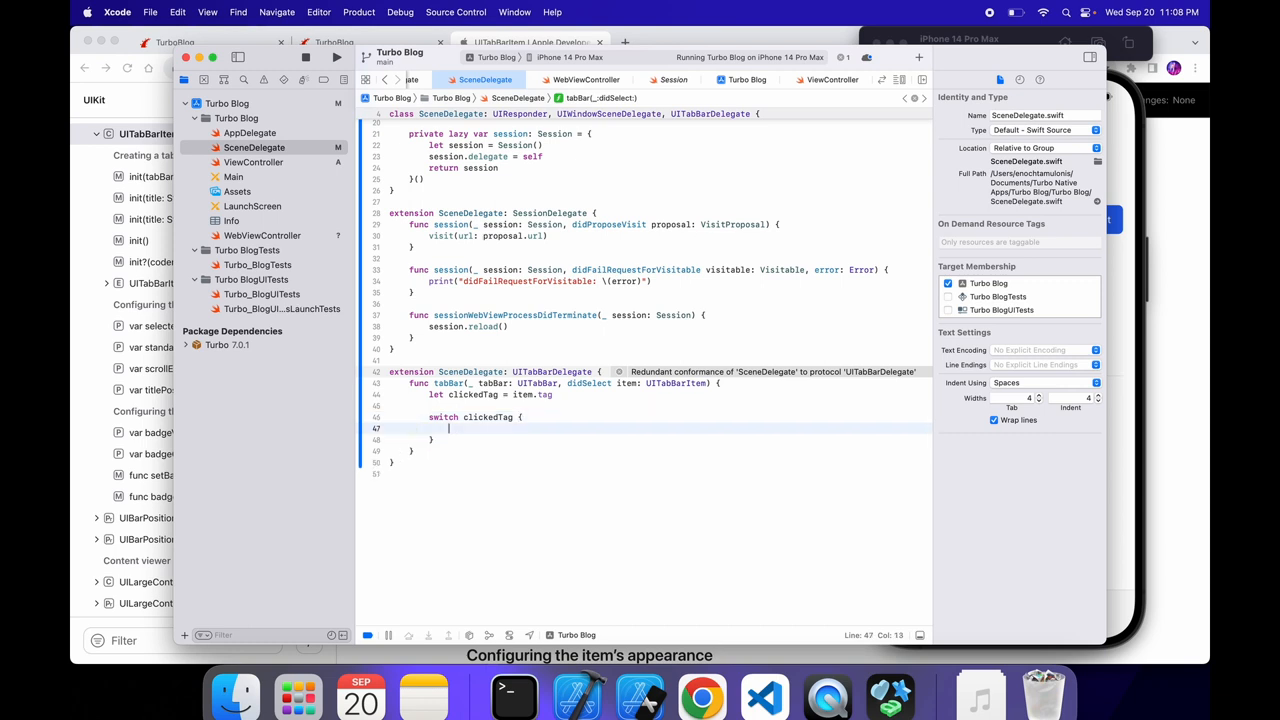
pyautogui.write('case 0:')
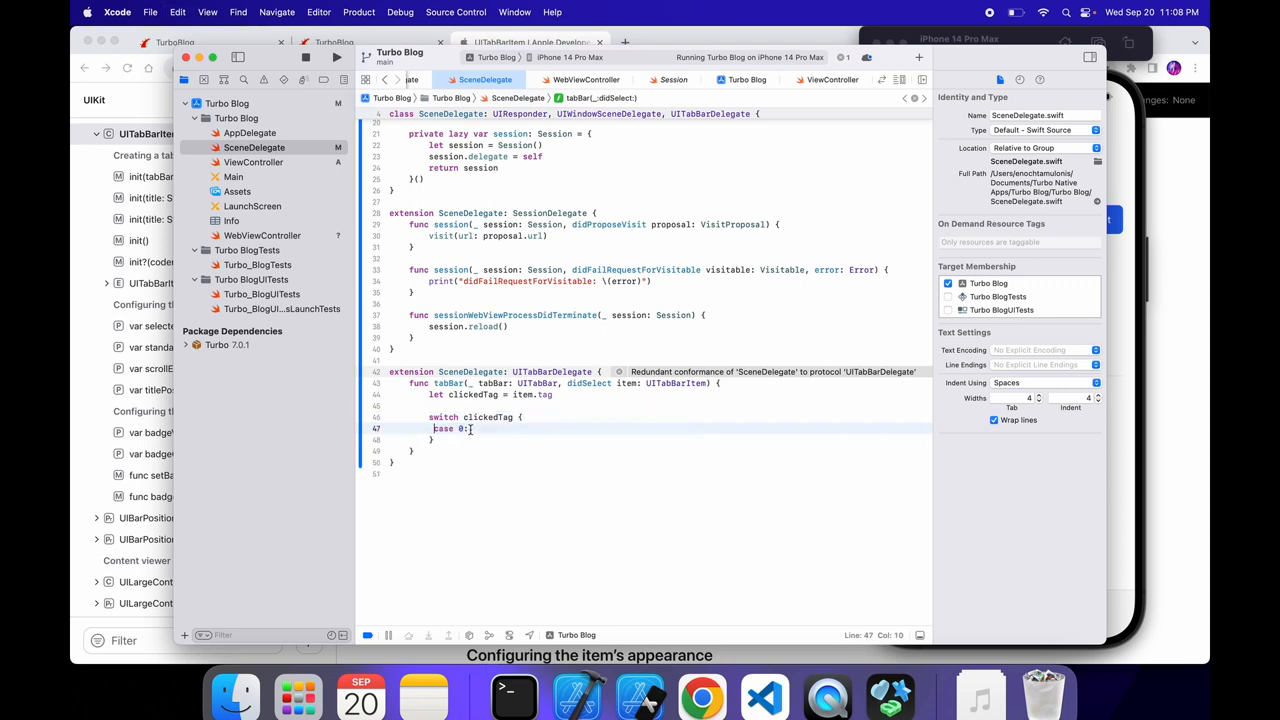
pyautogui.press('return')
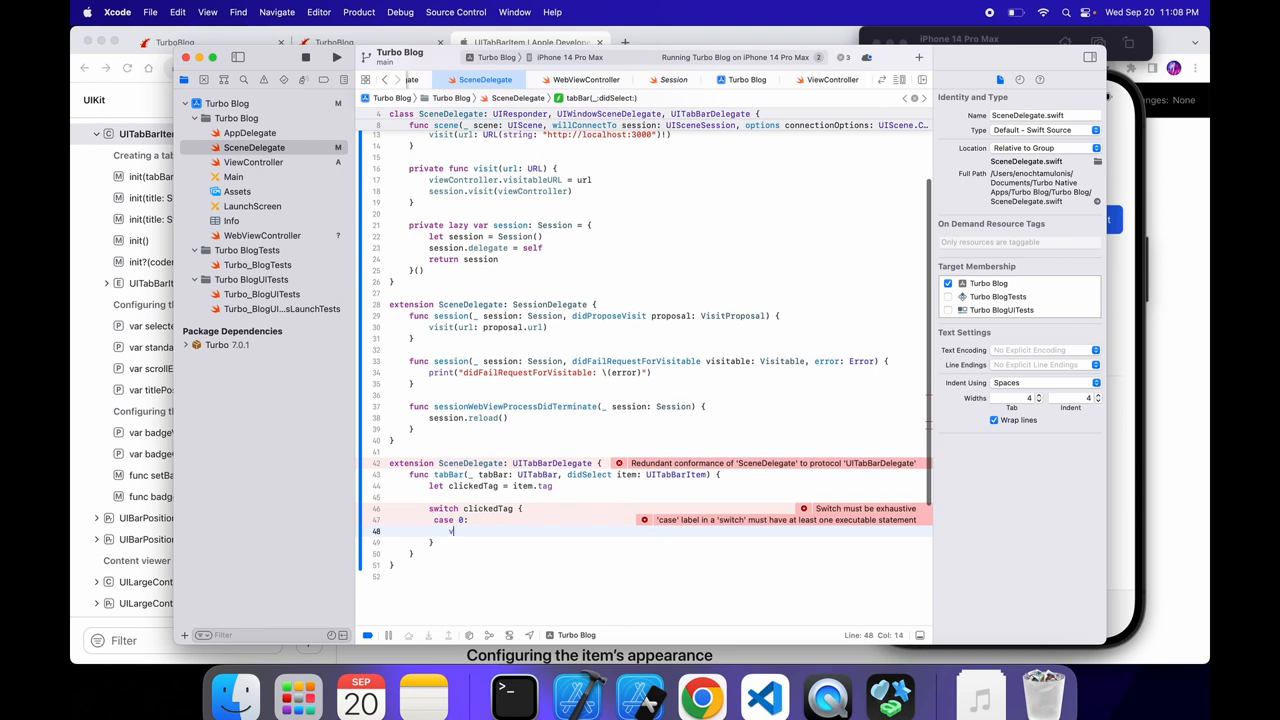
# Step: Call visit() under case 0, discarding a base completion and inspecting the launch URL(string: call
pyautogui.write('visit()')
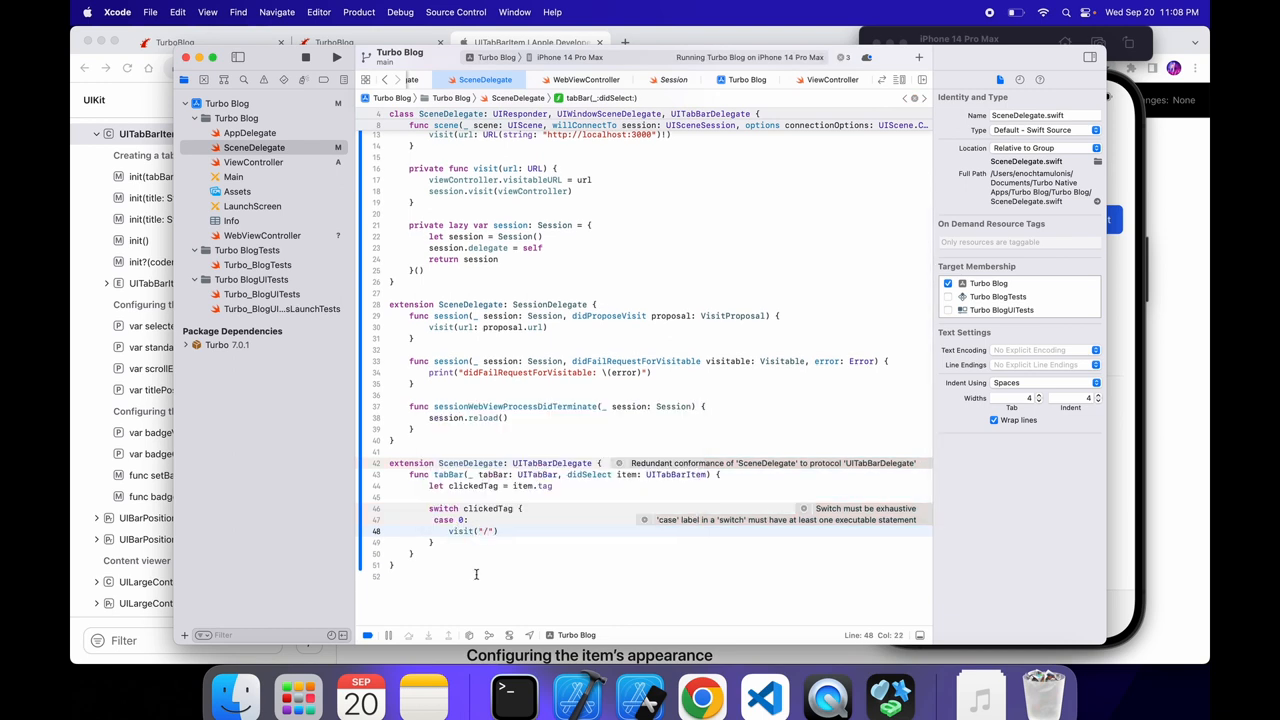
pyautogui.click(458, 542)
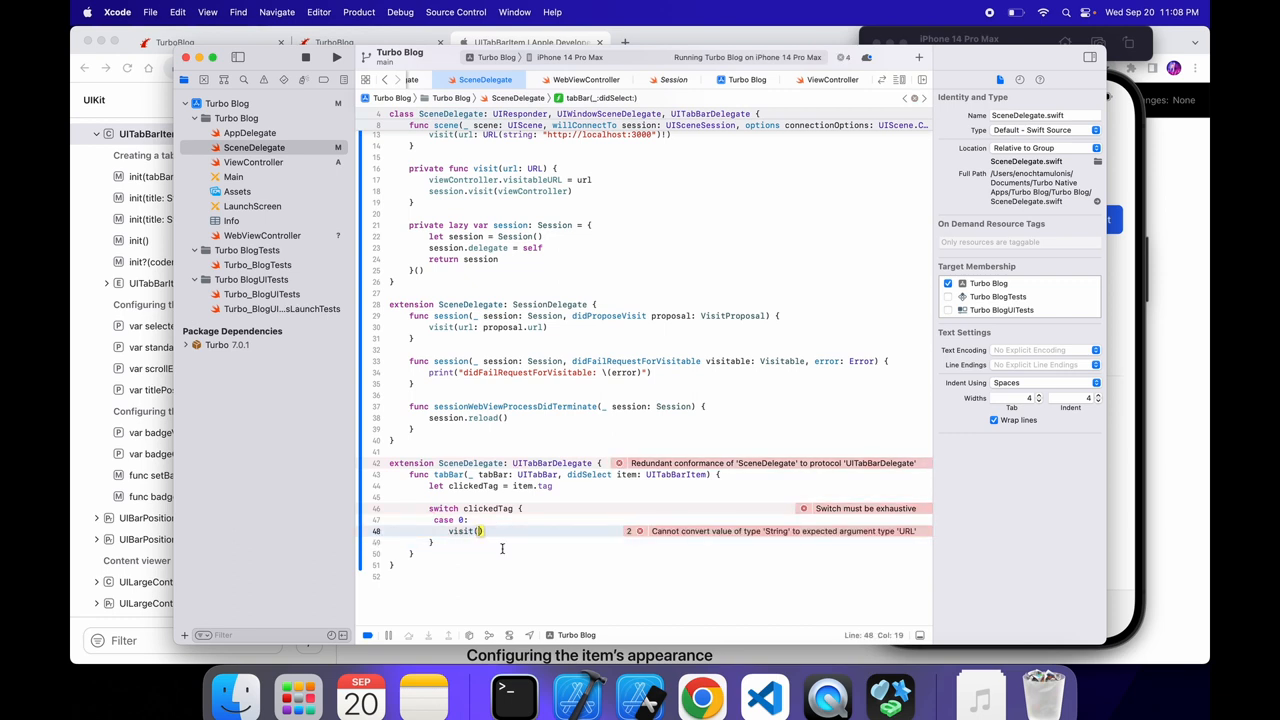
pyautogui.write('base')
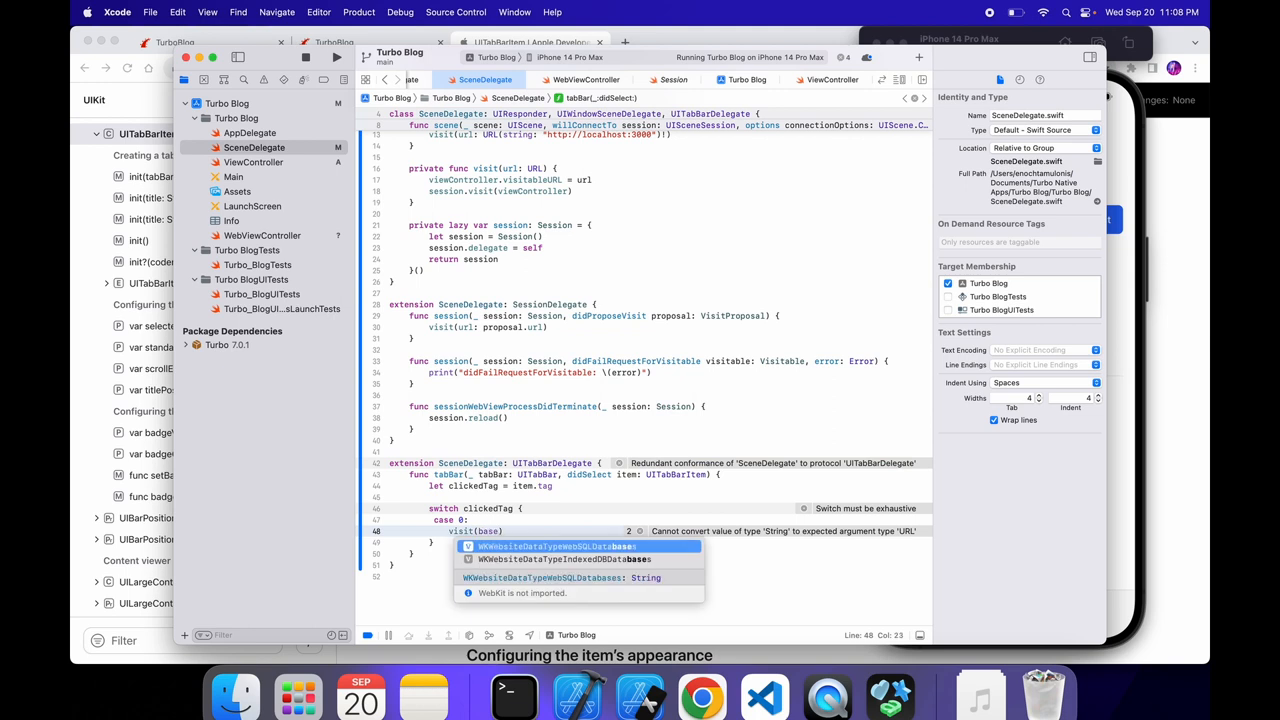
pyautogui.press('escape')
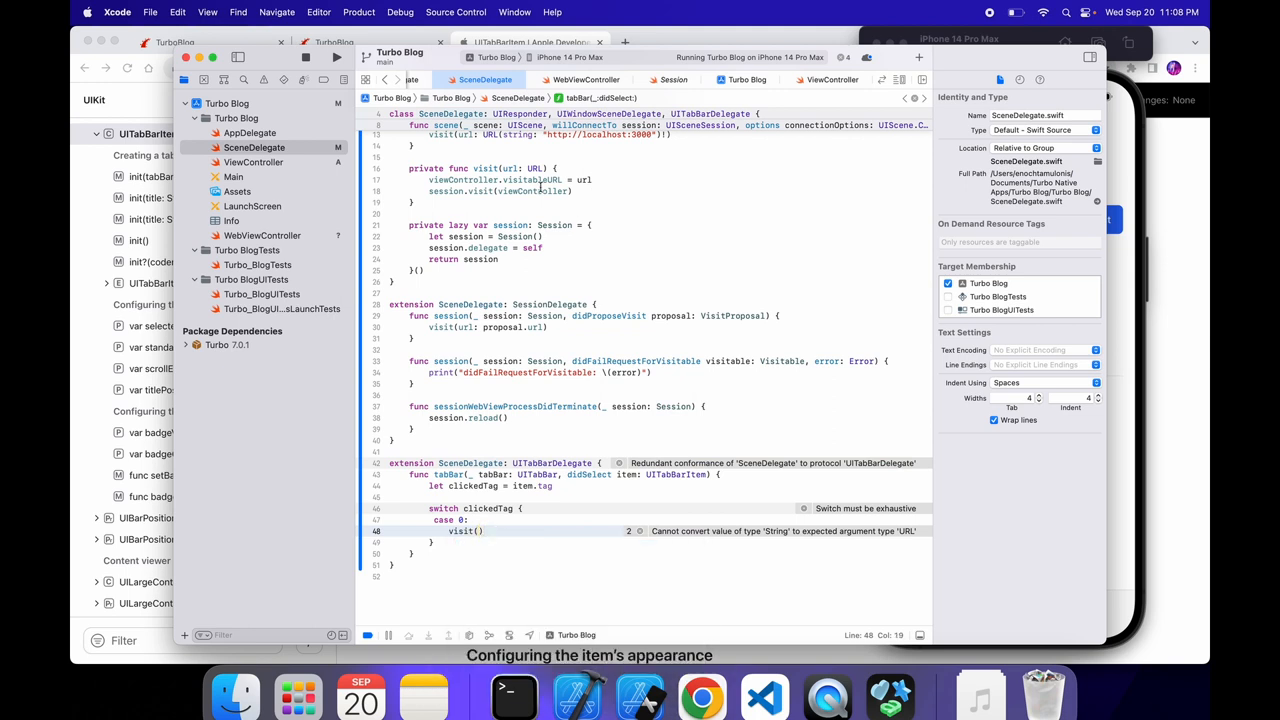
pyautogui.doubleClick(536, 168)
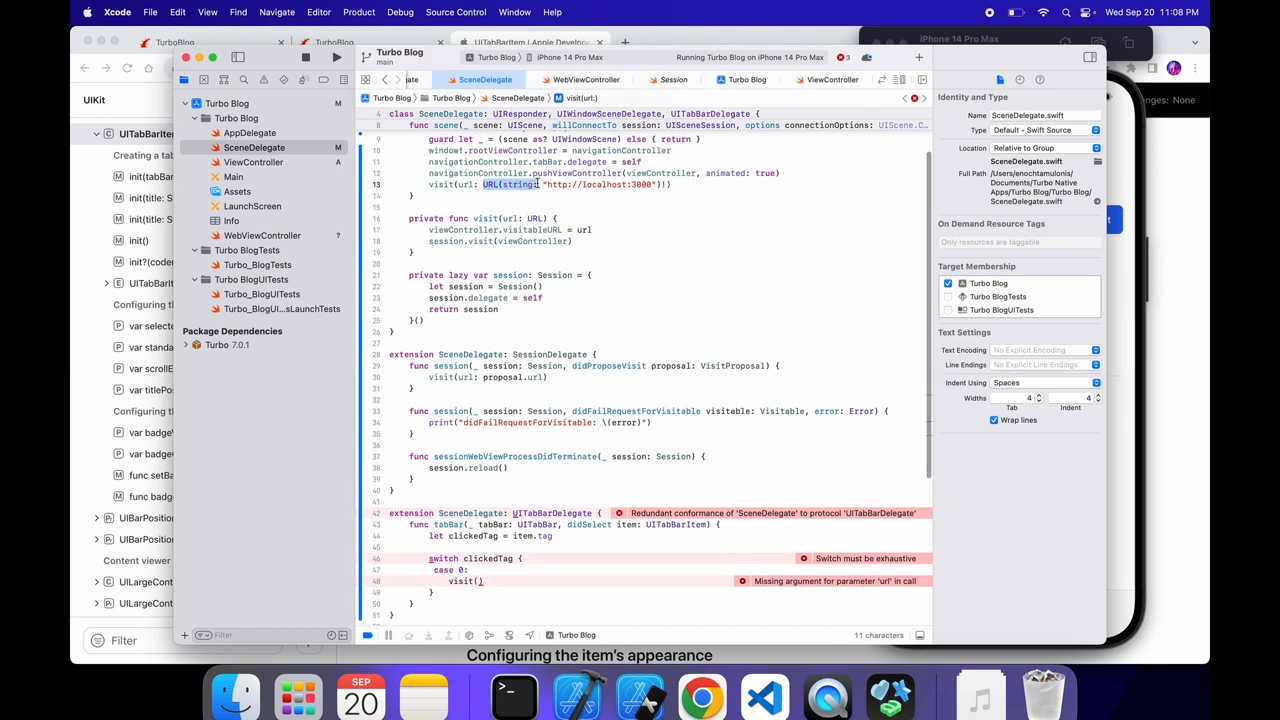
pyautogui.click(660, 184)
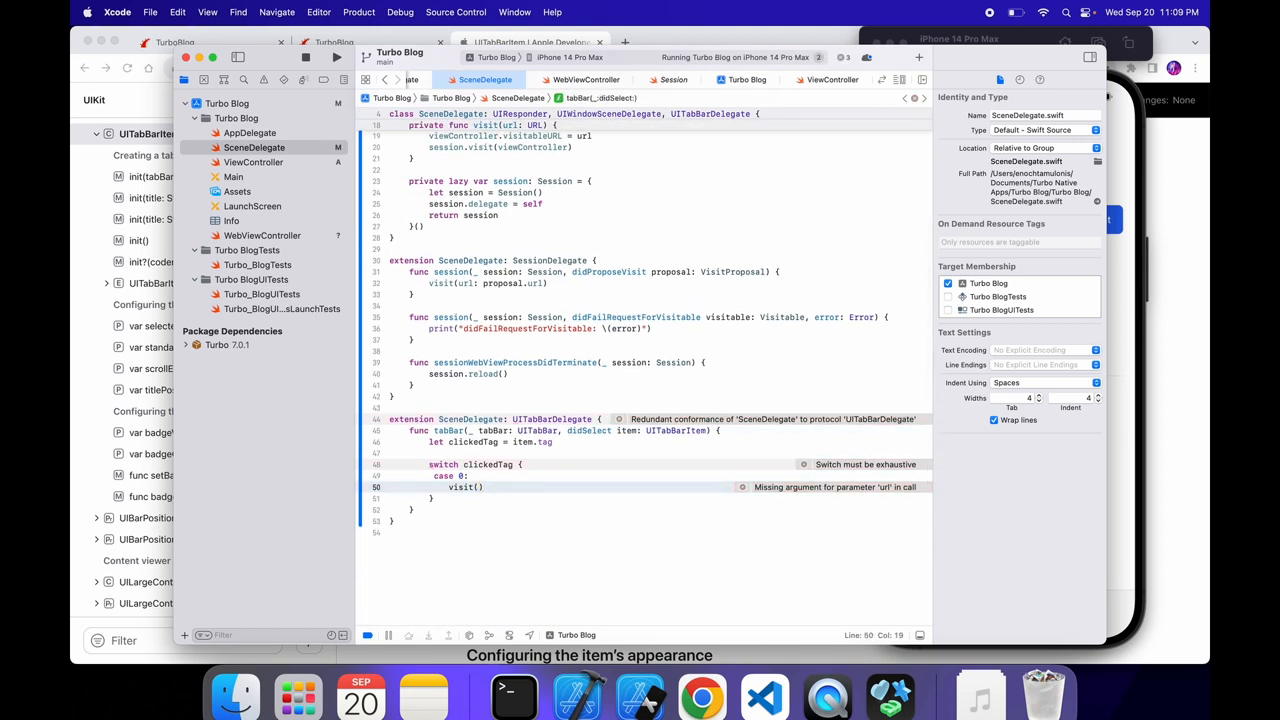
# Step: Call home() at scene launch and self.home() under case 0
pyautogui.scroll(3)
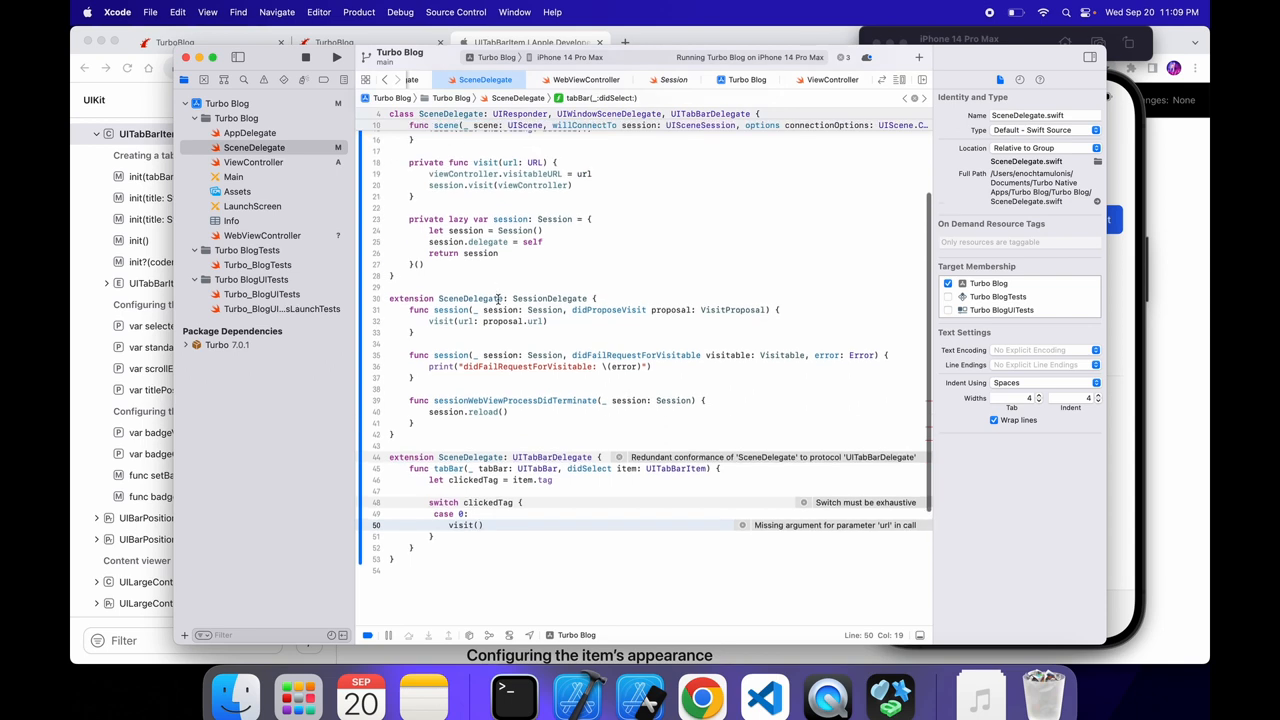
pyautogui.write('URL')
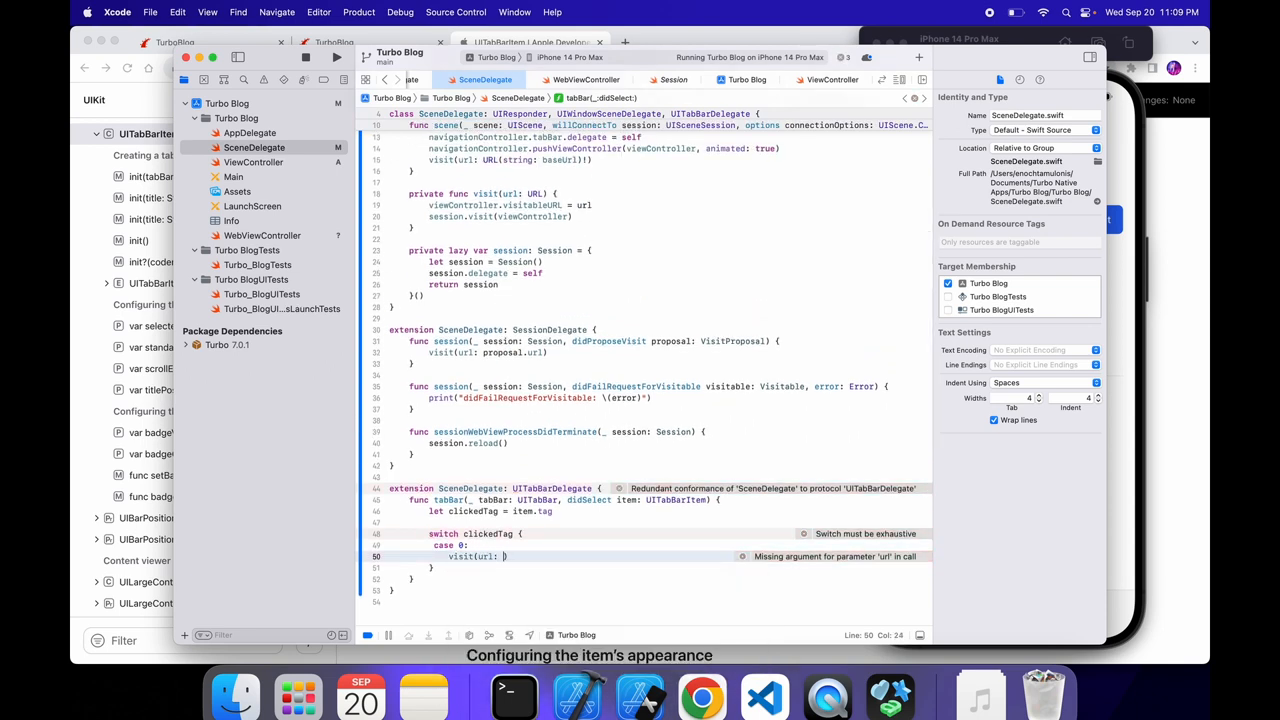
pyautogui.write('U')
pyautogui.click(646, 160)
pyautogui.write('home(')
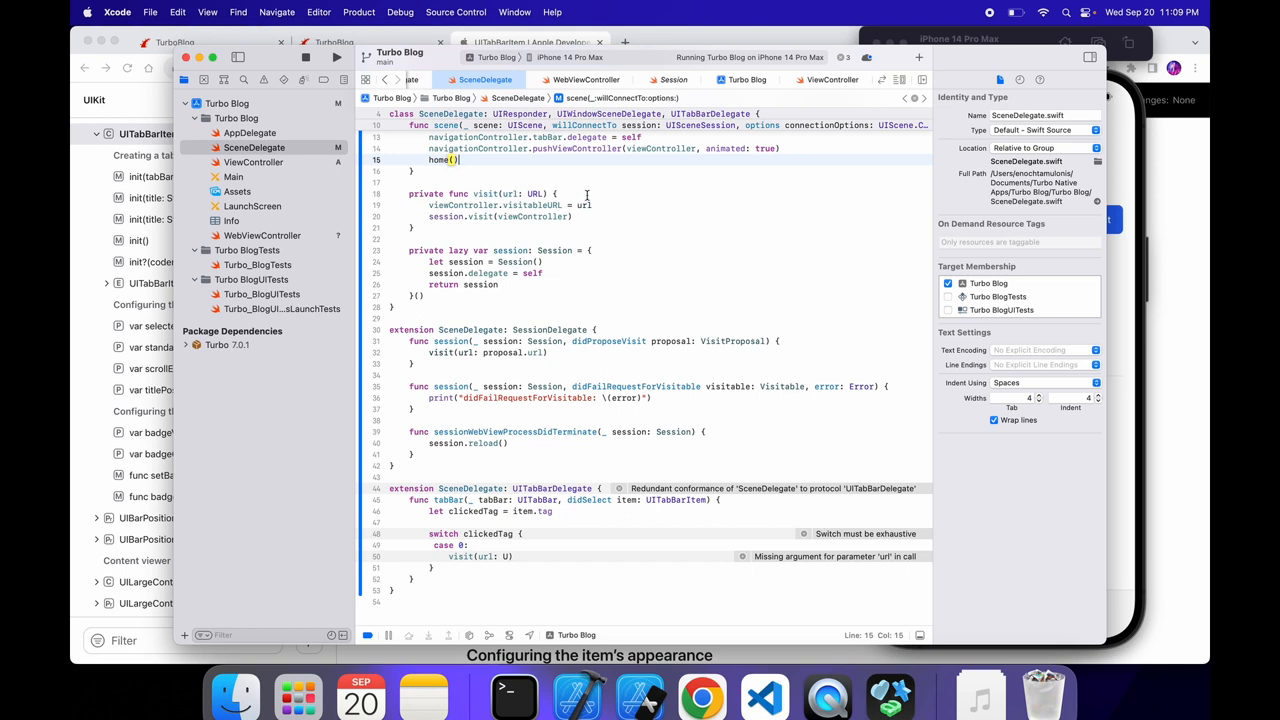
pyautogui.write('hoem')
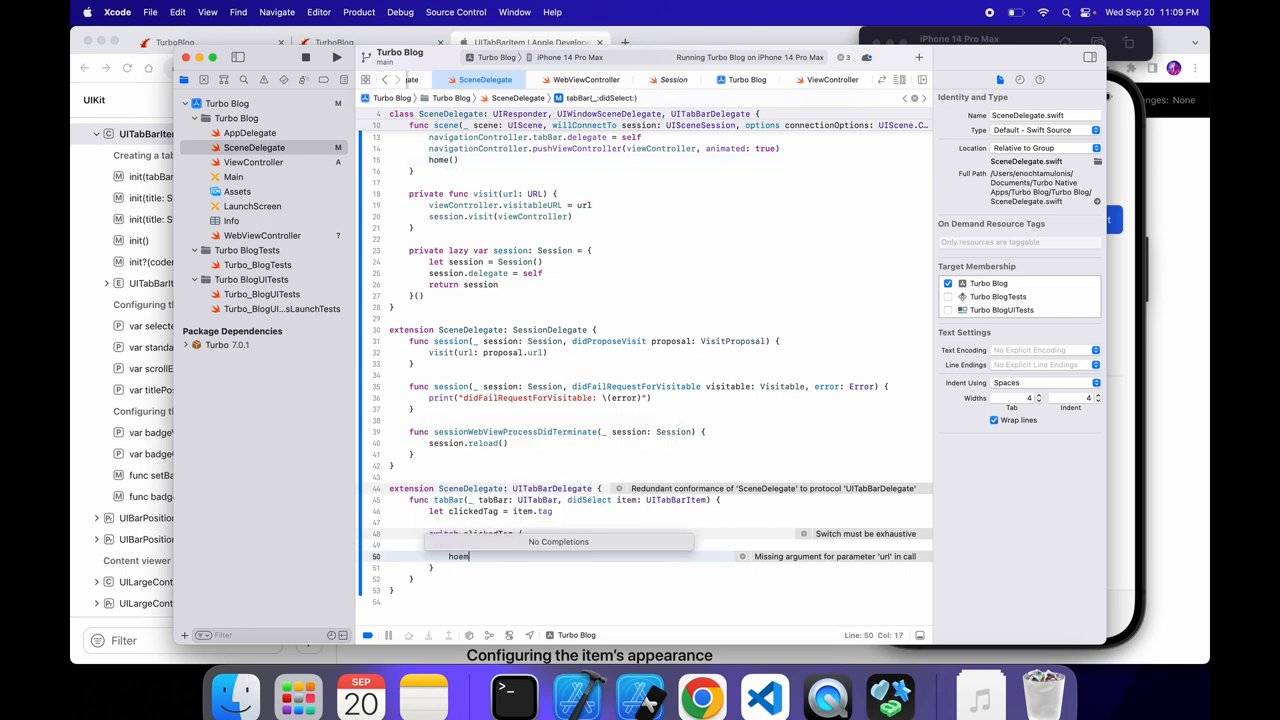
pyautogui.write('self.home(')
pyautogui.write('func home() {')
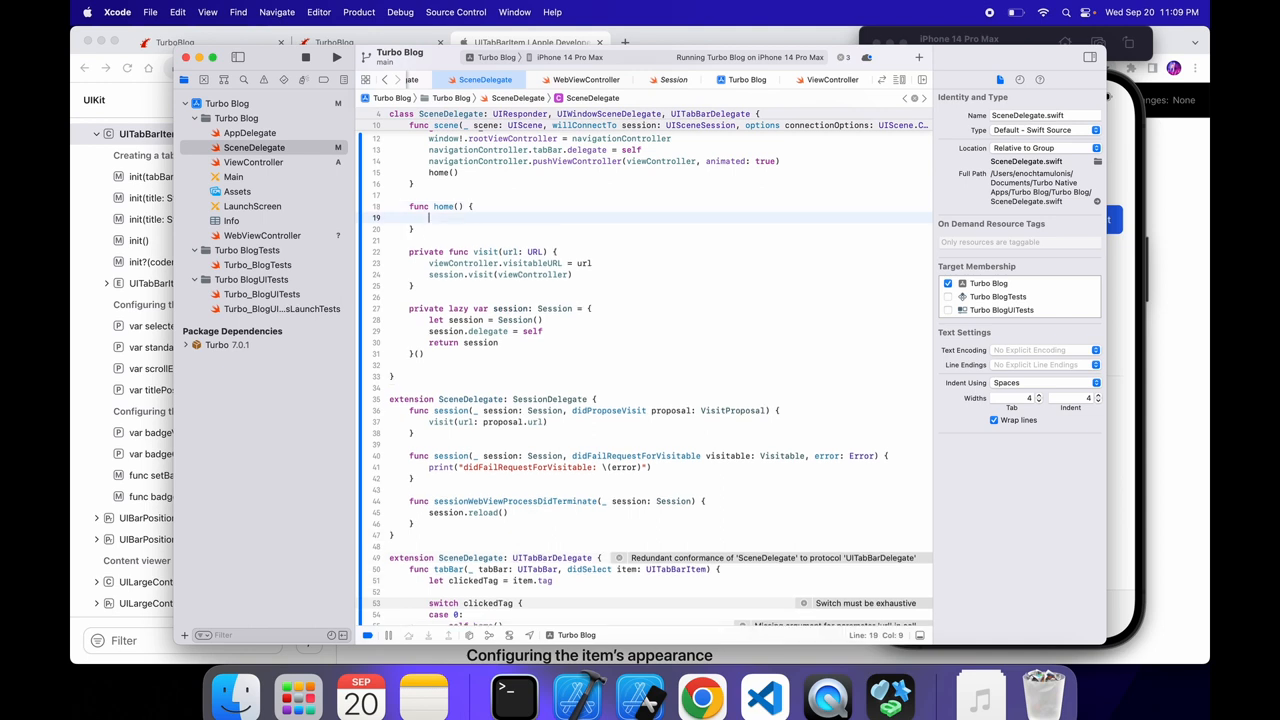
# Step: Define func home() as visit(url: URL(string: baseUrl)!)
pyautogui.write('visit(url: URL(string: baseUrl)!)')
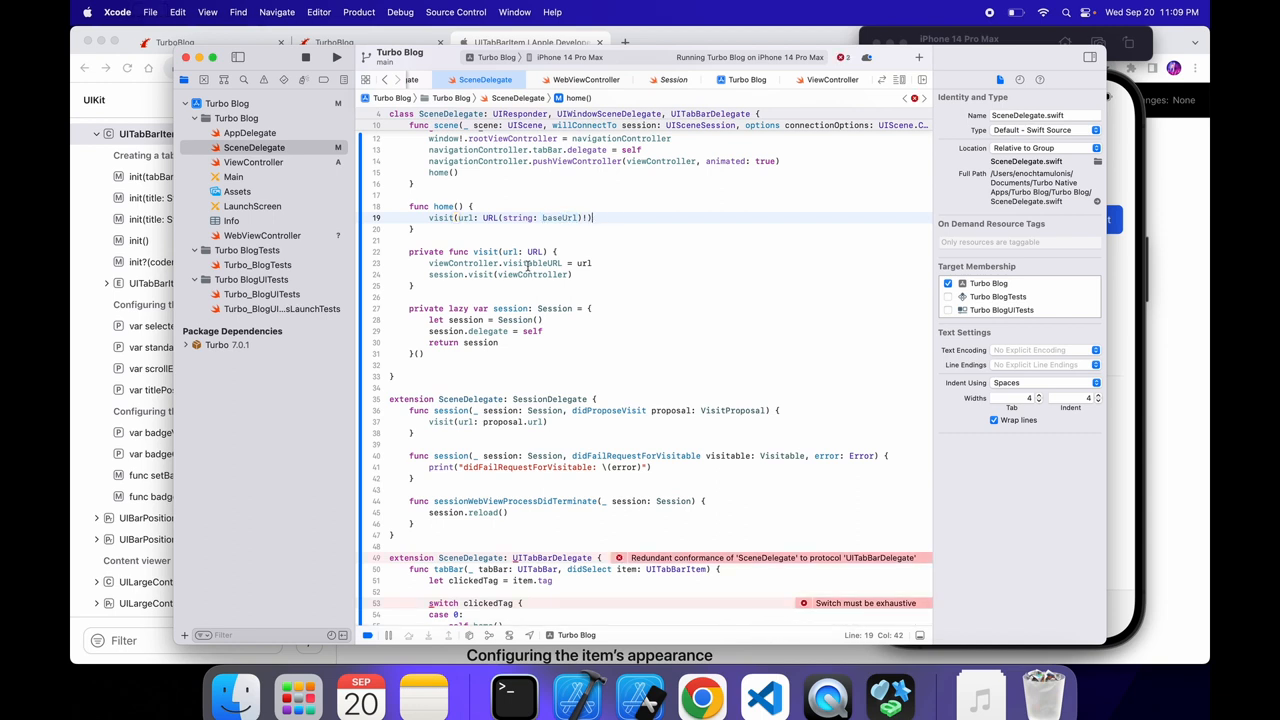
pyautogui.scroll(-3)
pyautogui.write('case:')
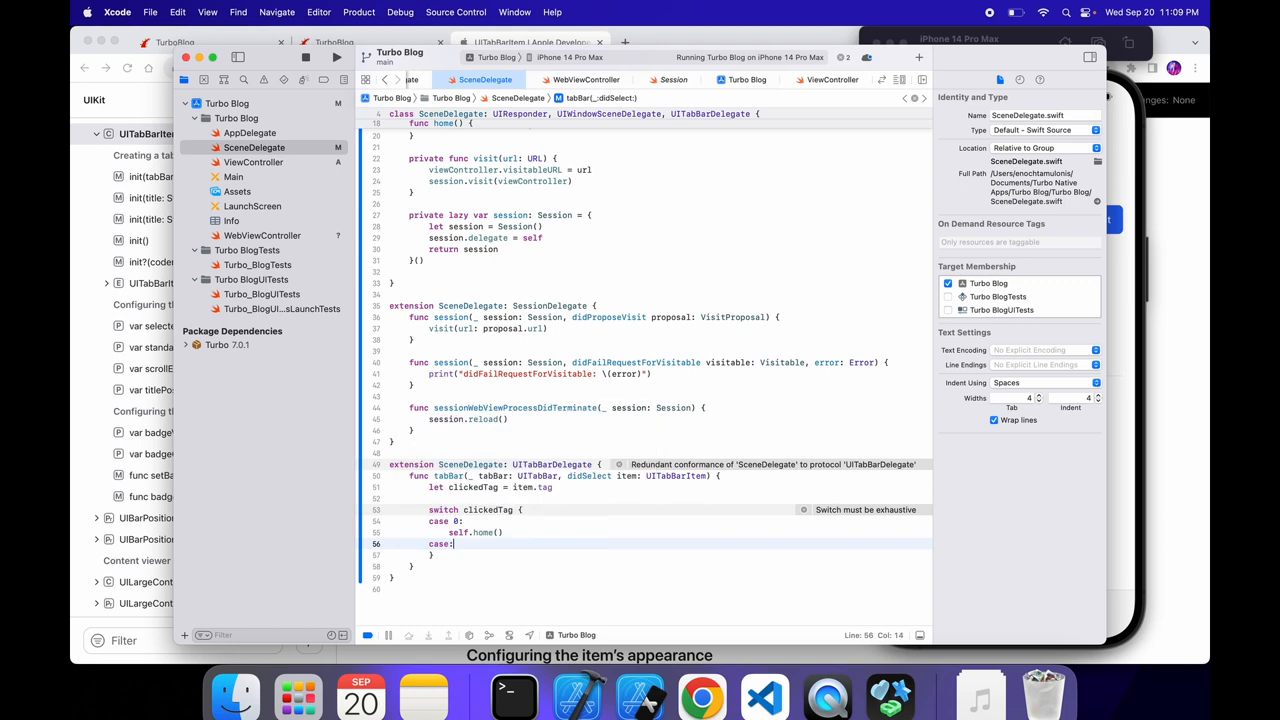
# Step: Add case 1 calling visit(url: URL(...)) with the suggested URL initializer
pyautogui.write('1')
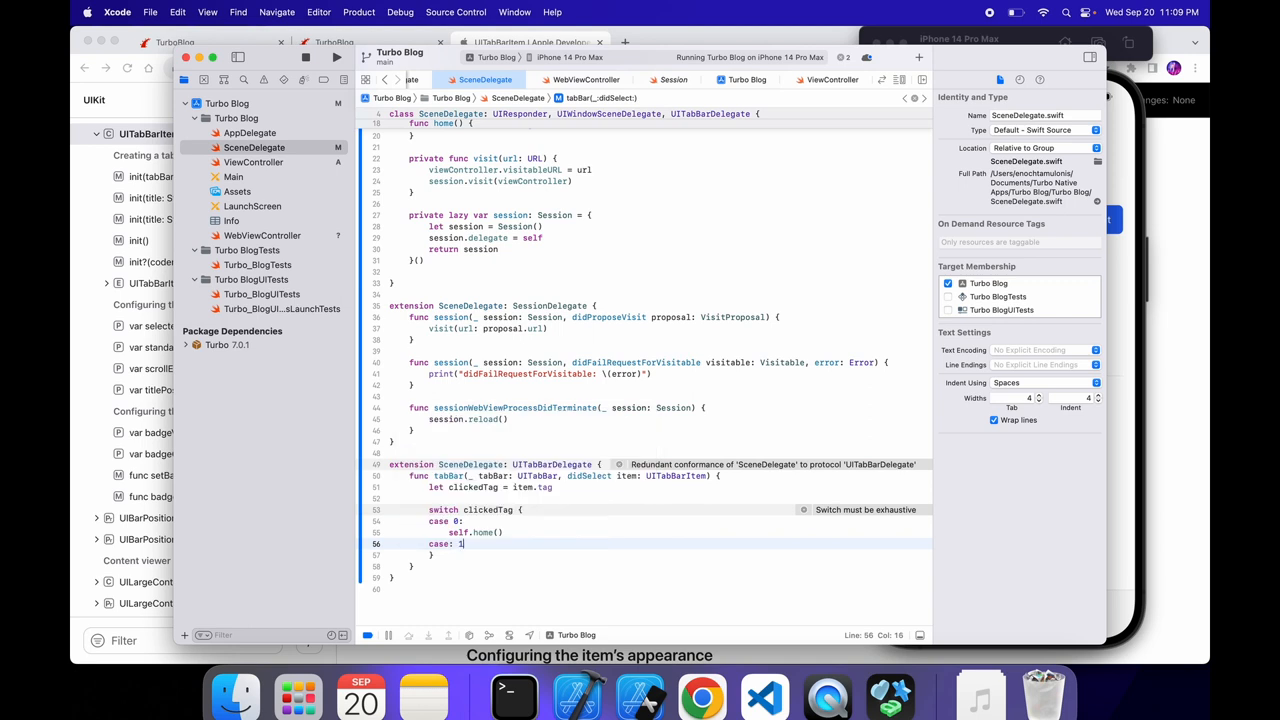
pyautogui.press('return')
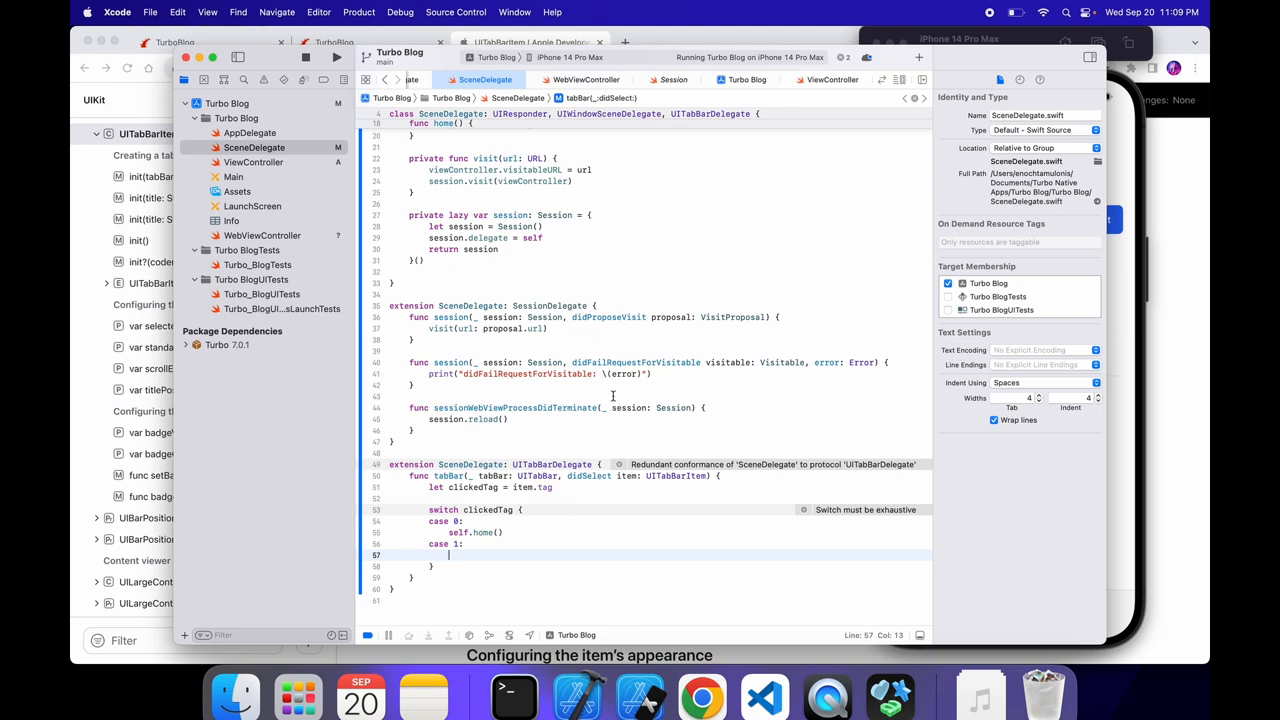
pyautogui.write('visit(')
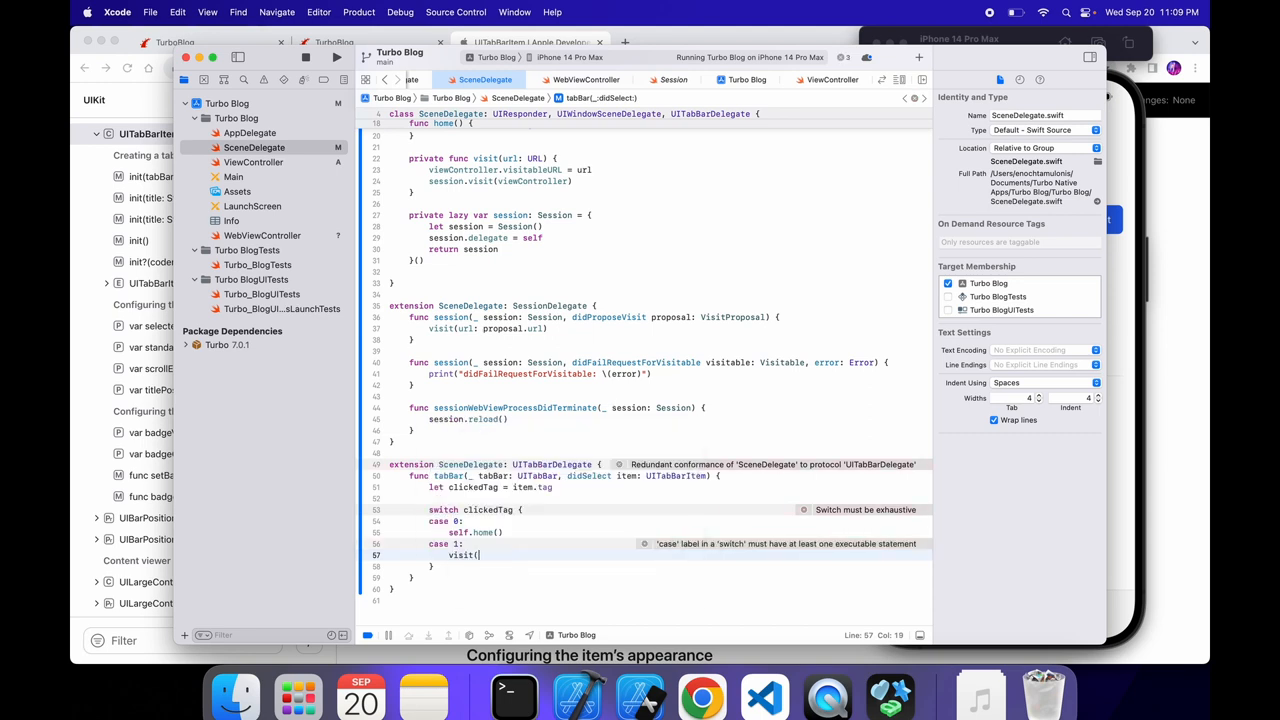
pyautogui.write('url:')
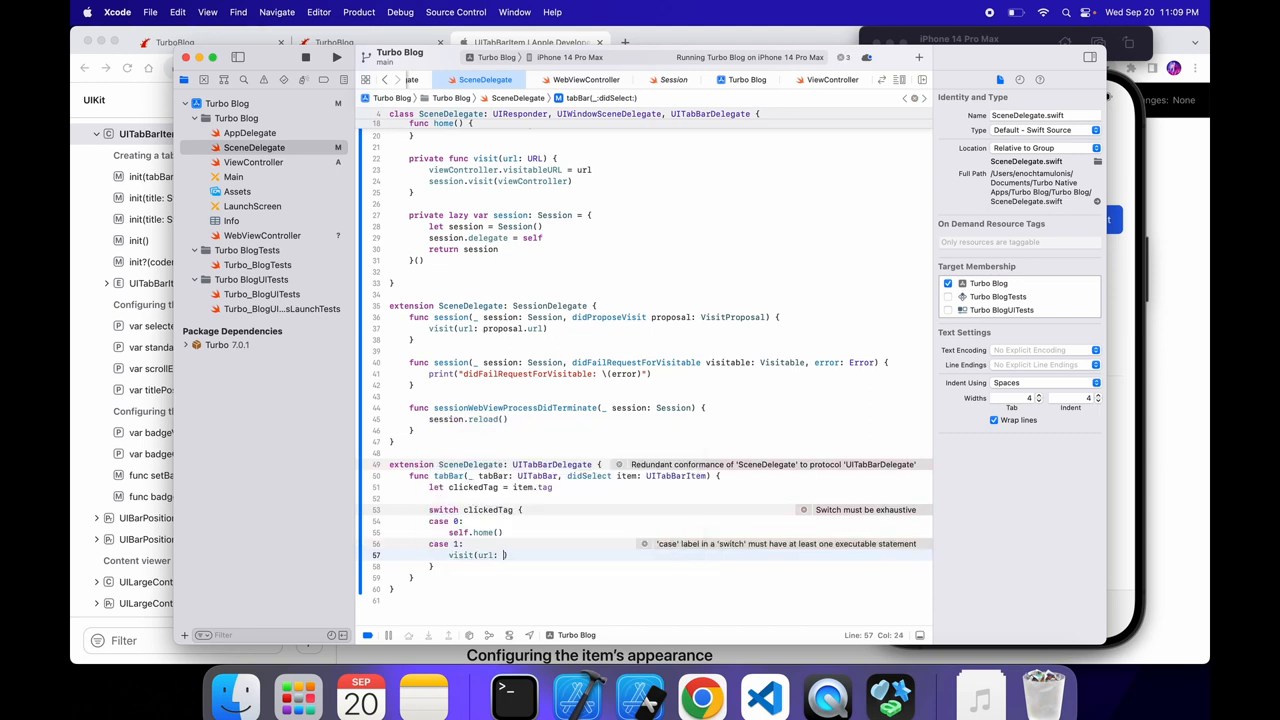
pyautogui.write('URL')
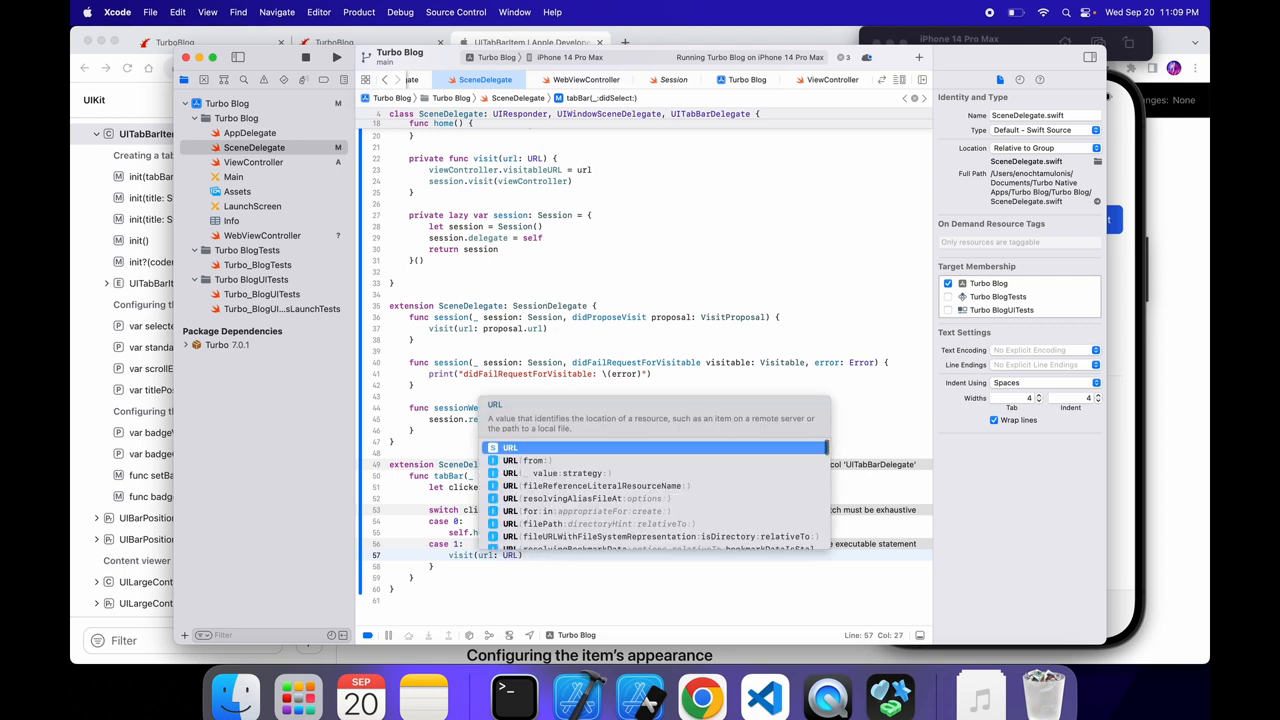
pyautogui.click(510, 448)
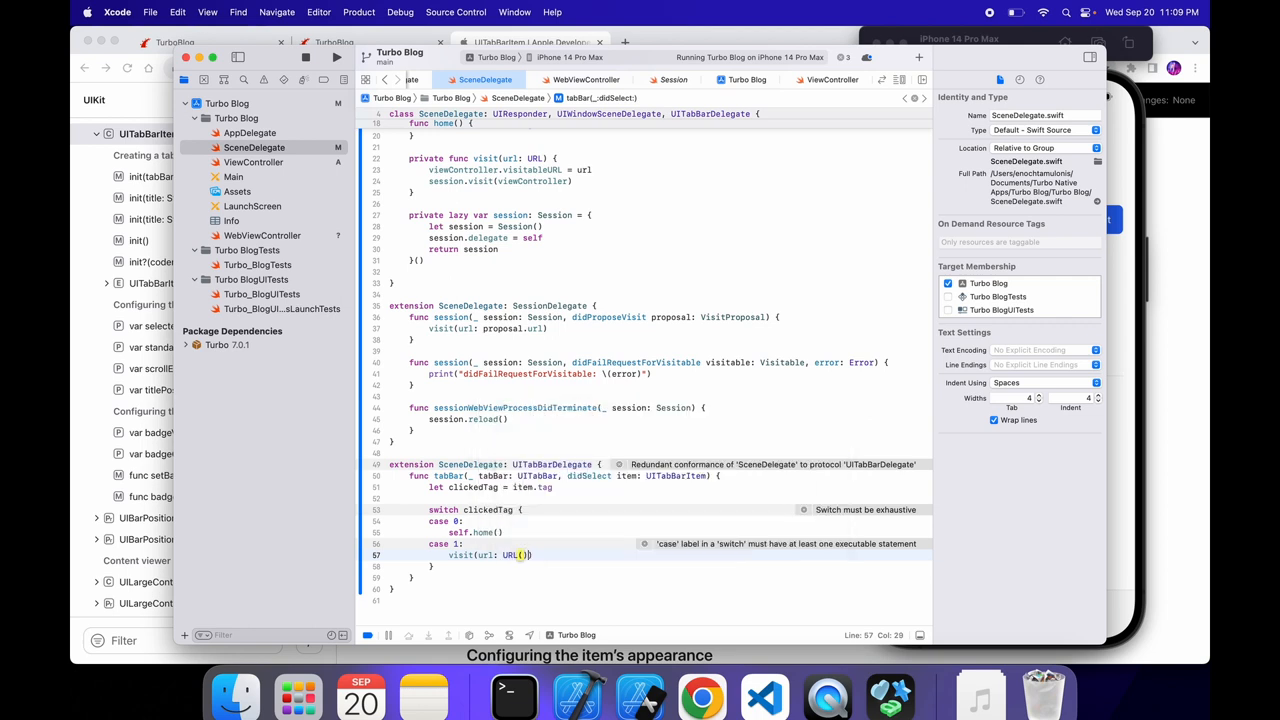
# Step: Build the new-post URL as baseUrl + "/posts/new"
pyautogui.write('baseUrl +')
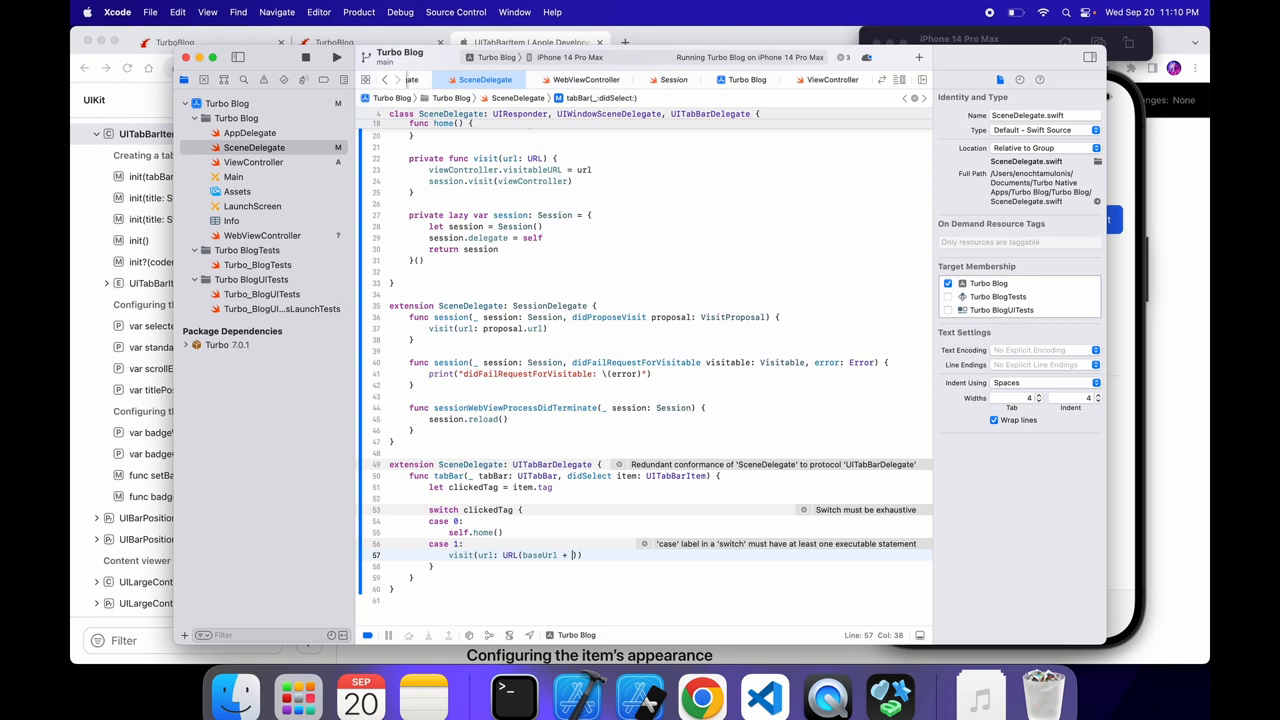
pyautogui.write('/"')
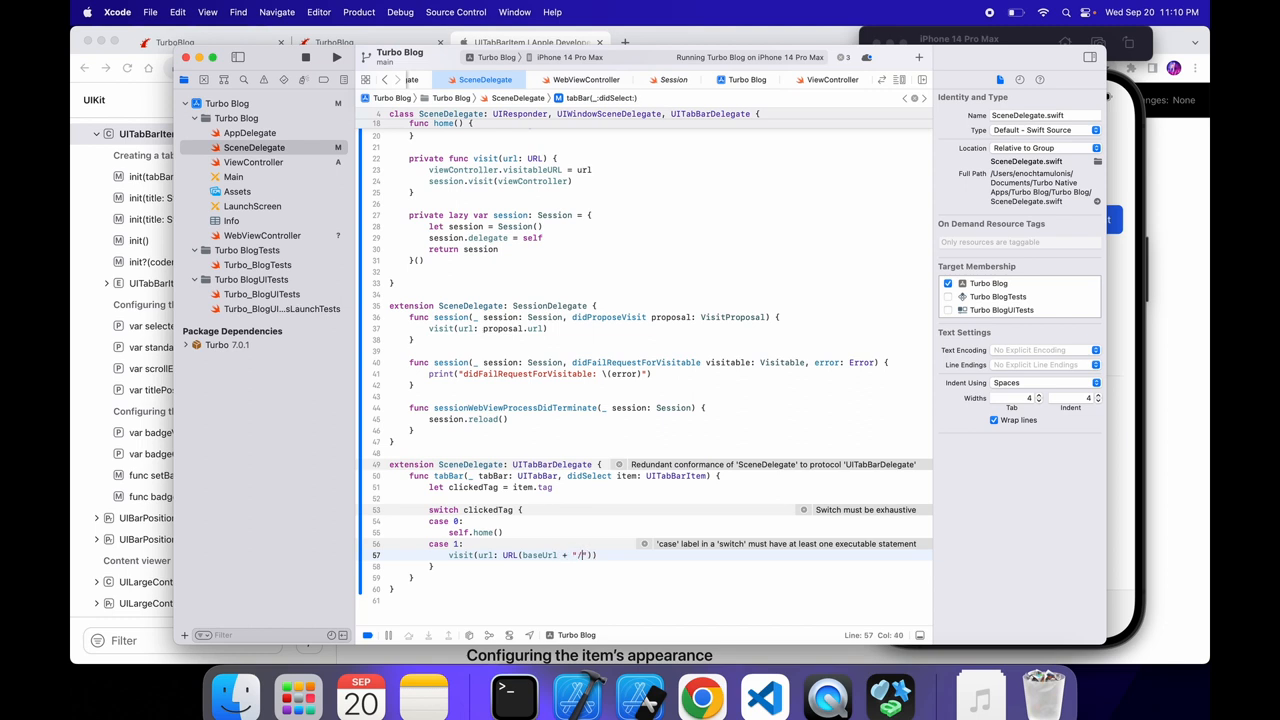
pyautogui.write('posts/ne')
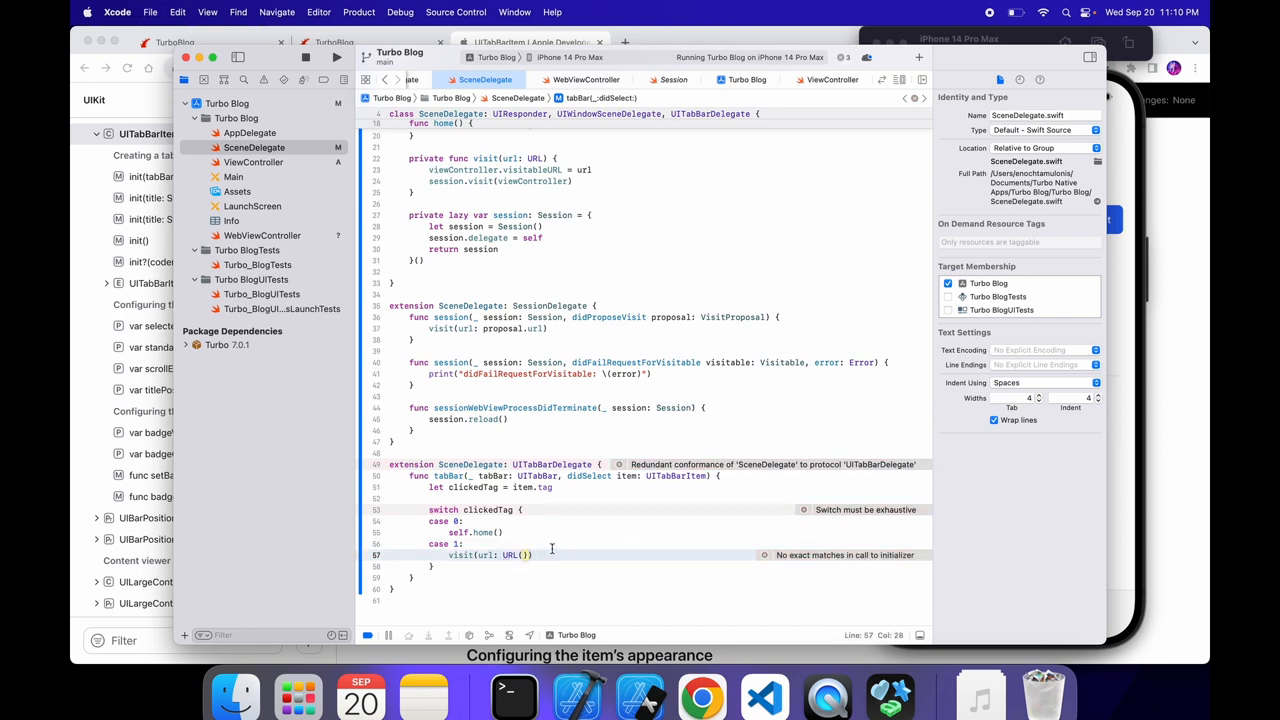
pyautogui.scroll(3)
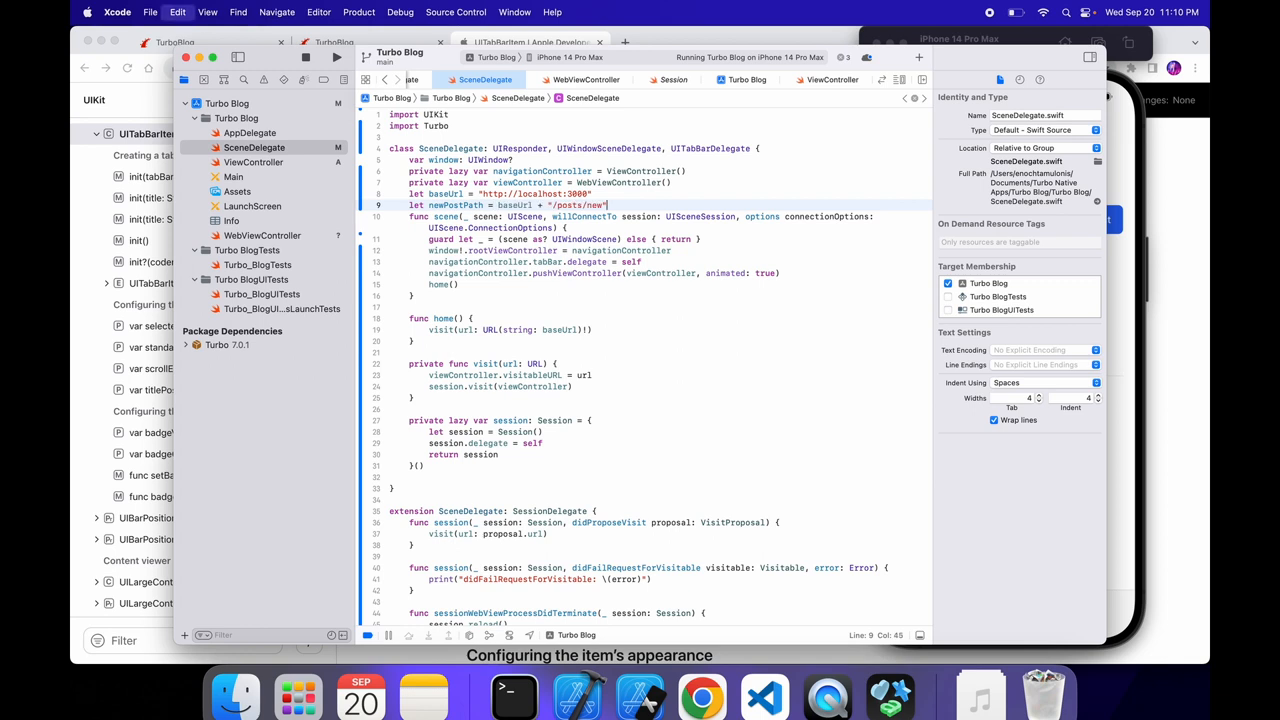
# Step: Make case 1 visit URL(string: newPostPath)! and begin a default case
pyautogui.scroll(-3)
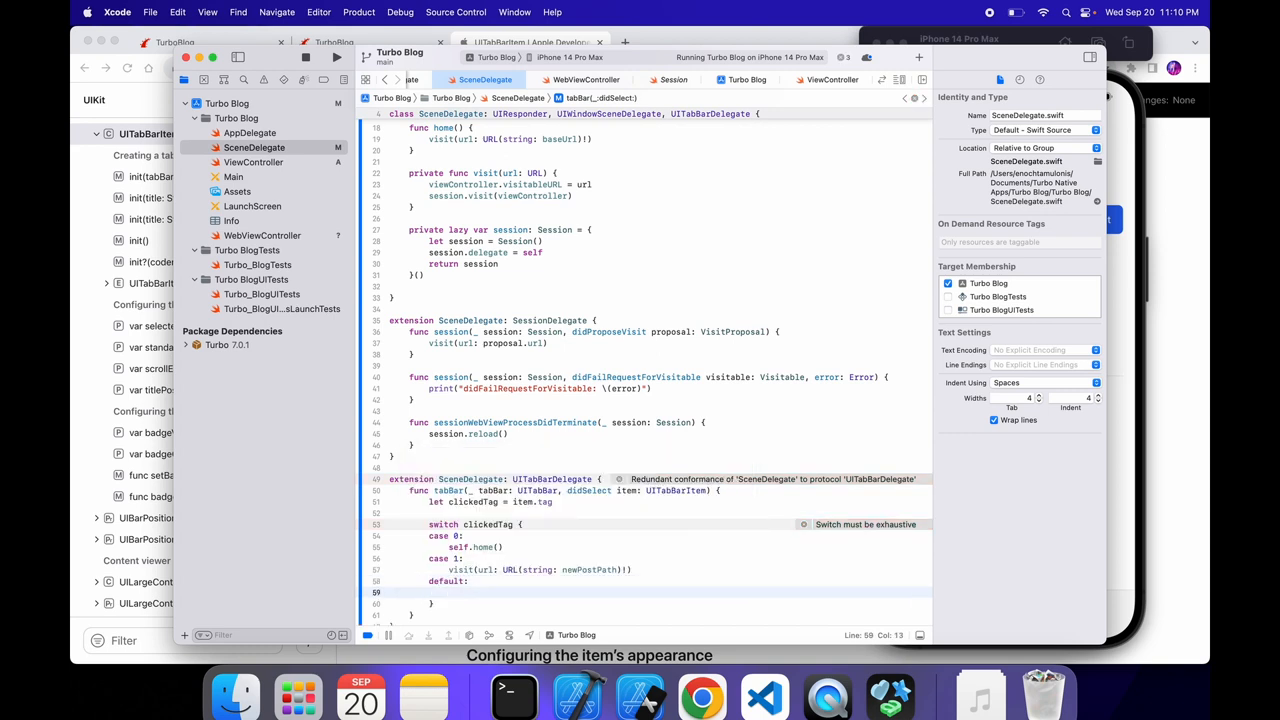
# Step: Comment the default case '// Handle any other cases' and inline baseUrl + "/posts/new" in case 1
pyautogui.write('// Handle')
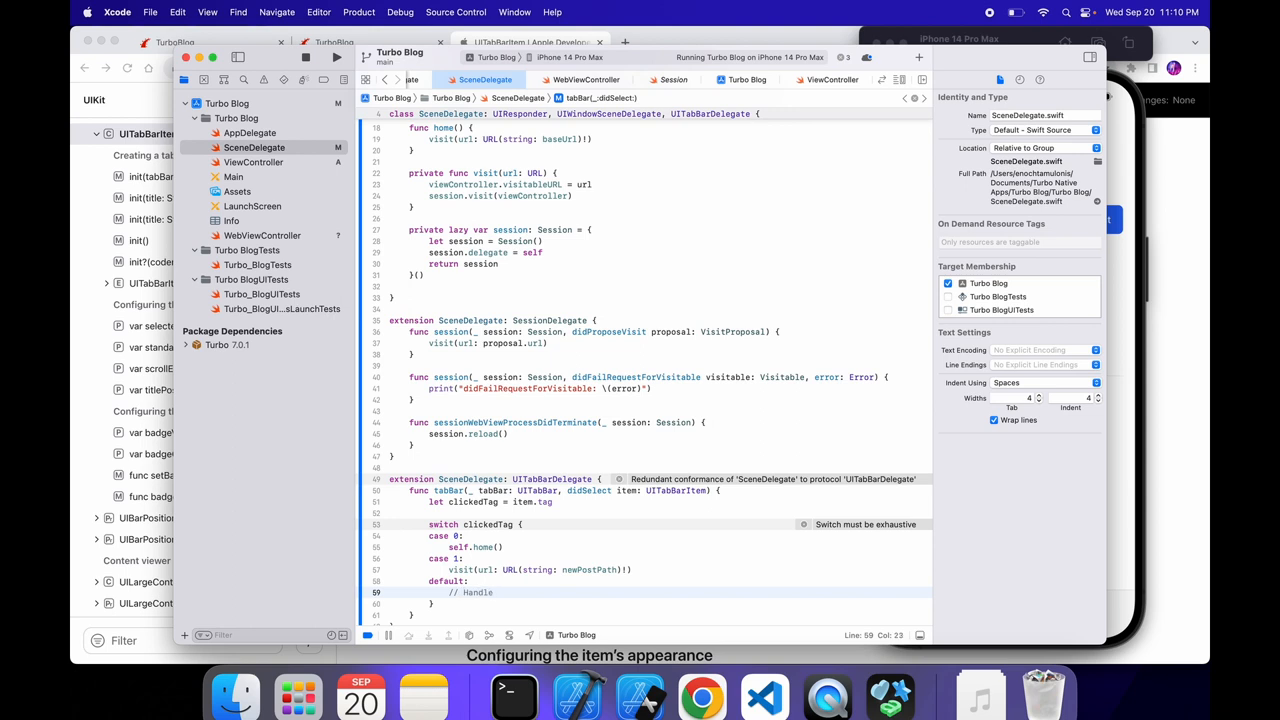
pyautogui.write('any other cases')
pyautogui.write('break')
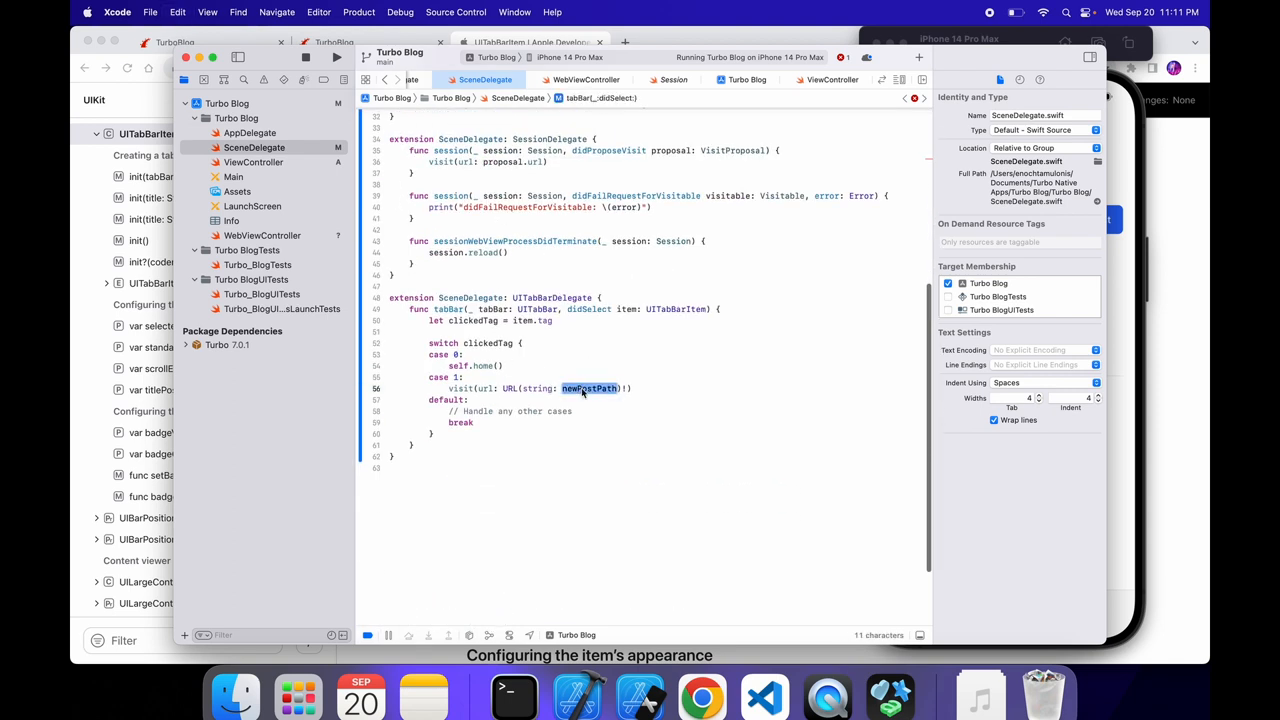
pyautogui.write('baseUrl + "/posts/new"')
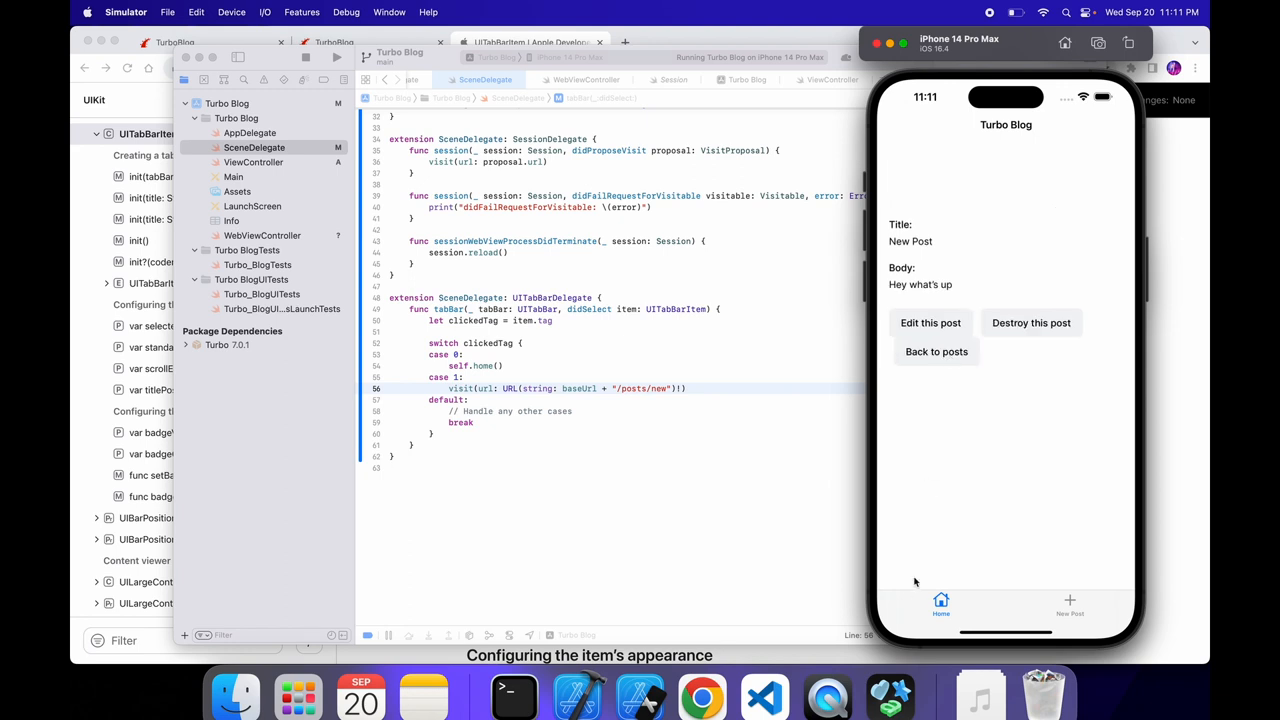
# Step: Tap the Home and New Post tabs to move between Turbo Blog pages and back to the Posts list
pyautogui.click(936, 352)
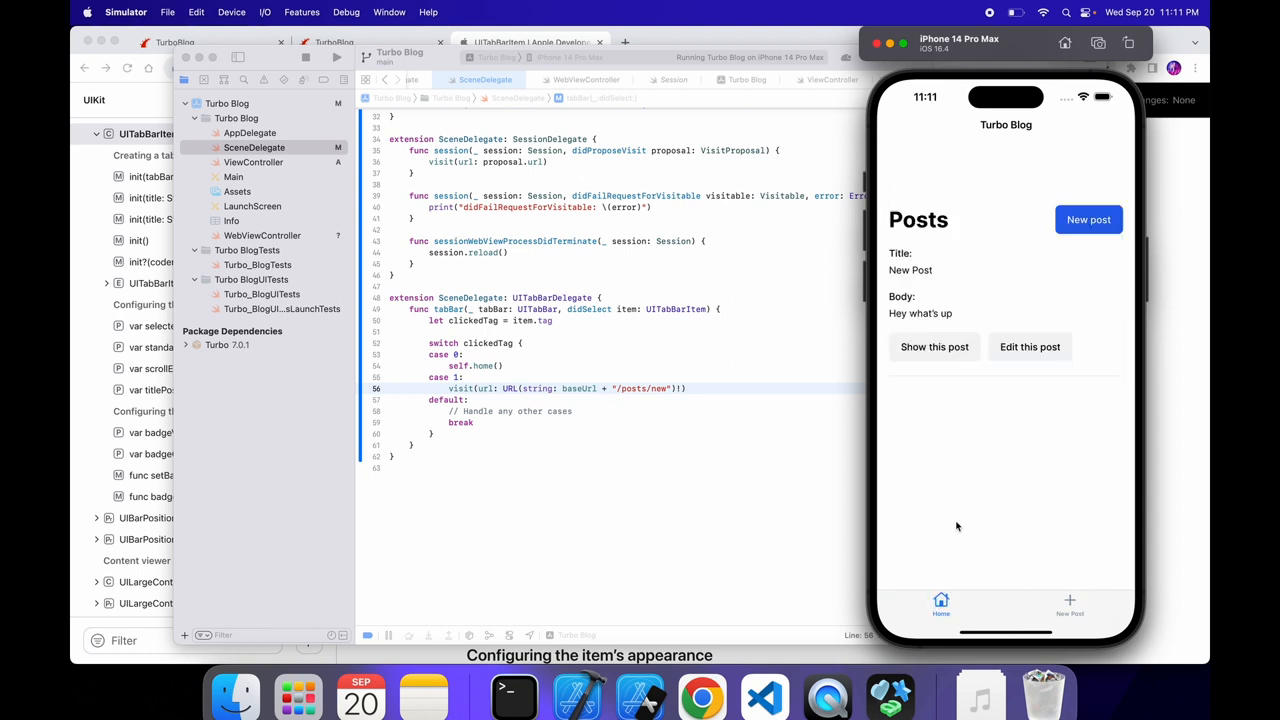
pyautogui.click(1088, 218)
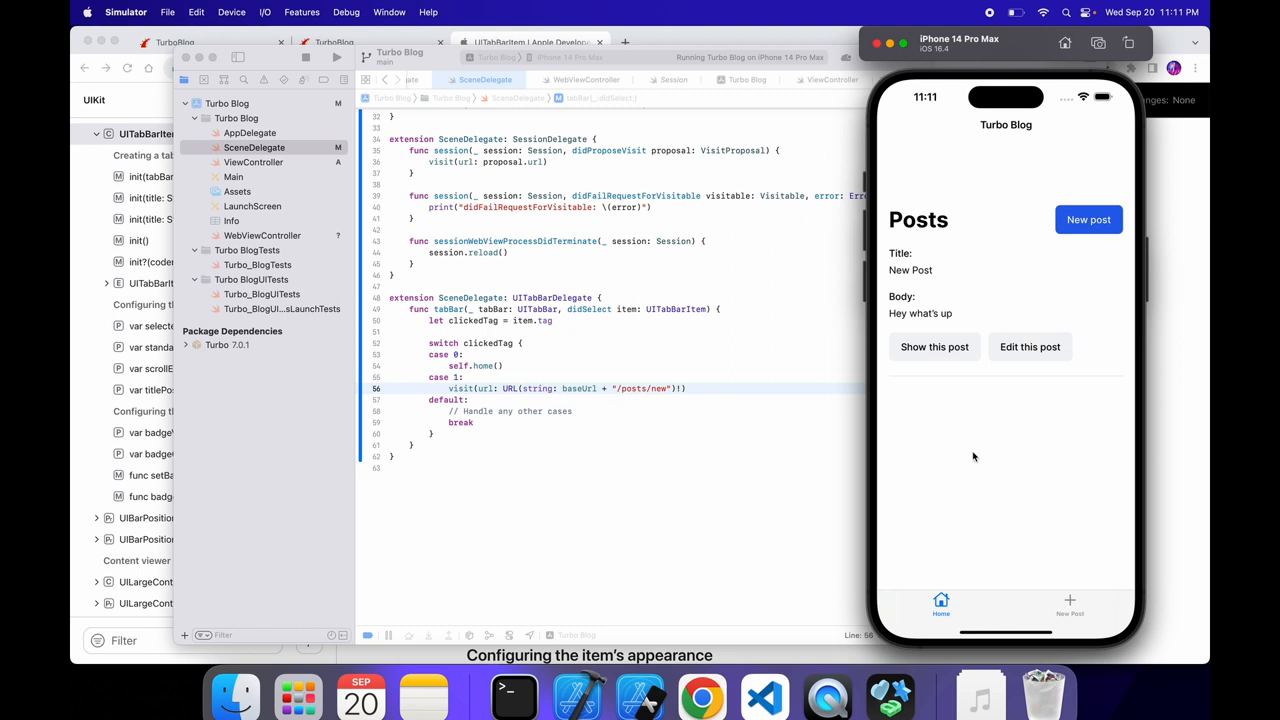
pyautogui.click(934, 348)
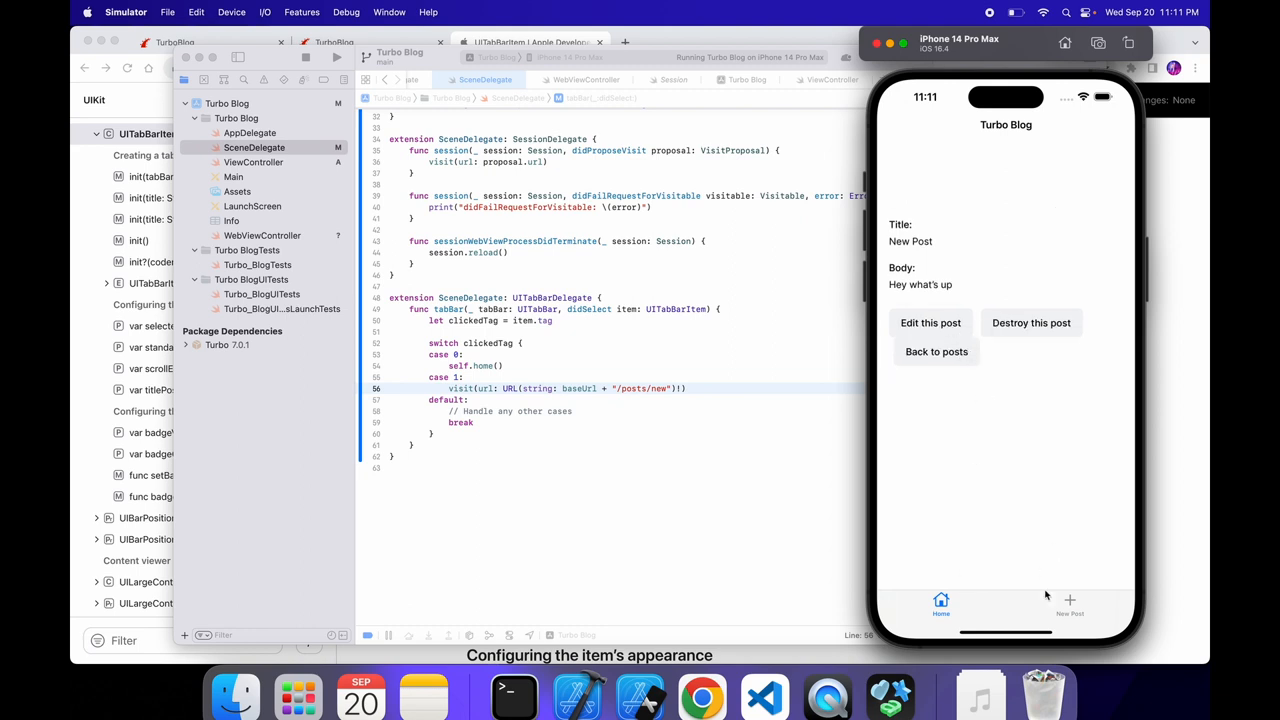
pyautogui.click(930, 322)
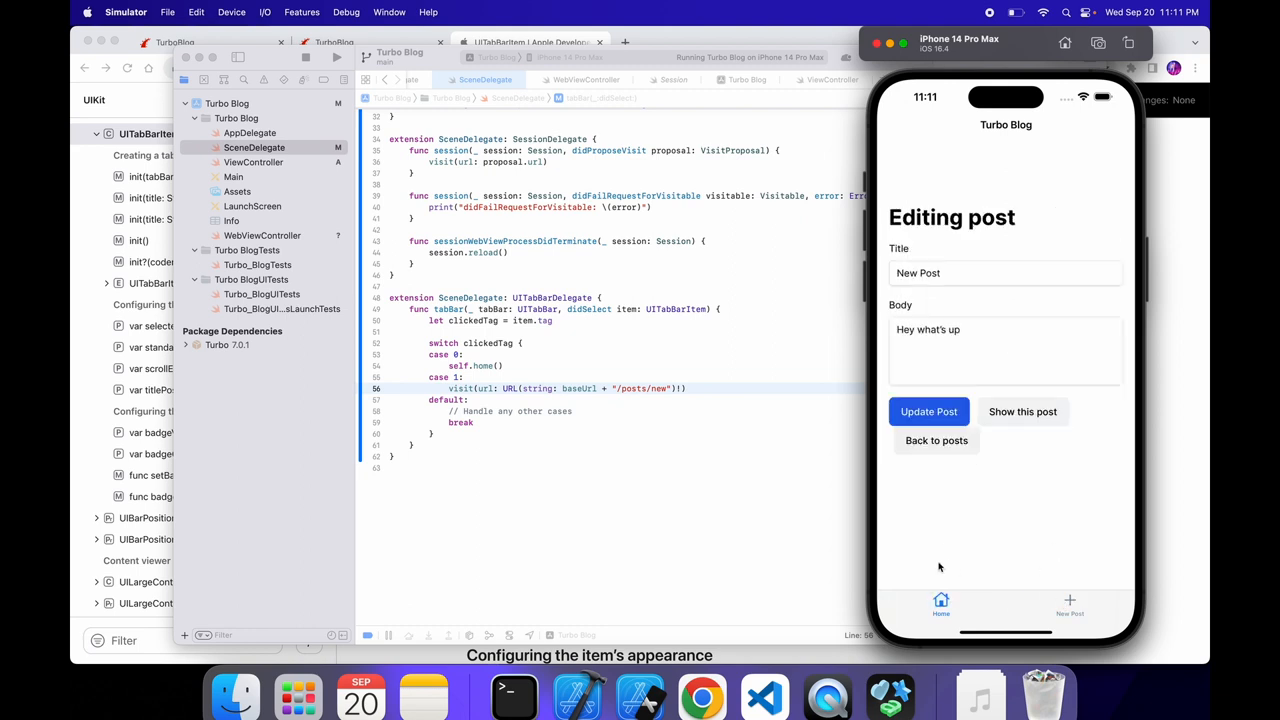
pyautogui.click(1068, 604)
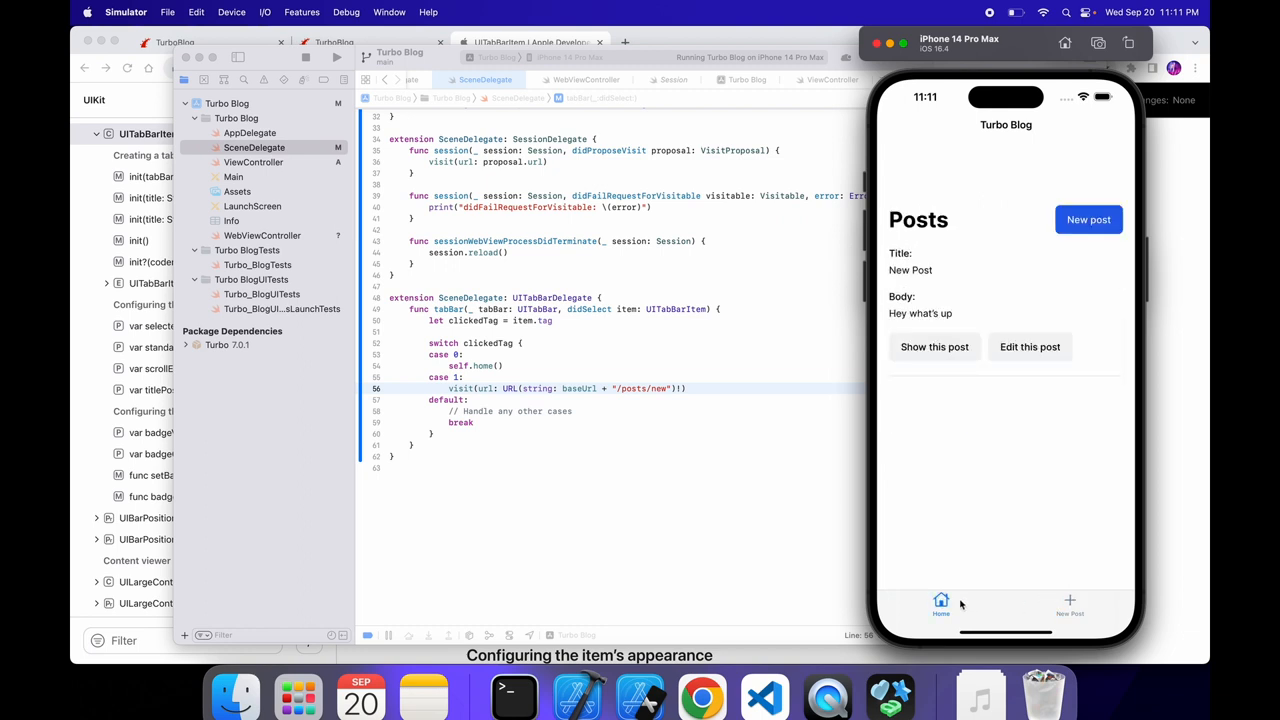
pyautogui.moveTo(1104, 584)
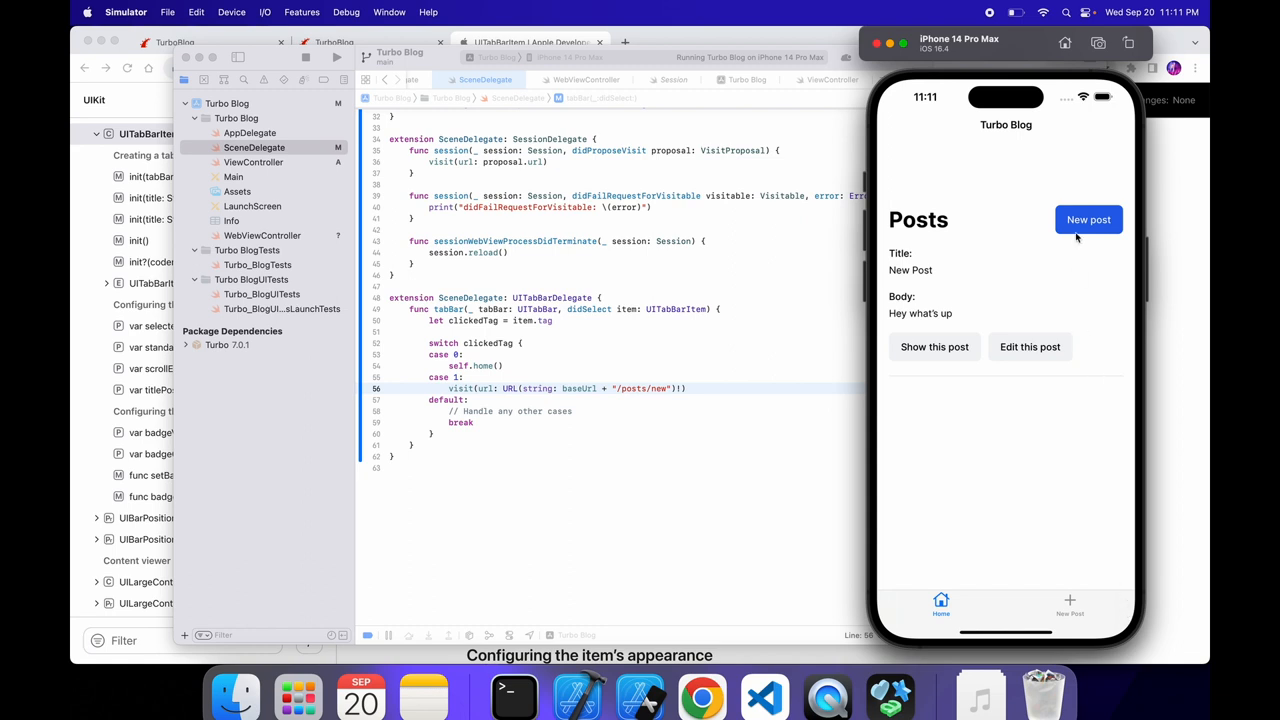
pyautogui.moveTo(1088, 218)
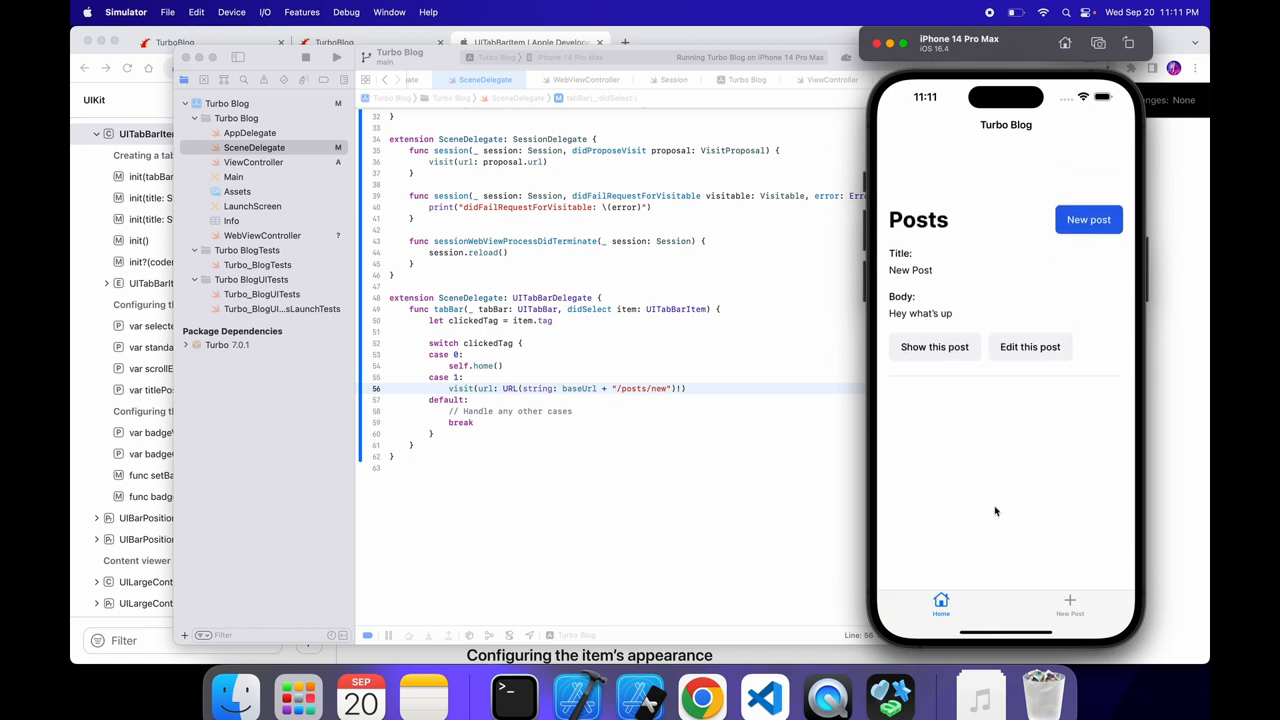
pyautogui.moveTo(1030, 374)
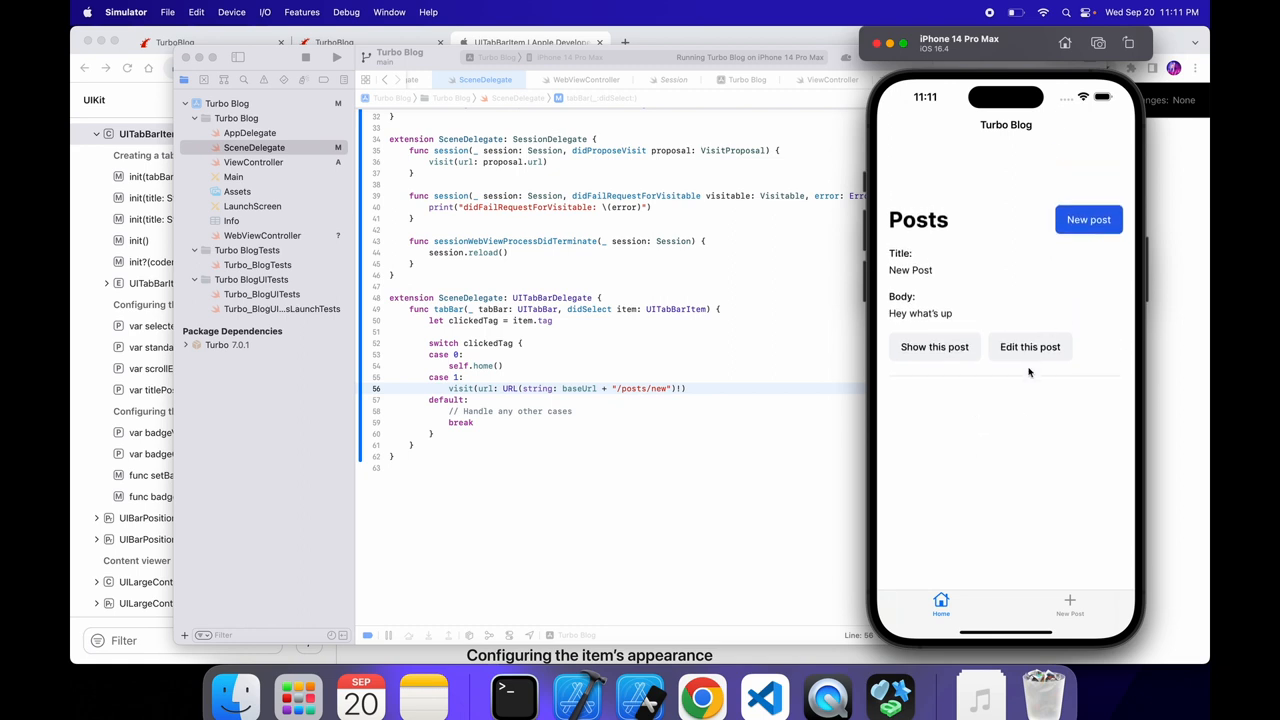
pyautogui.moveTo(976, 612)
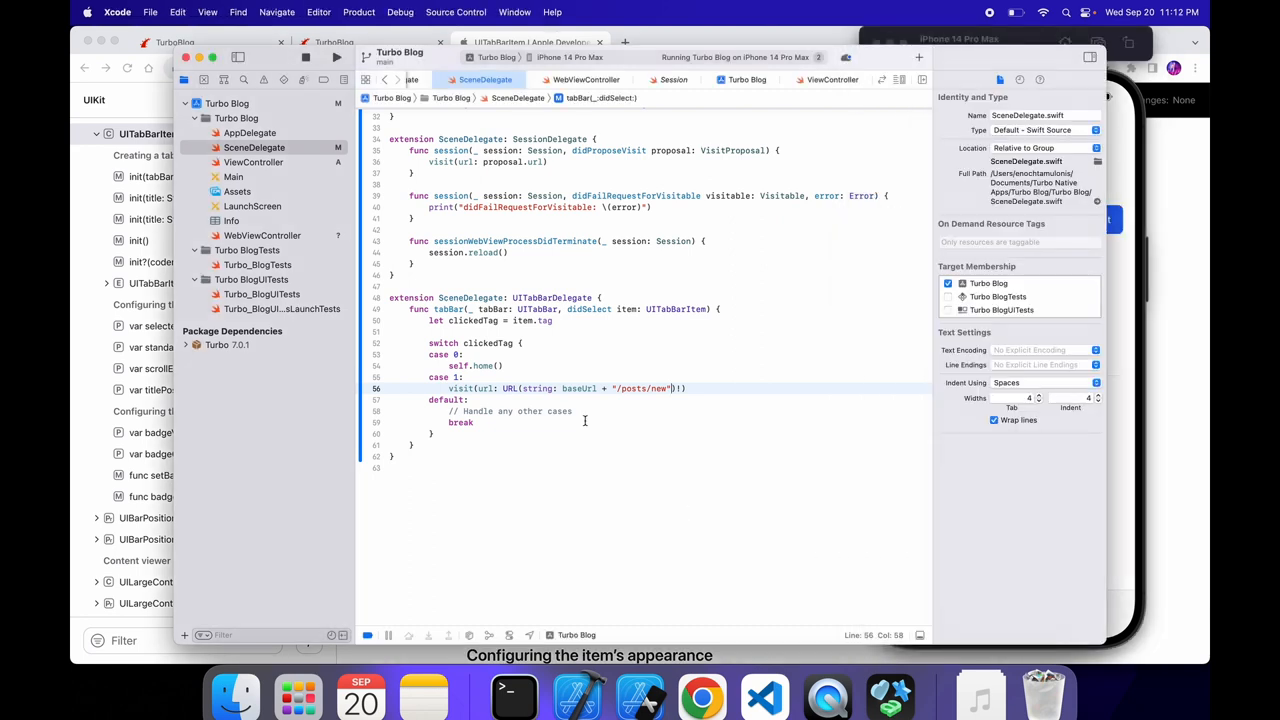
# Step: Scroll SceneDelegate's code up before bringing the simulator back to the front
pyautogui.scroll(3)
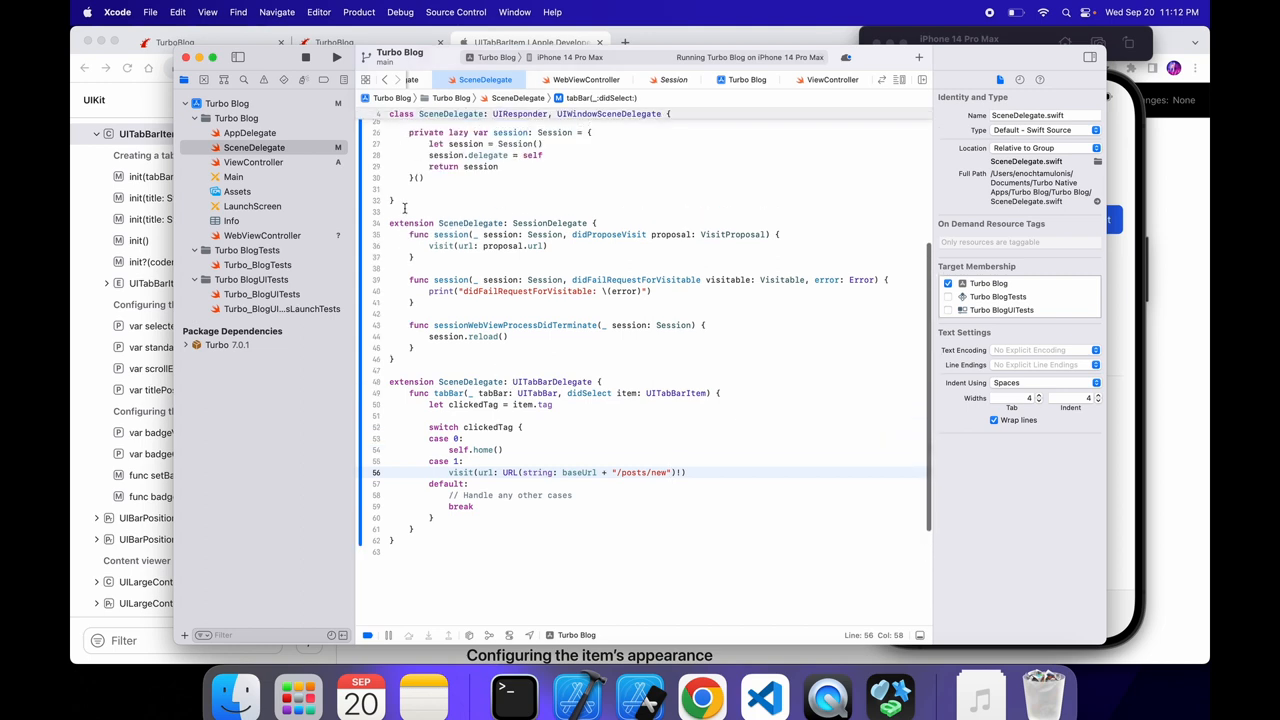
pyautogui.scroll(3)
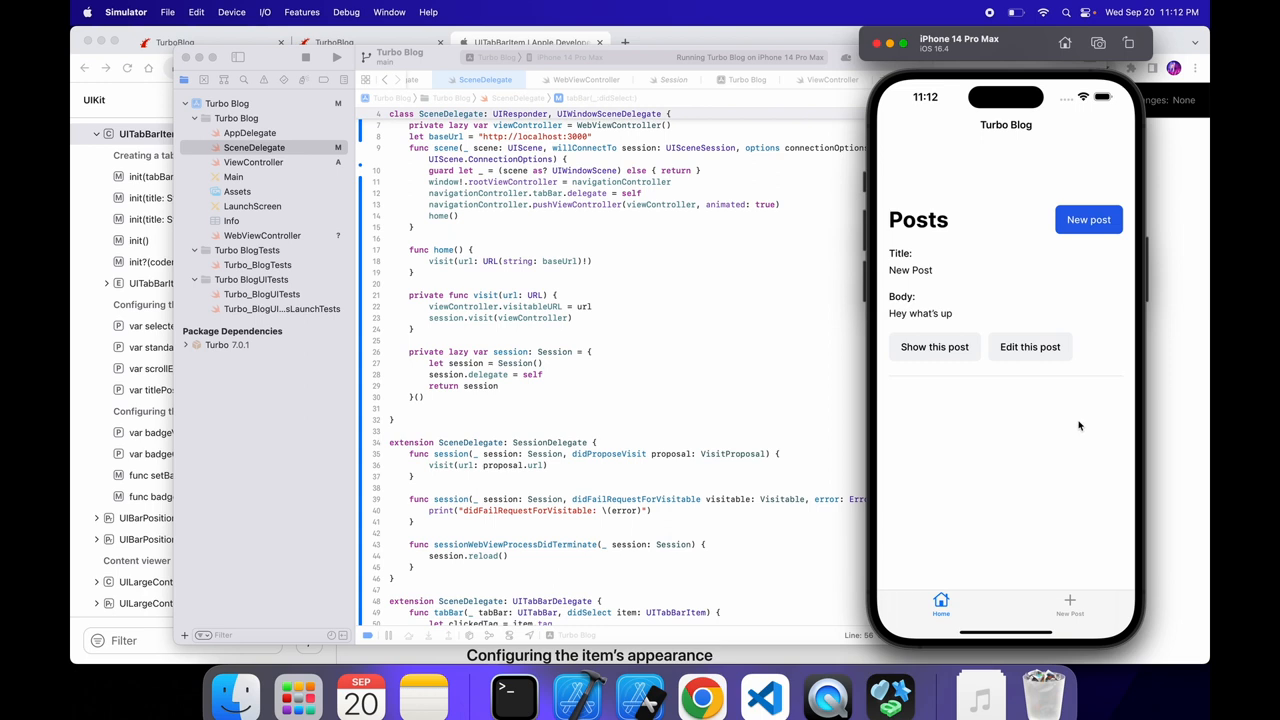
pyautogui.moveTo(732, 348)
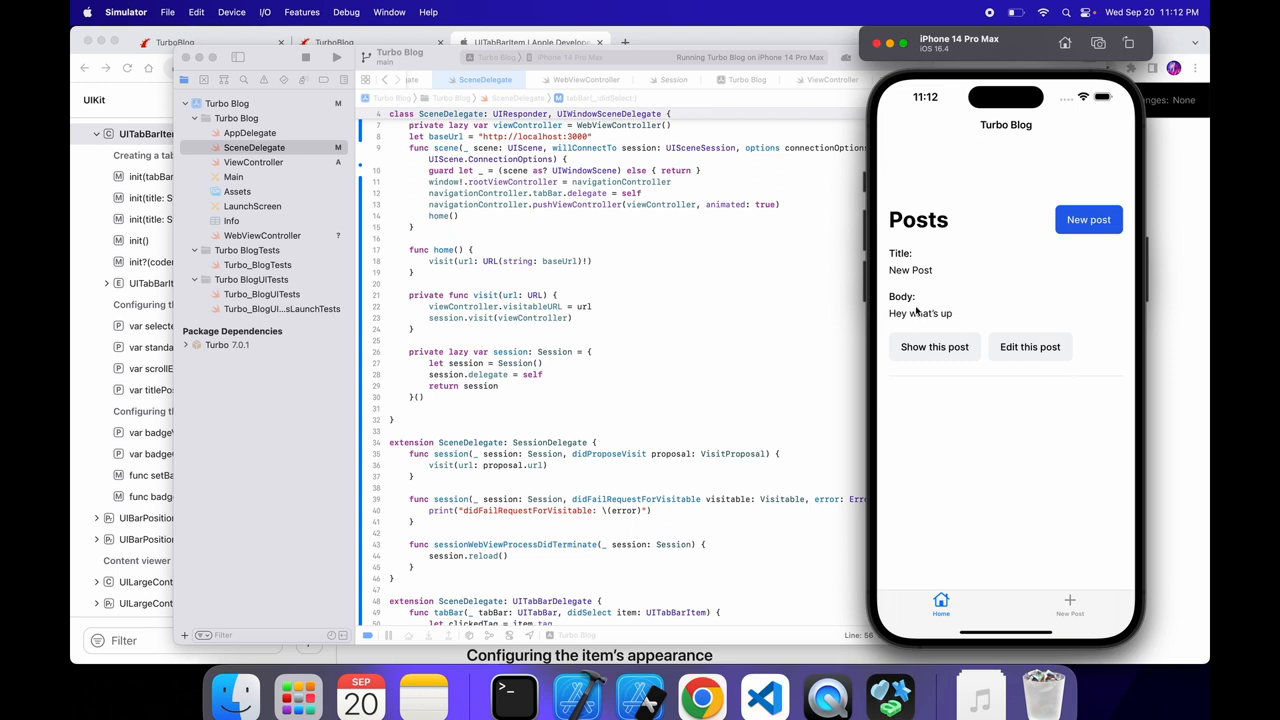
pyautogui.moveTo(990, 364)
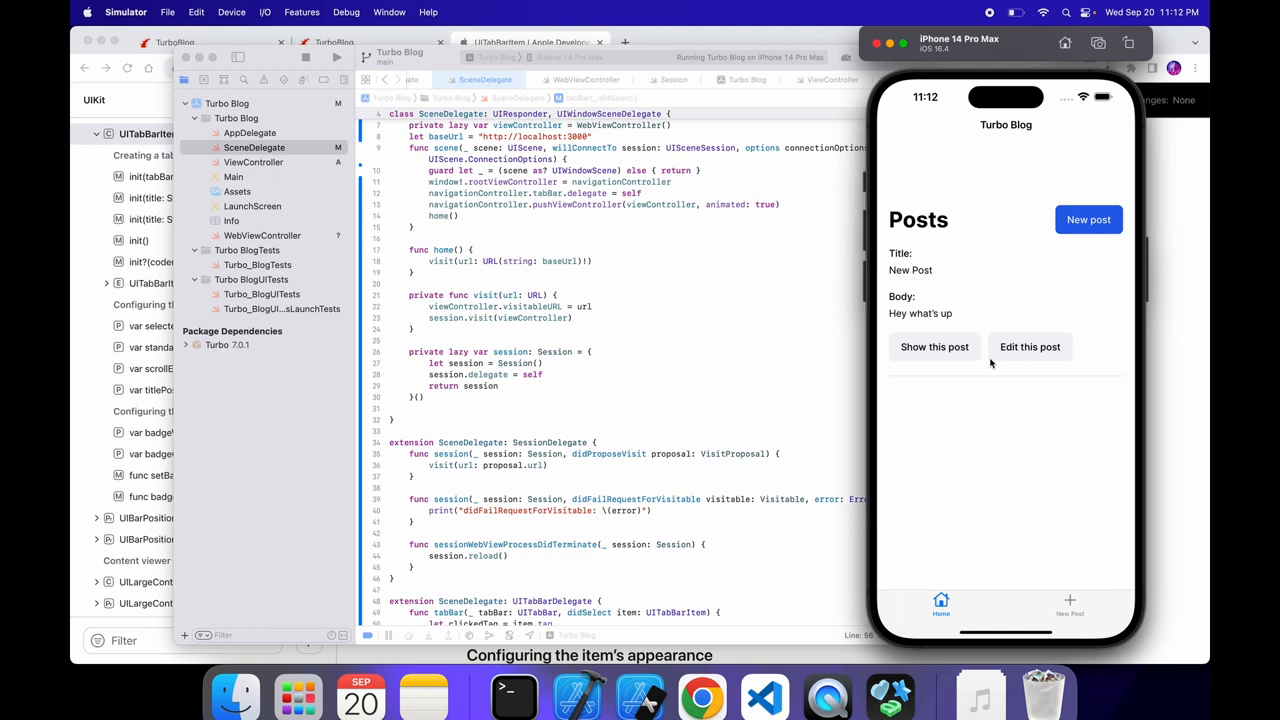
pyautogui.moveTo(970, 292)
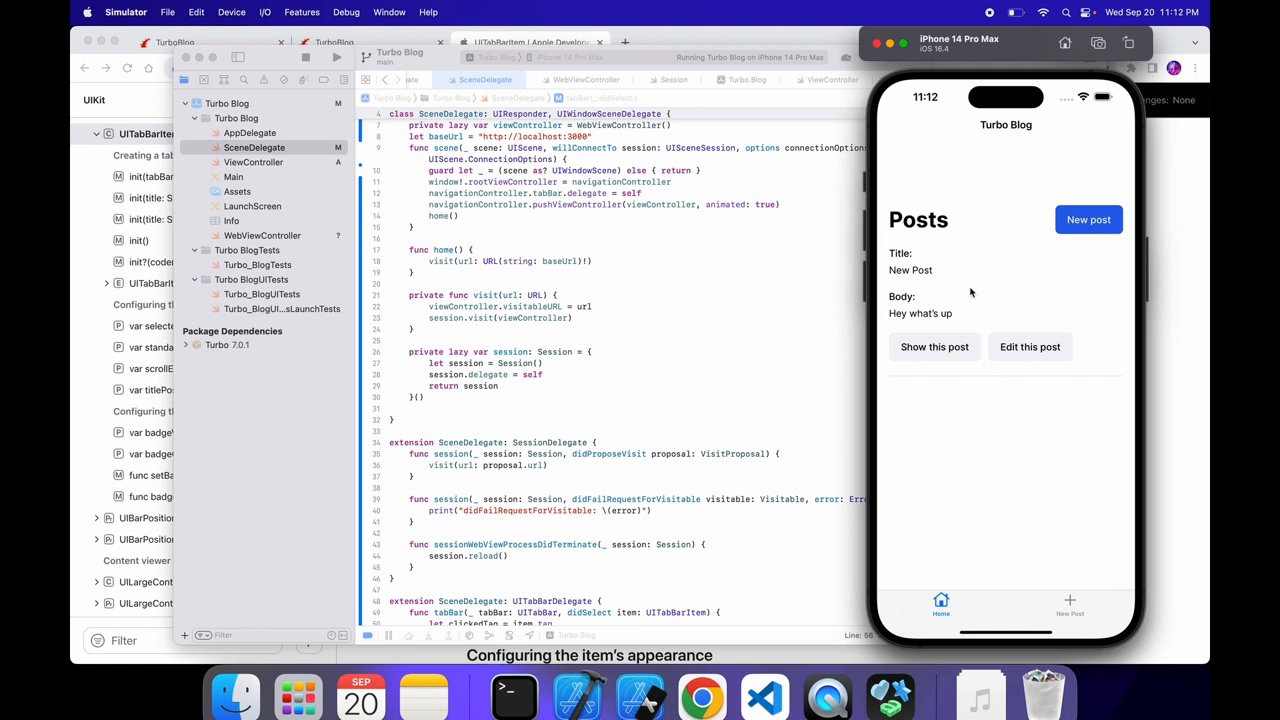